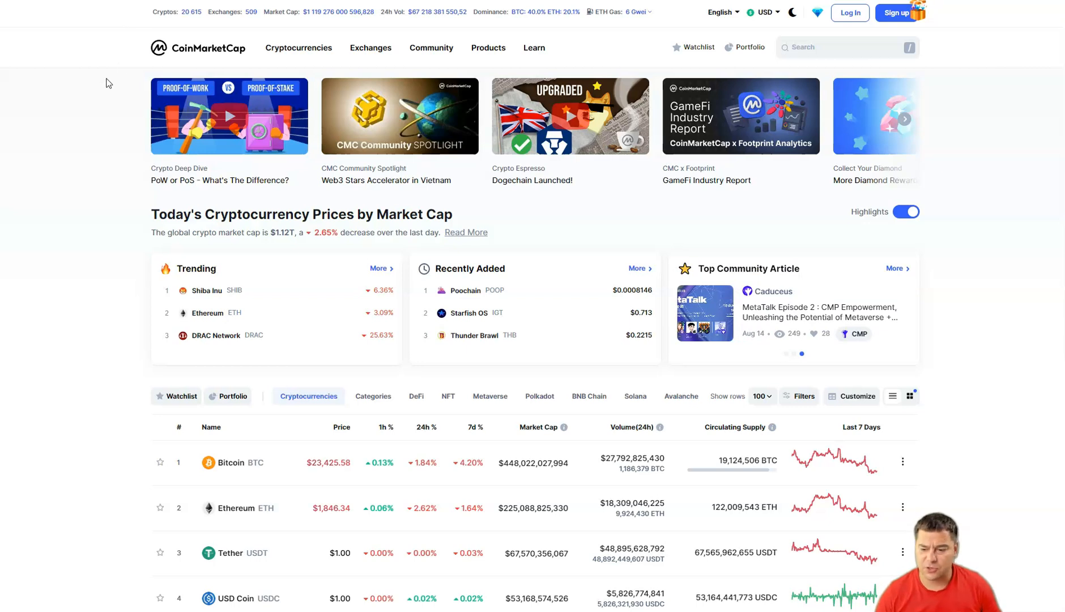
# - Scroll the CoinMarketCap homepage to the ranking table, Bitcoin through Binance USD
pyautogui.click(799, 353)
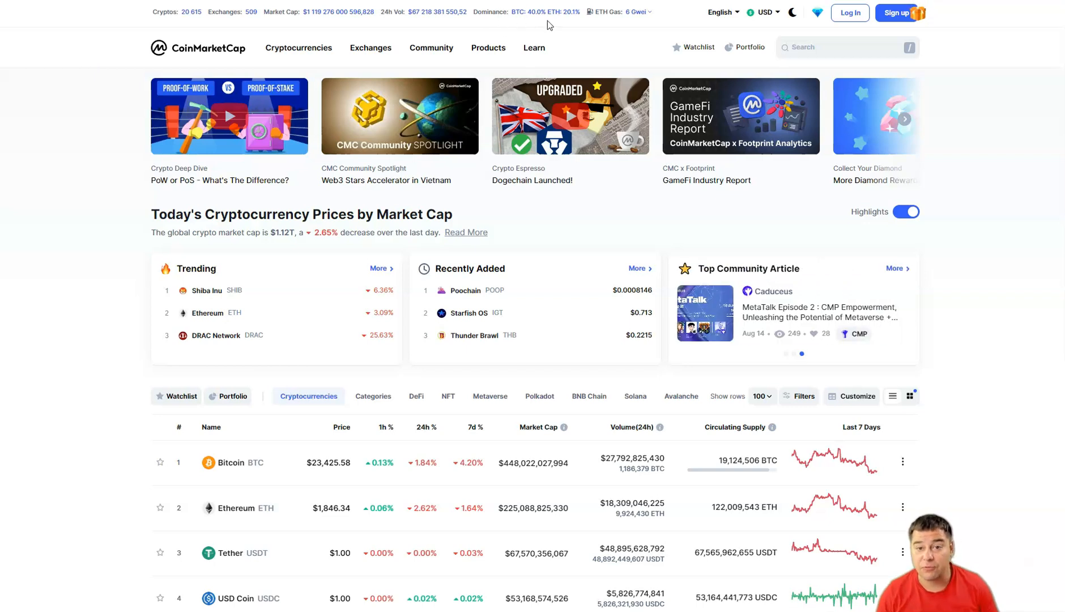
pyautogui.moveTo(570, 25)
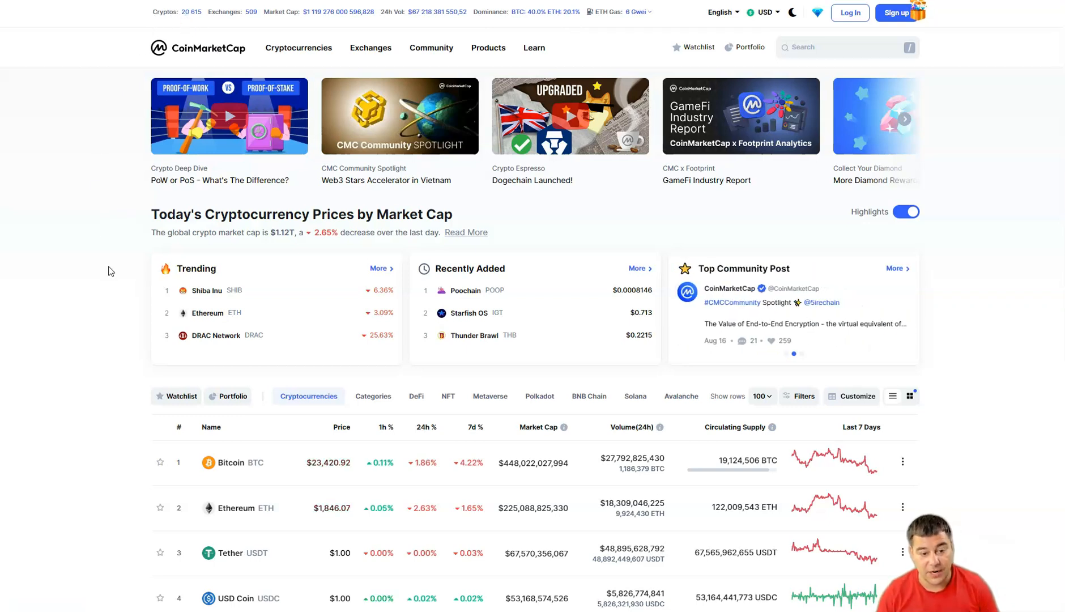
pyautogui.moveTo(270, 231)
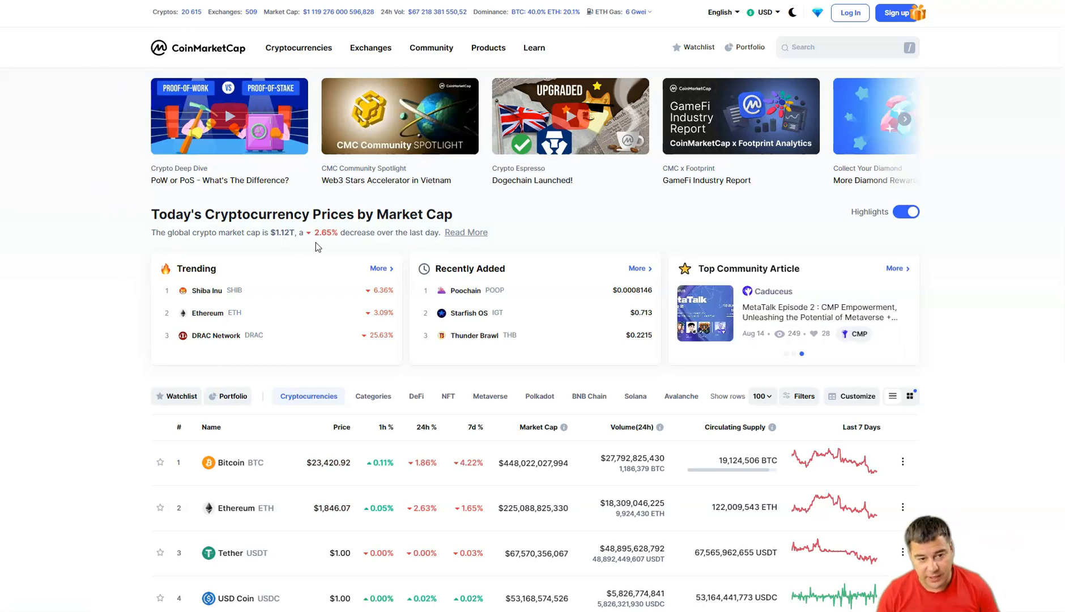
pyautogui.moveTo(339, 241)
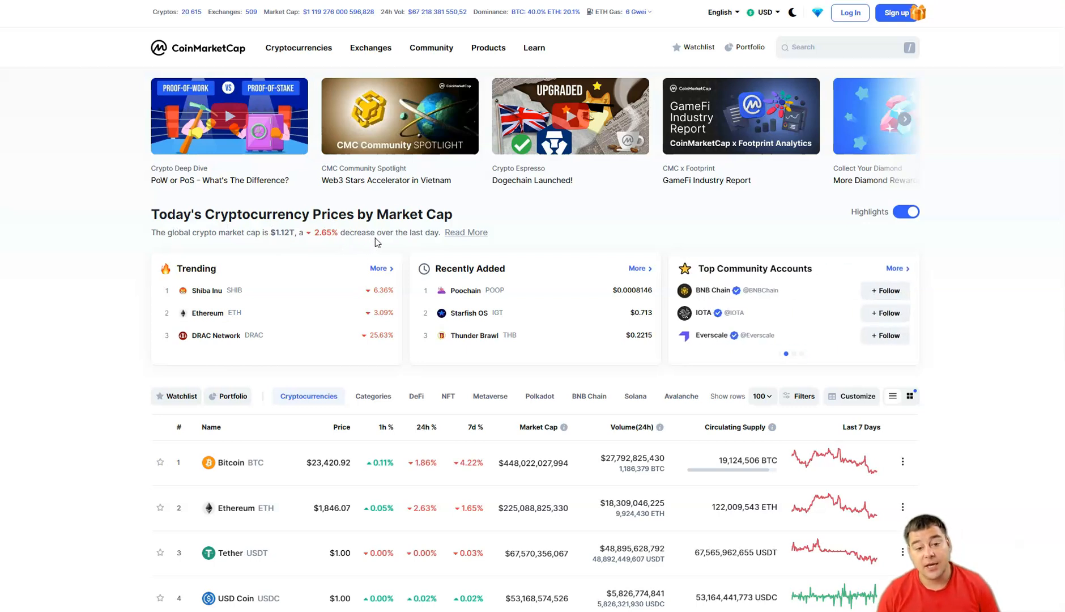
pyautogui.moveTo(400, 237)
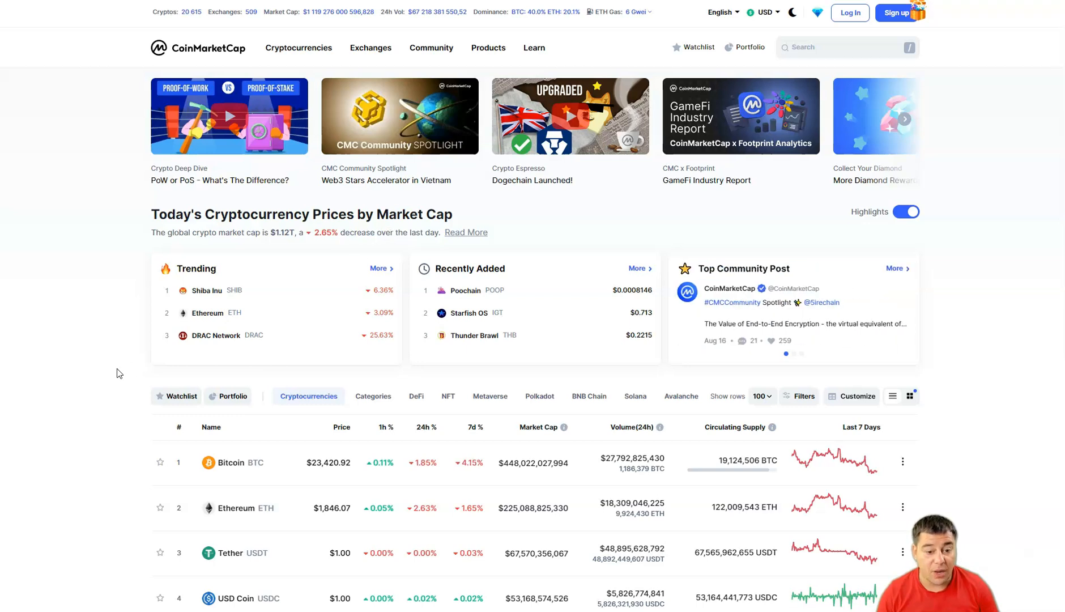
pyautogui.scroll(-3)
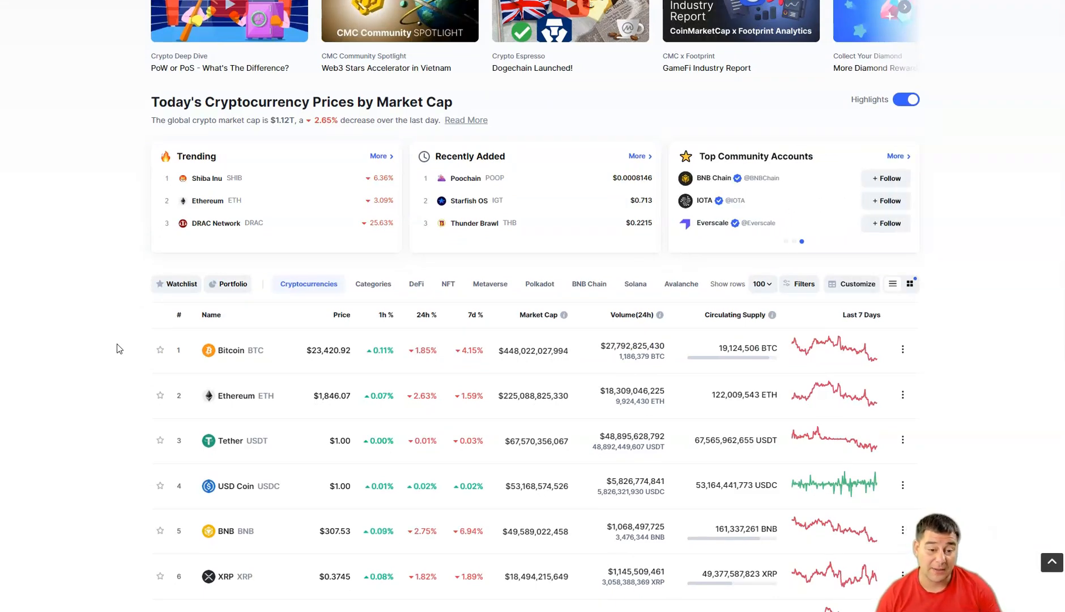
pyautogui.scroll(-3)
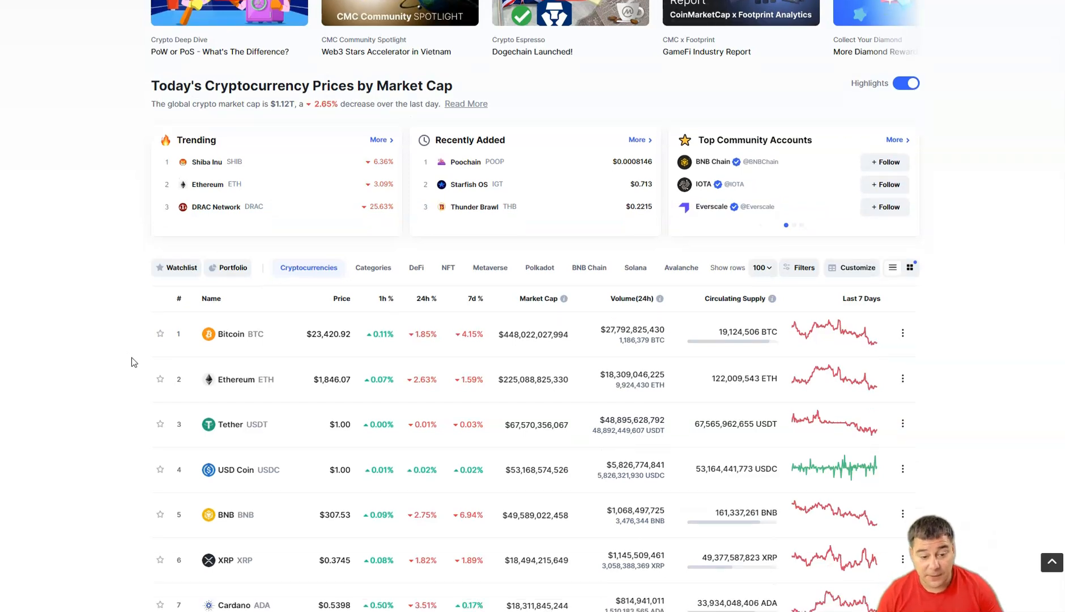
pyautogui.scroll(-3)
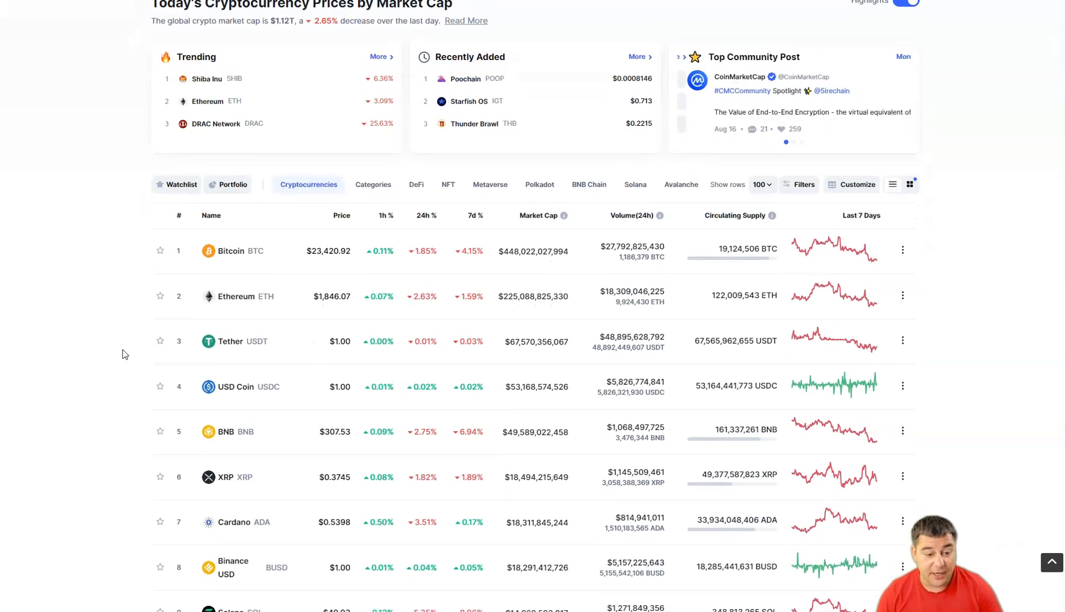
pyautogui.scroll(3)
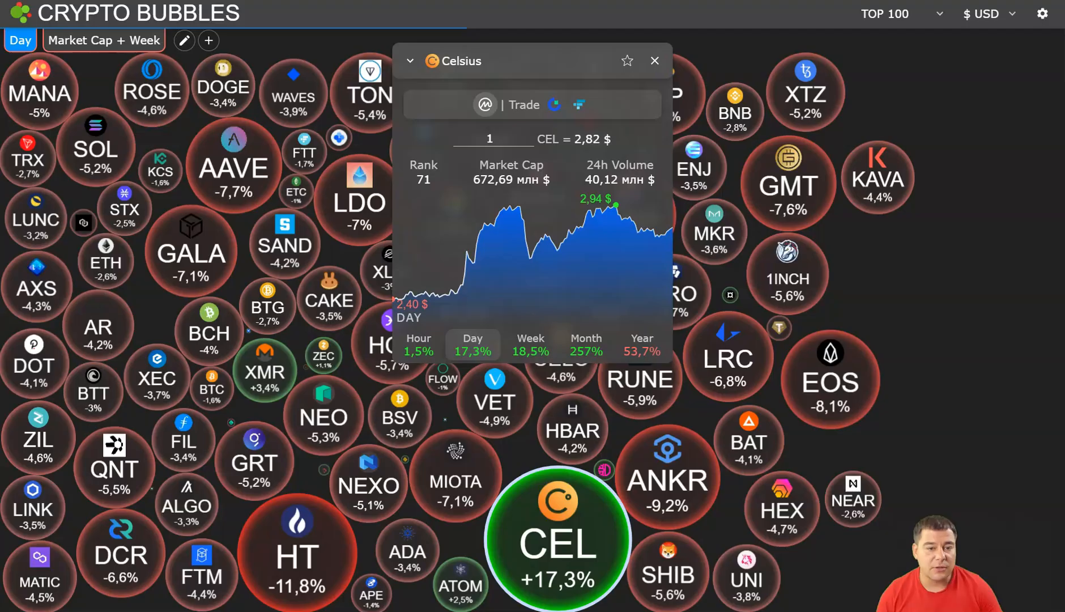
# - Open the Celsius (CEL) detail card in Crypto Bubbles, showing +17.3% daily
pyautogui.click(654, 61)
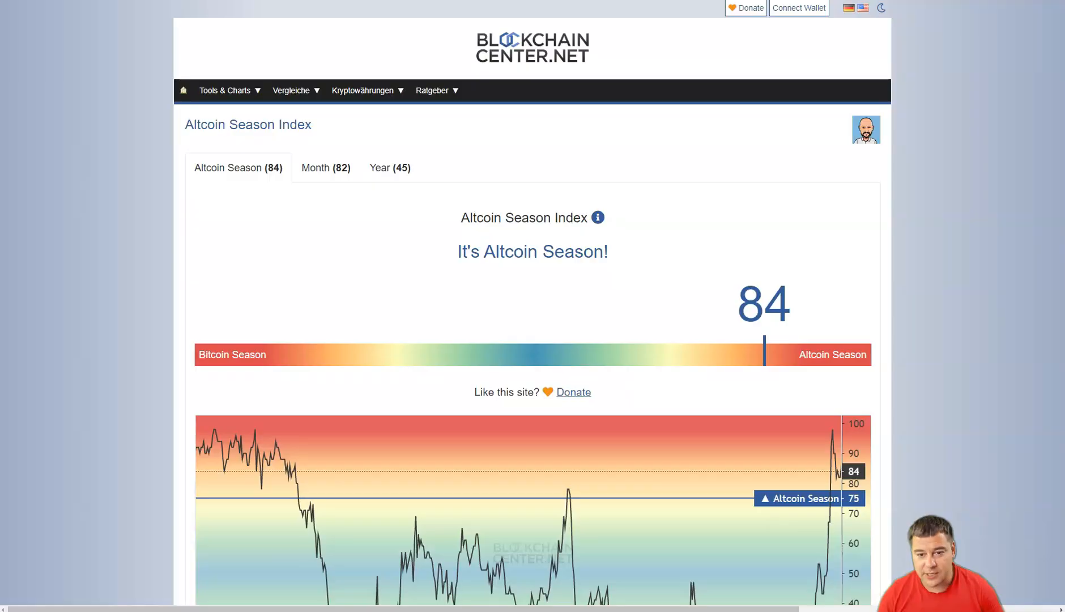
pyautogui.moveTo(953, 290)
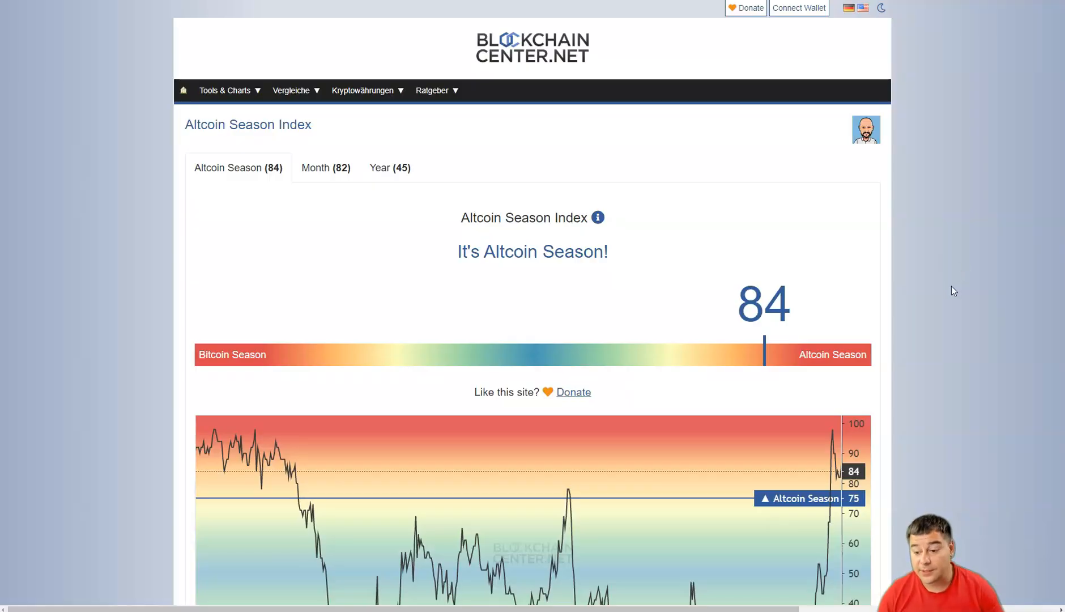
pyautogui.moveTo(929, 304)
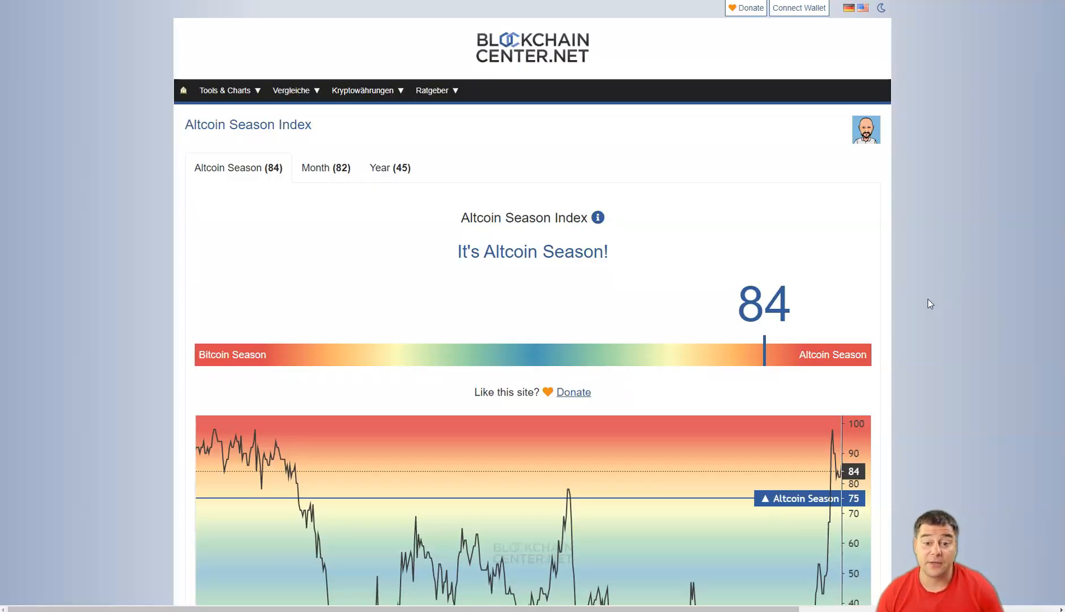
pyautogui.moveTo(924, 299)
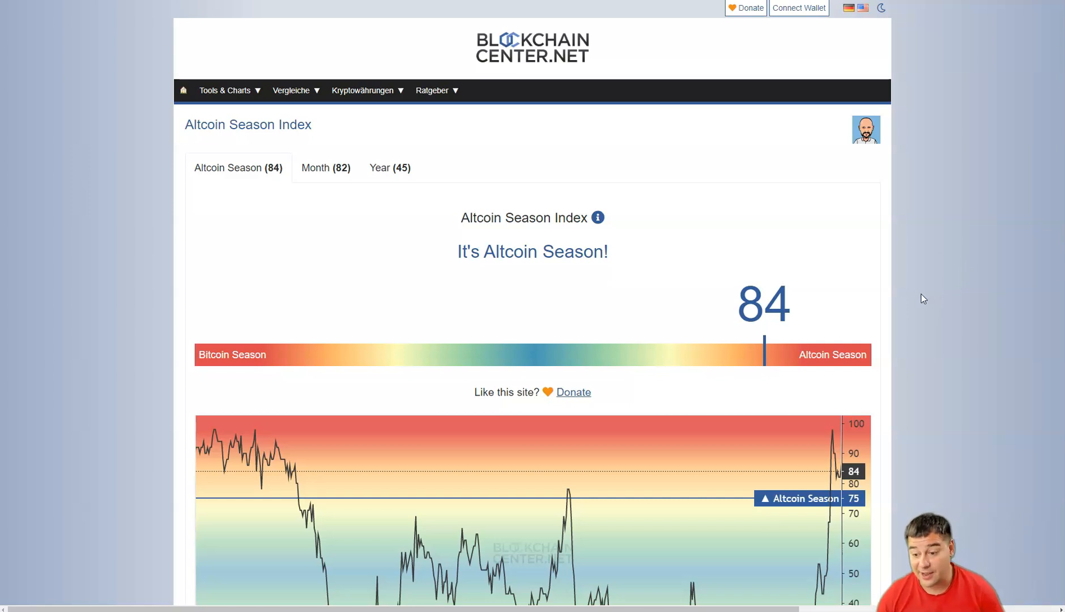
pyautogui.moveTo(943, 307)
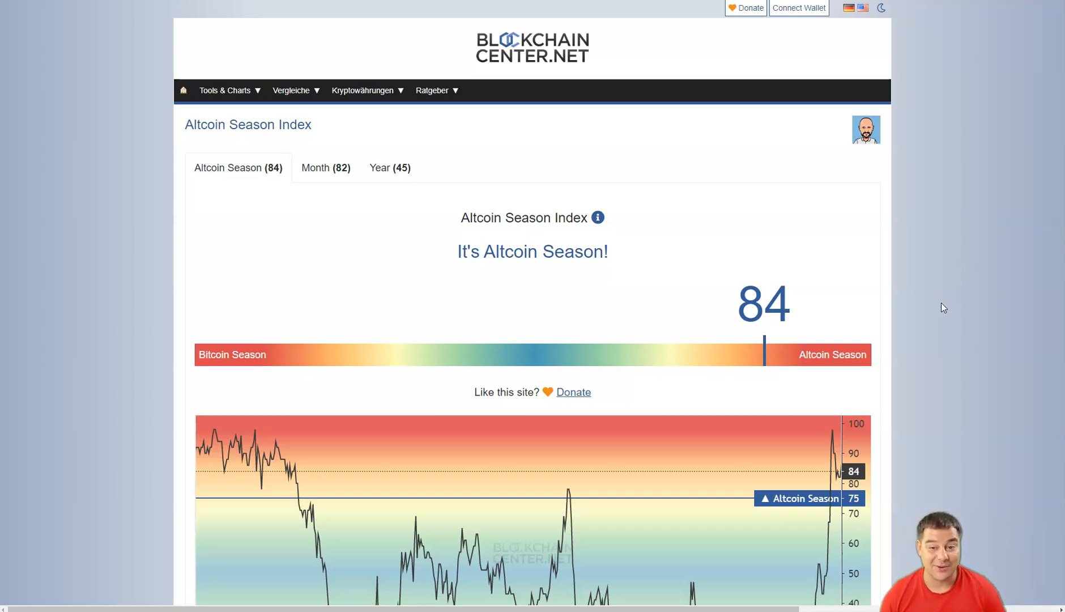
pyautogui.scroll(-3)
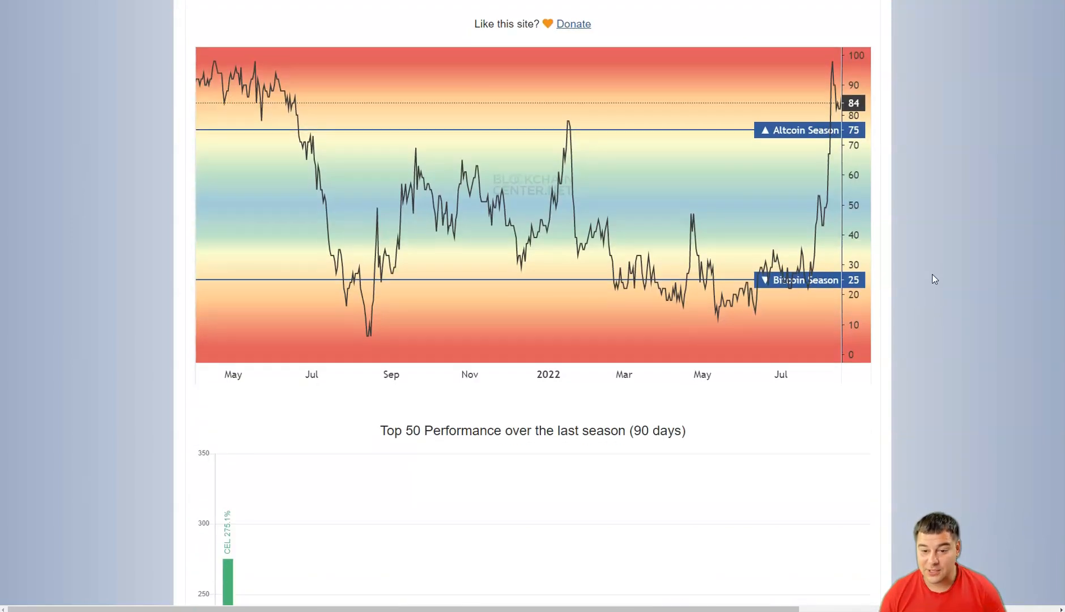
pyautogui.scroll(-3)
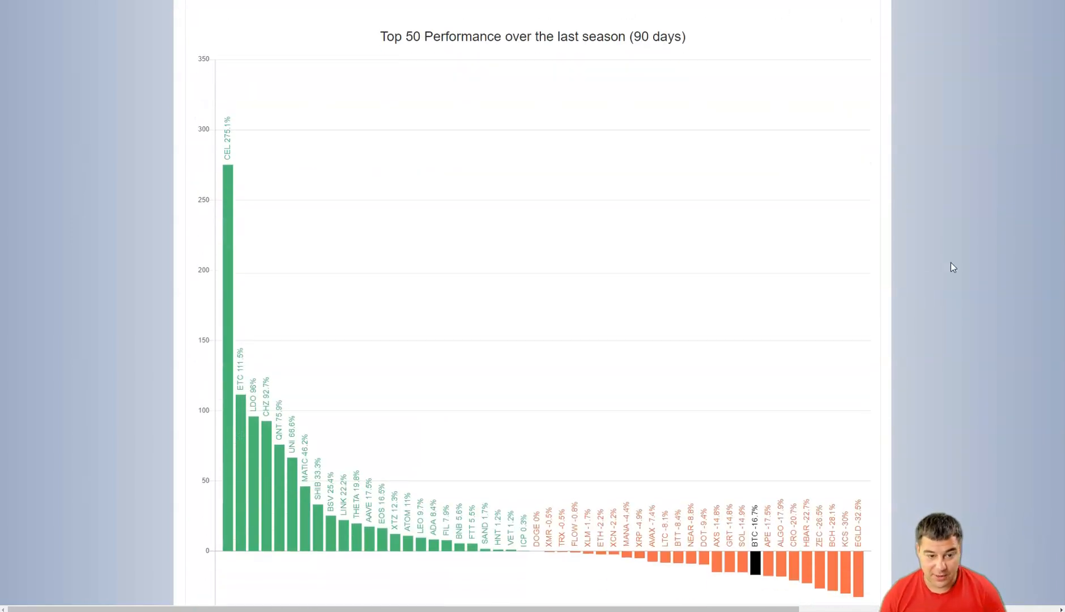
pyautogui.moveTo(992, 249)
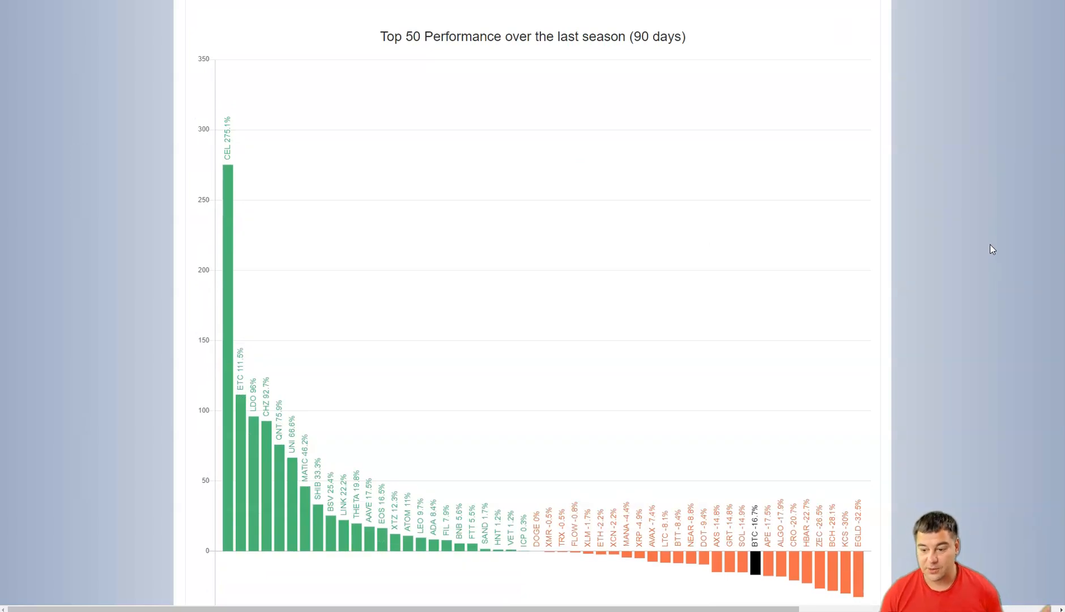
pyautogui.moveTo(995, 274)
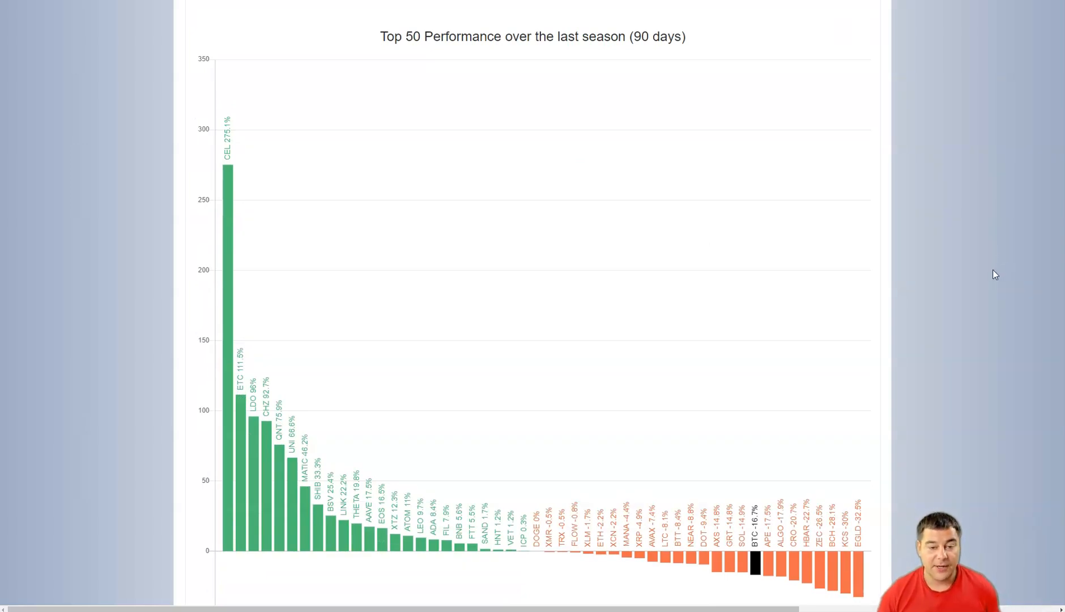
pyautogui.moveTo(988, 276)
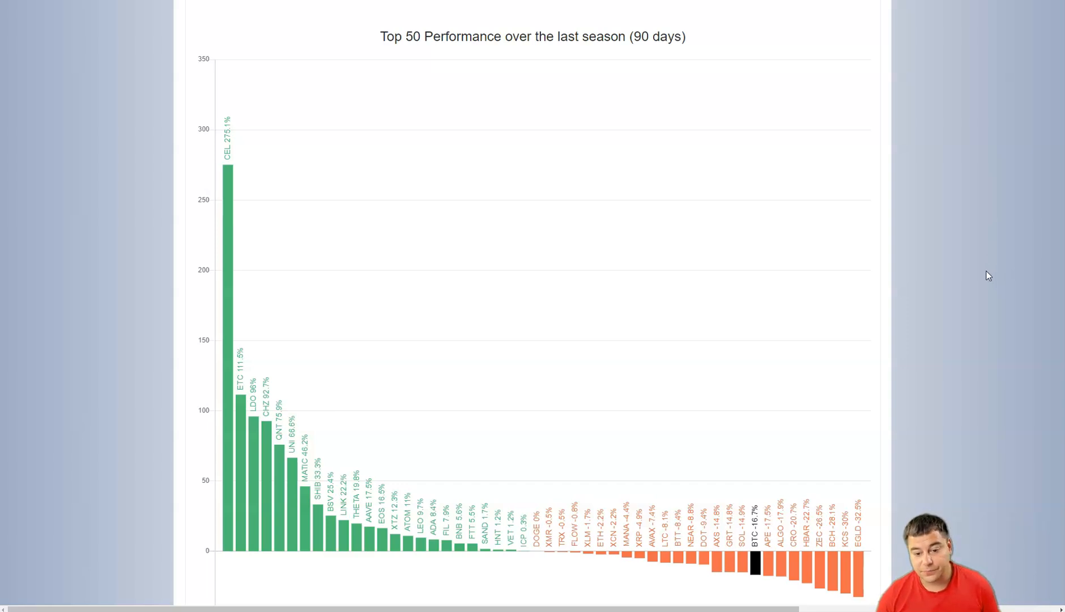
pyautogui.moveTo(540, 448)
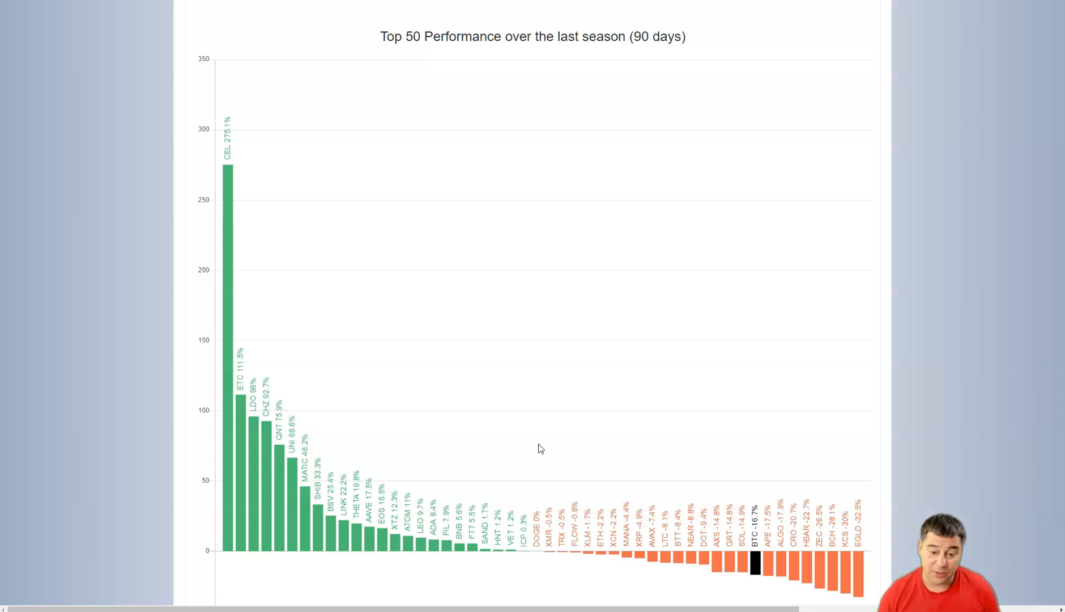
pyautogui.moveTo(231, 164)
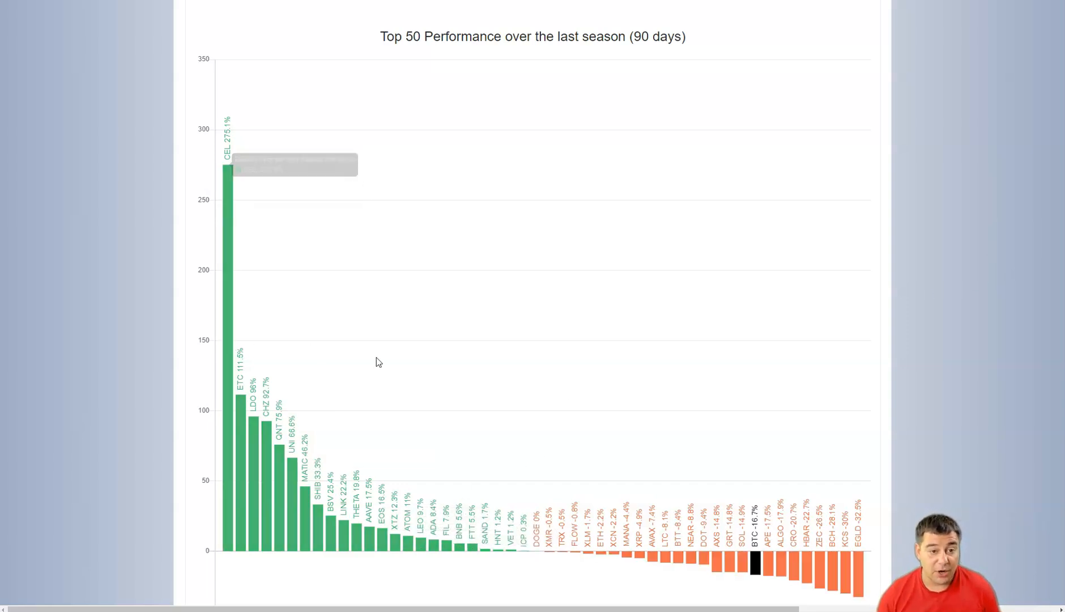
pyautogui.moveTo(620, 373)
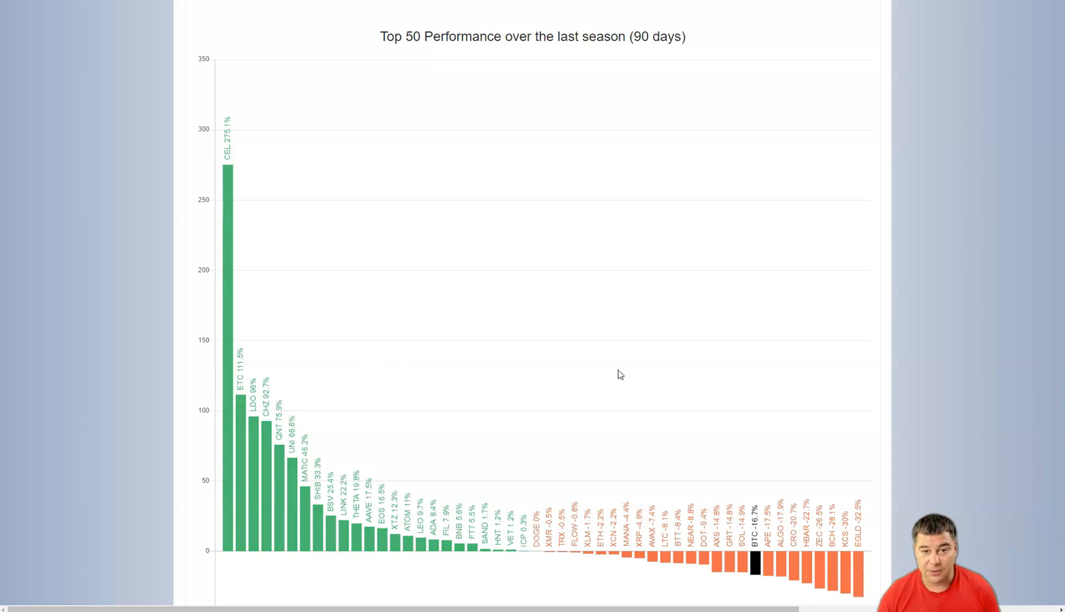
pyautogui.moveTo(624, 377)
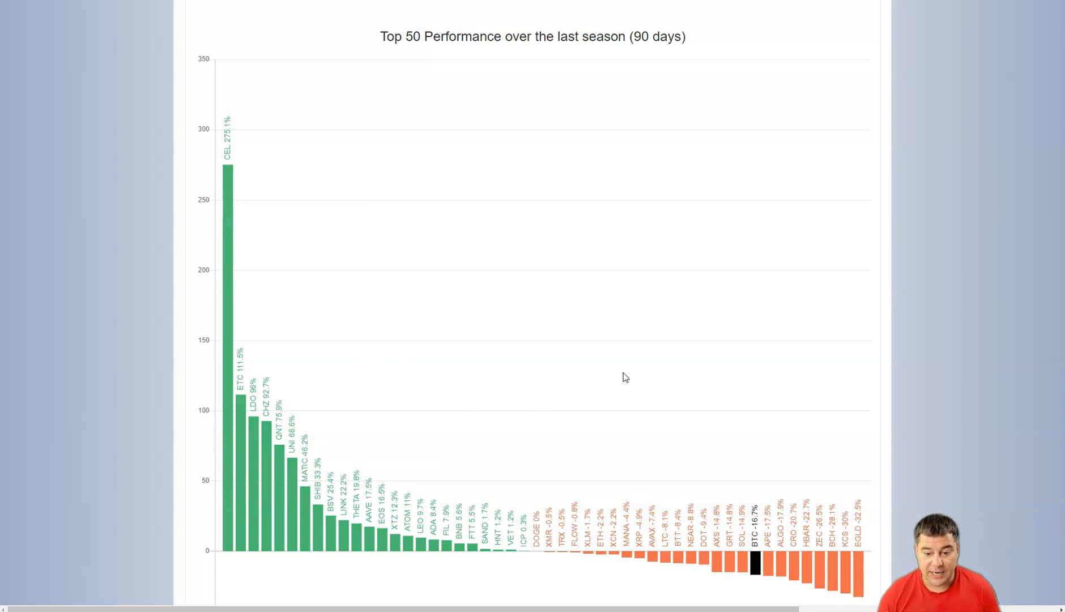
pyautogui.moveTo(549, 454)
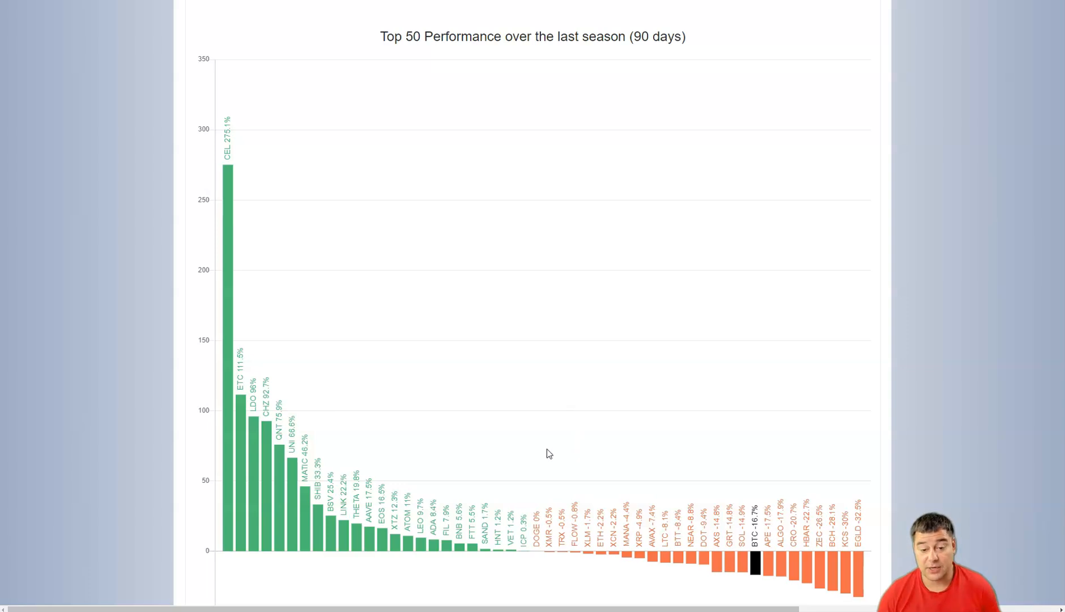
pyautogui.moveTo(314, 445)
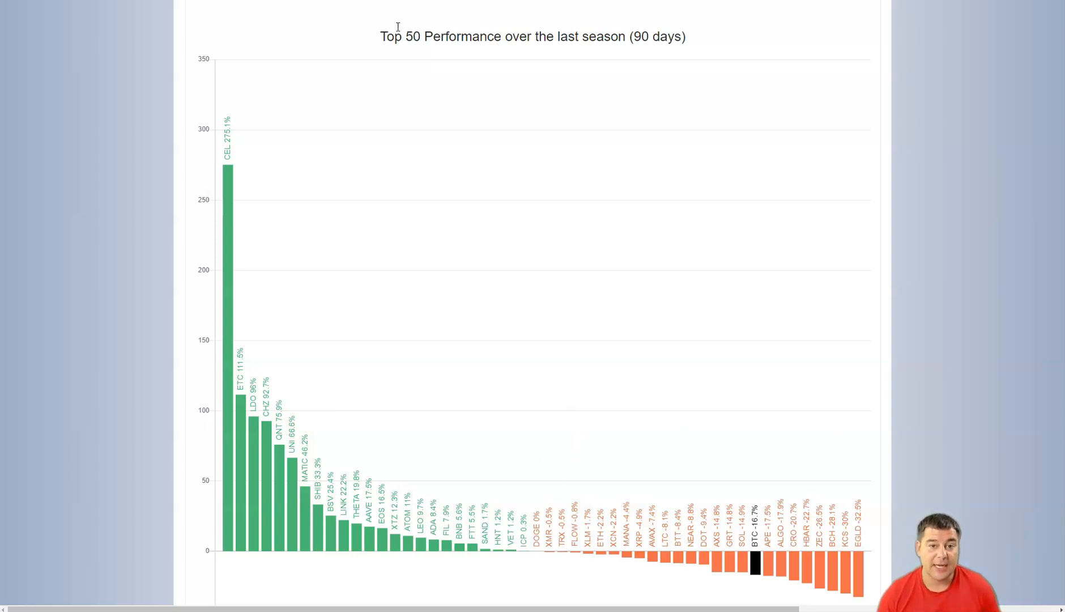
pyautogui.moveTo(676, 68)
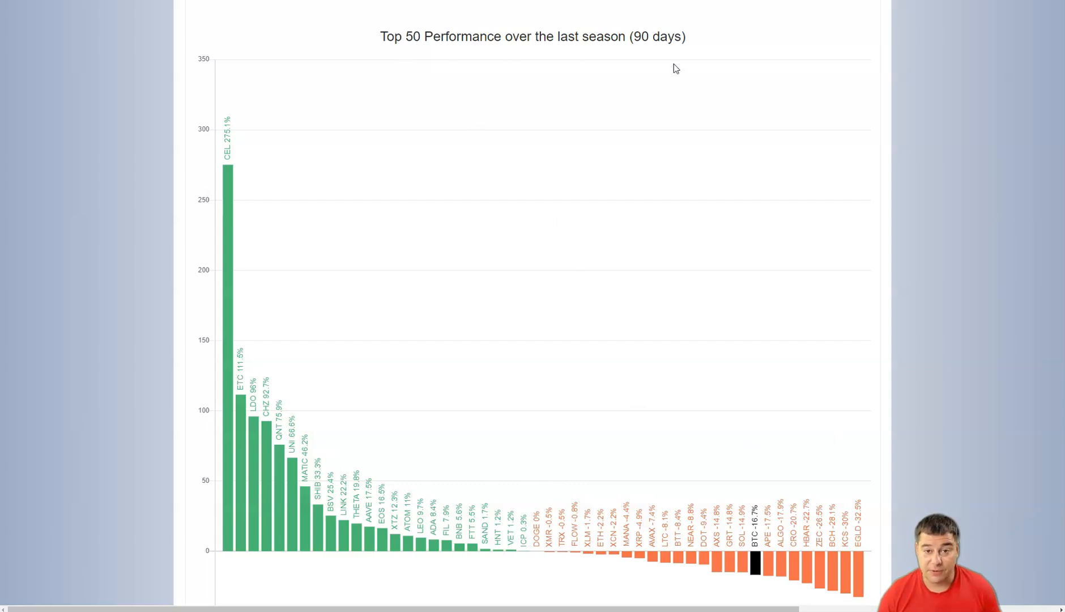
pyautogui.scroll(-3)
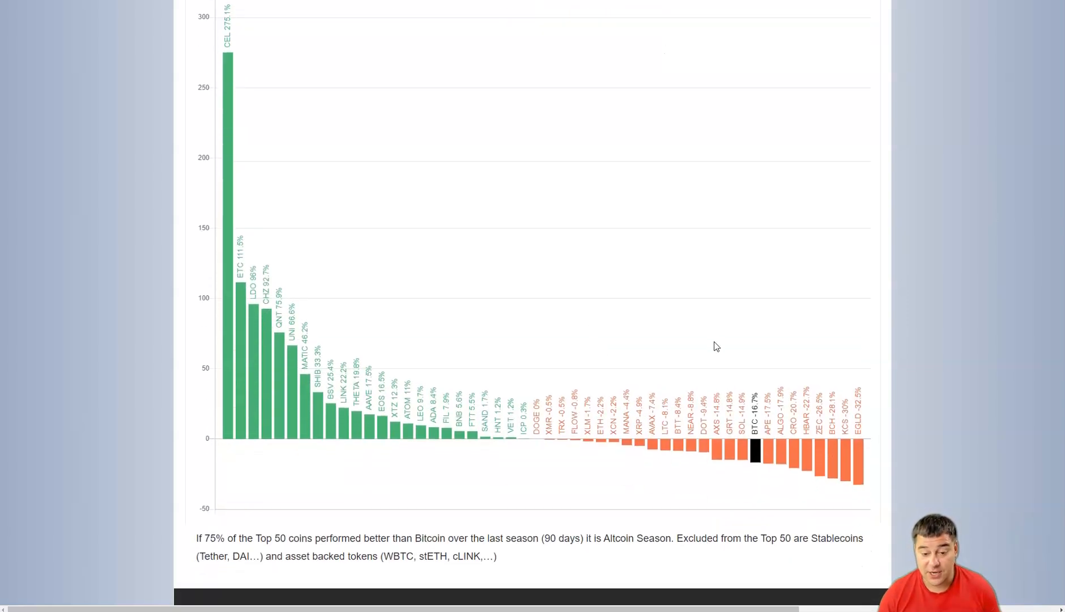
pyautogui.moveTo(516, 524)
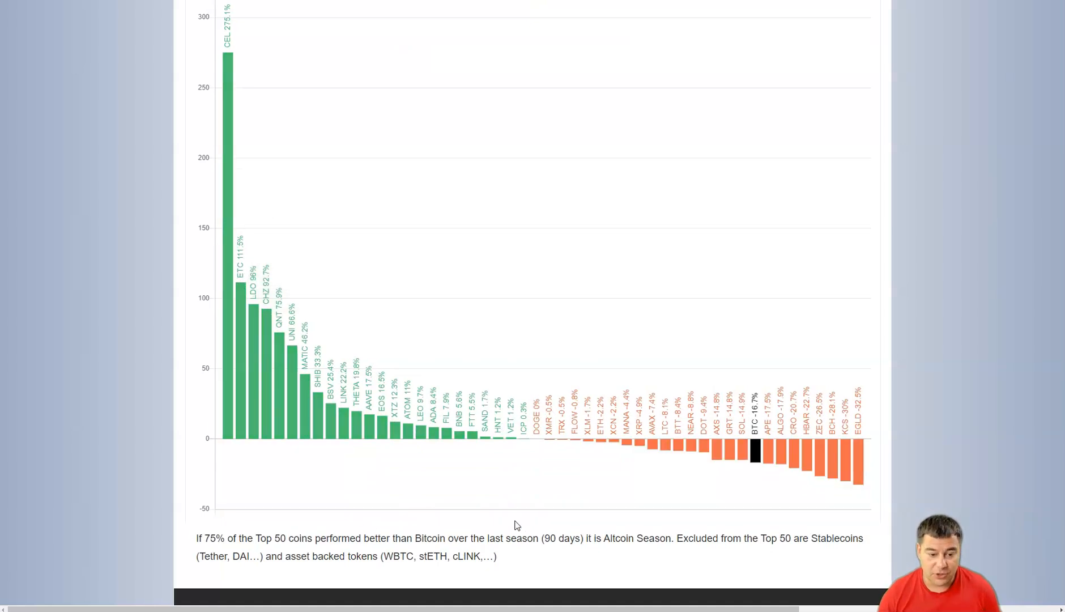
pyautogui.moveTo(561, 488)
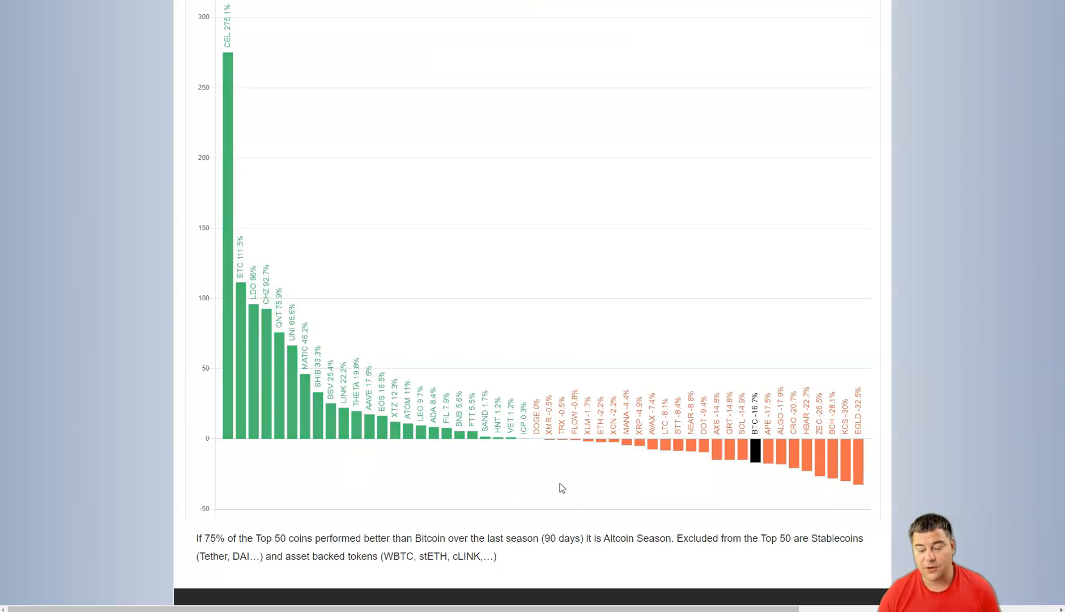
pyautogui.moveTo(546, 496)
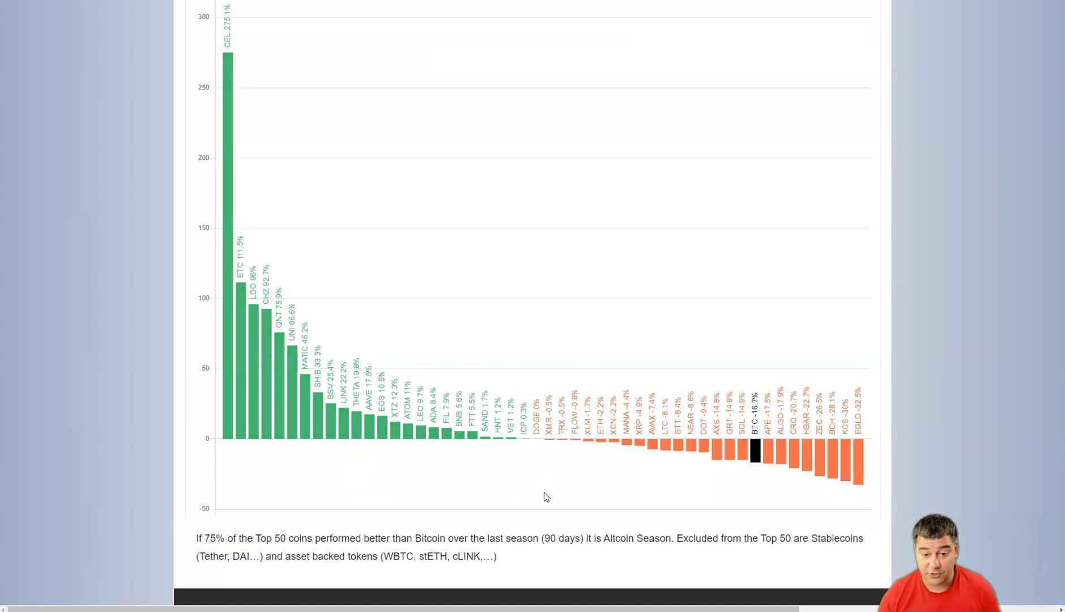
pyautogui.moveTo(499, 478)
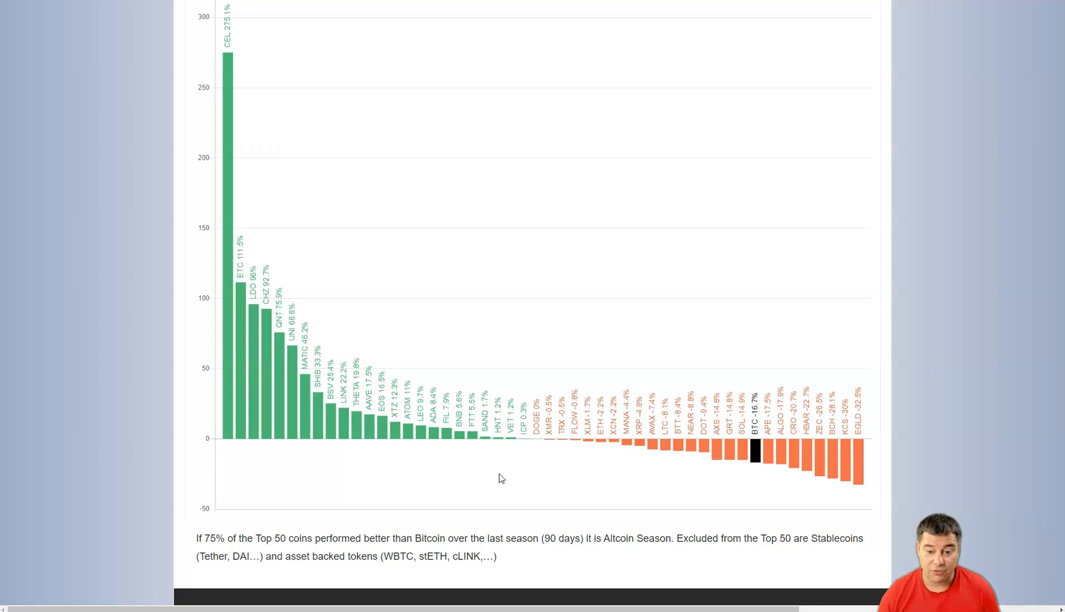
pyautogui.moveTo(538, 489)
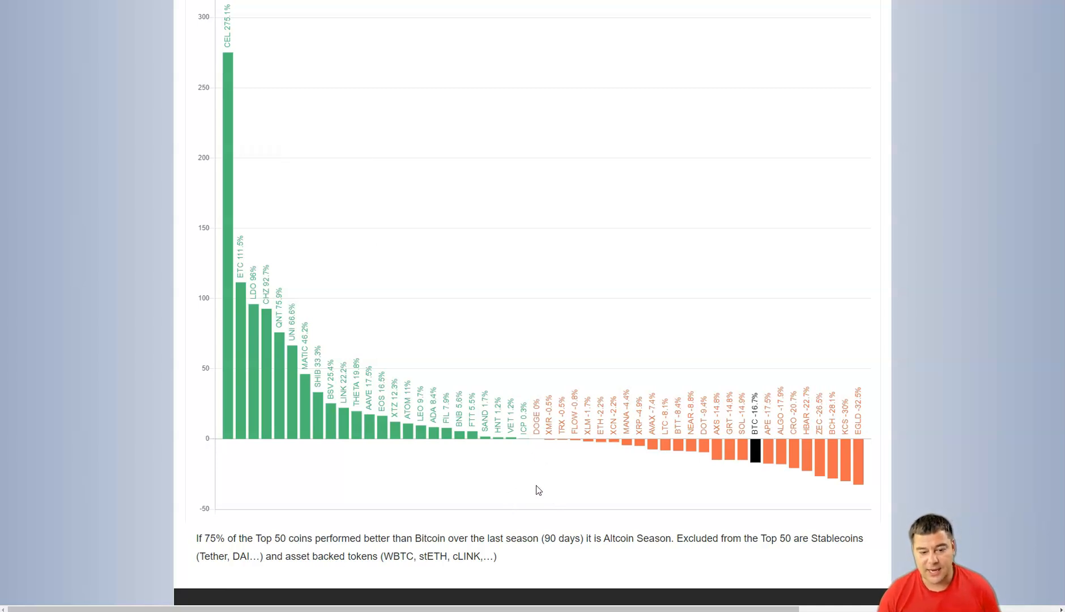
pyautogui.moveTo(569, 479)
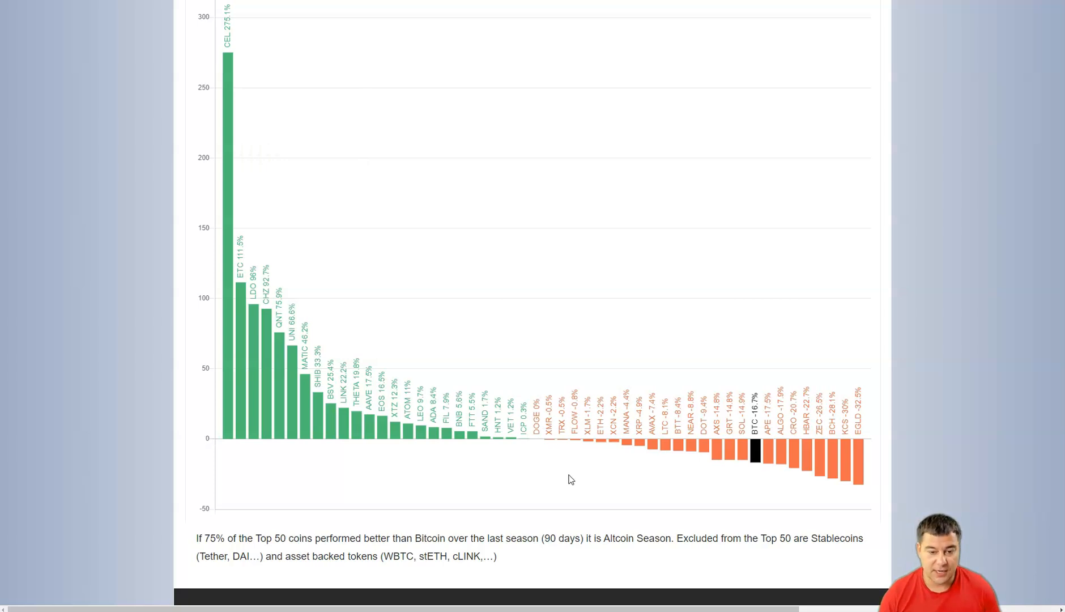
pyautogui.scroll(3)
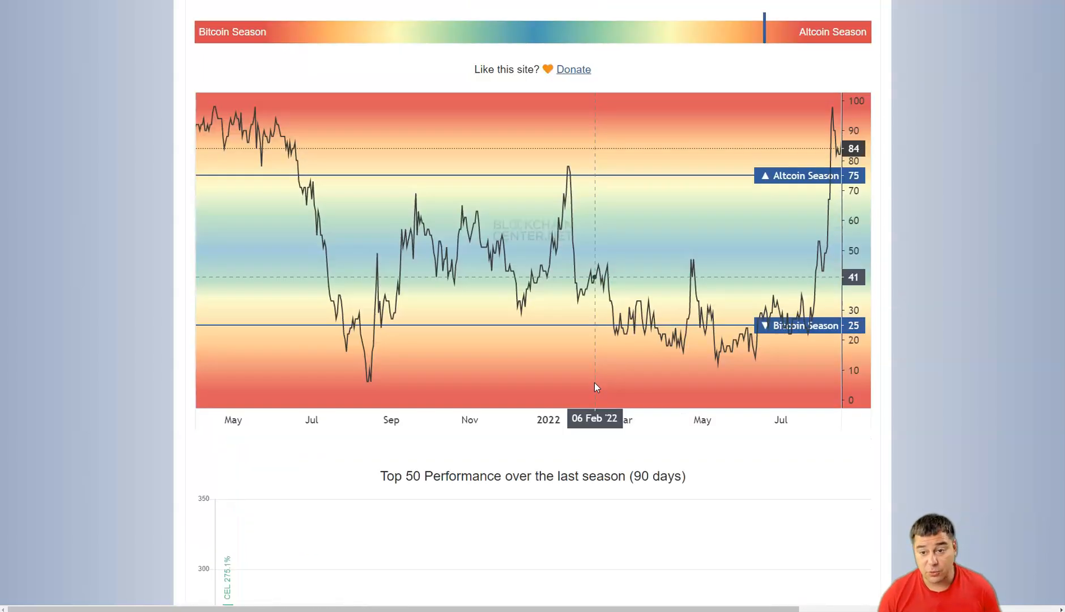
# - Scroll up to the Fear & Greed gauge reading 30 (Fear), down from 41
pyautogui.scroll(3)
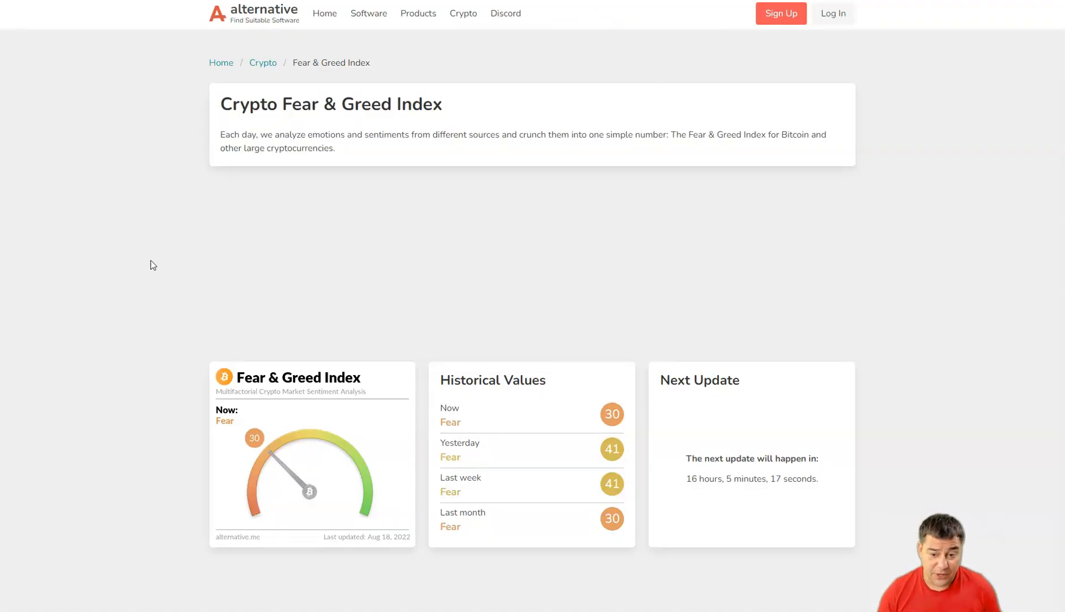
pyautogui.moveTo(168, 320)
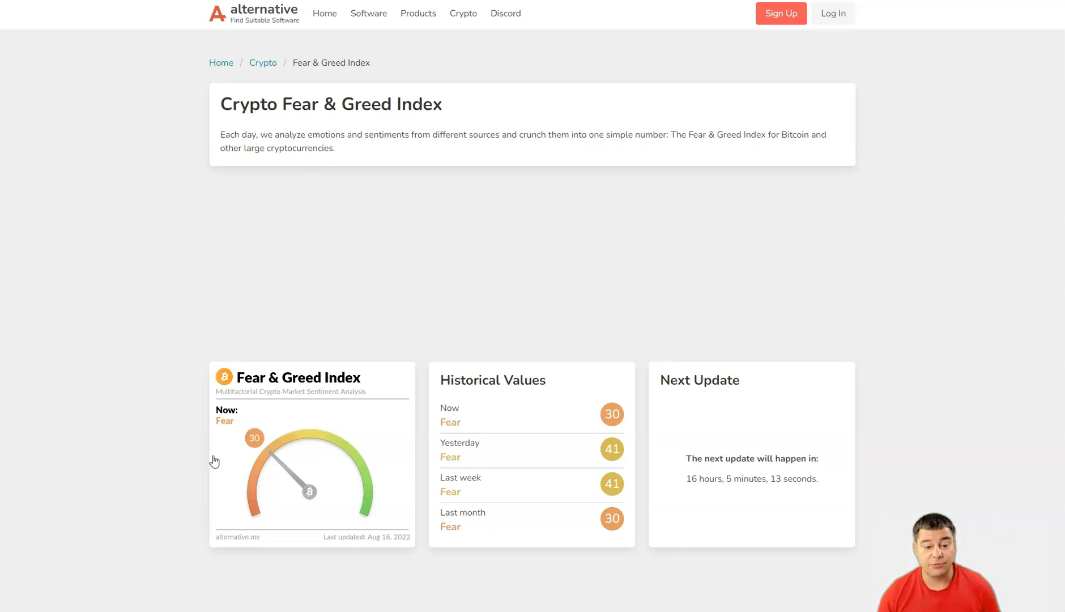
pyautogui.moveTo(106, 392)
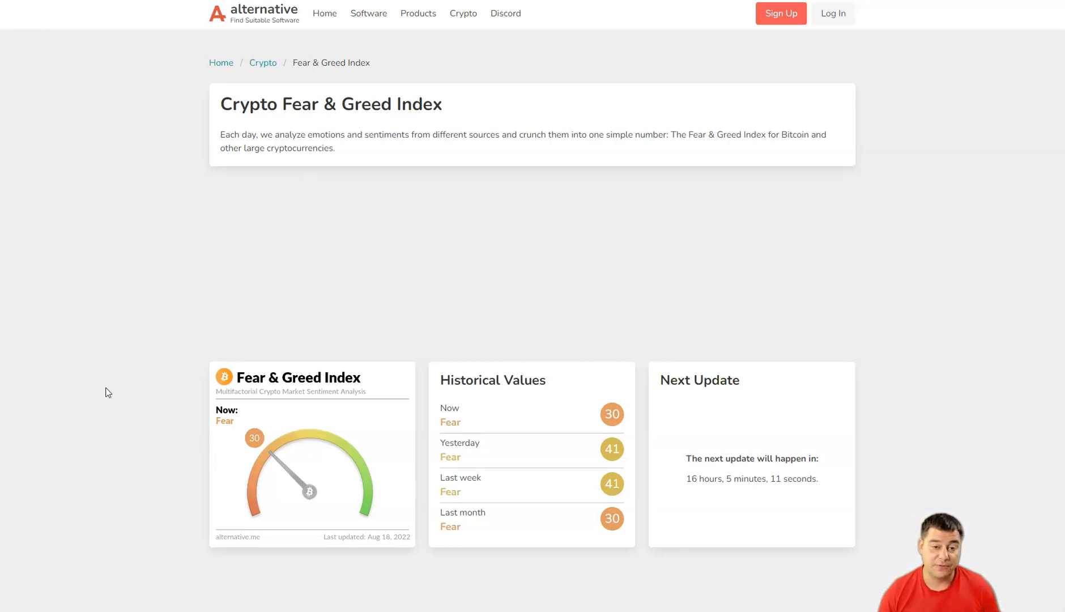
pyautogui.moveTo(58, 361)
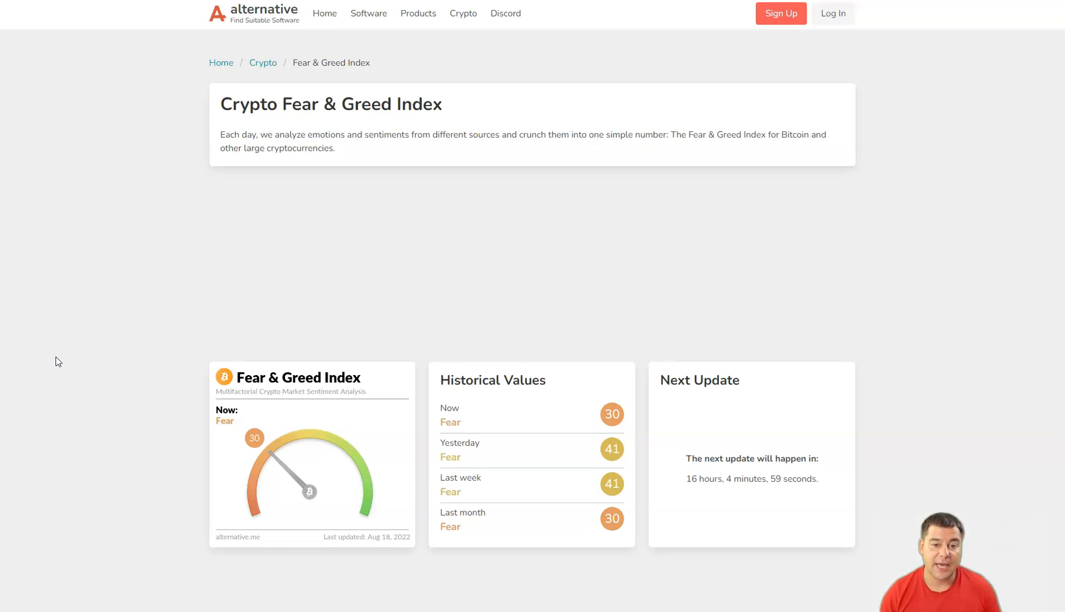
pyautogui.moveTo(64, 332)
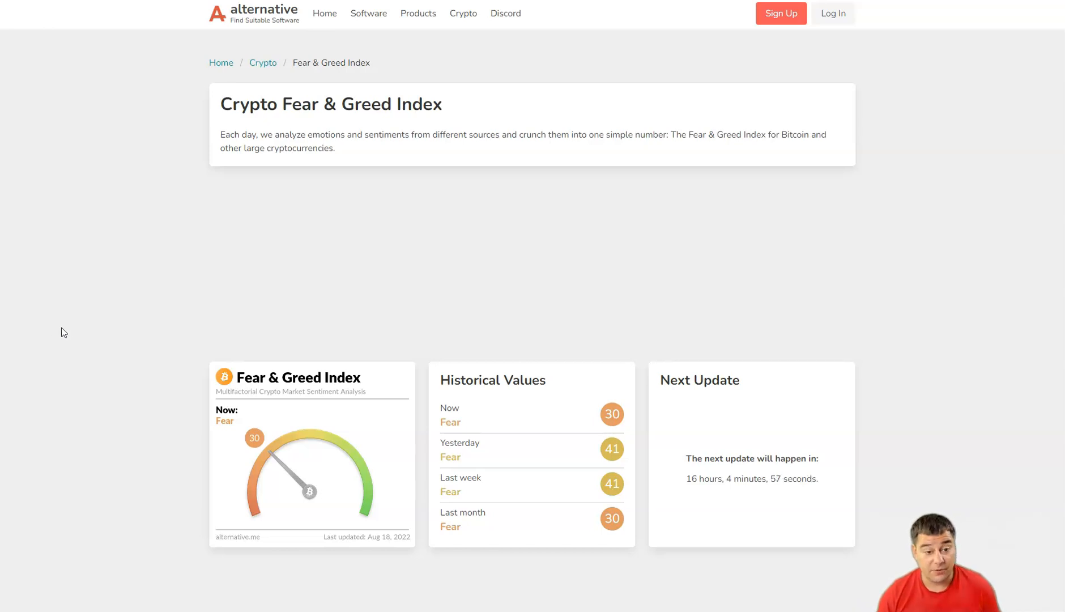
pyautogui.moveTo(82, 291)
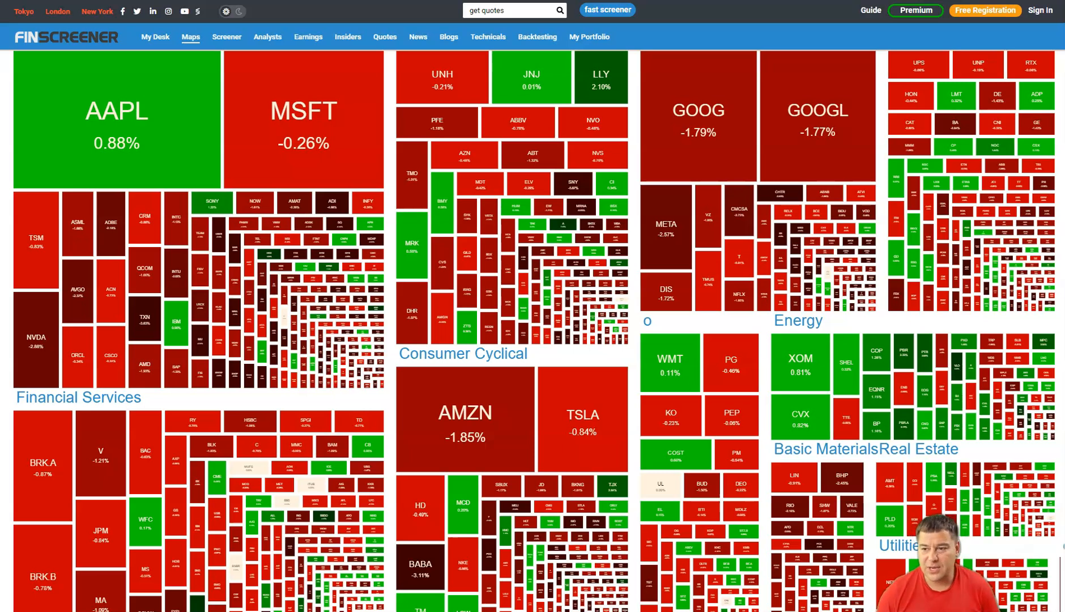
pyautogui.moveTo(1049, 141)
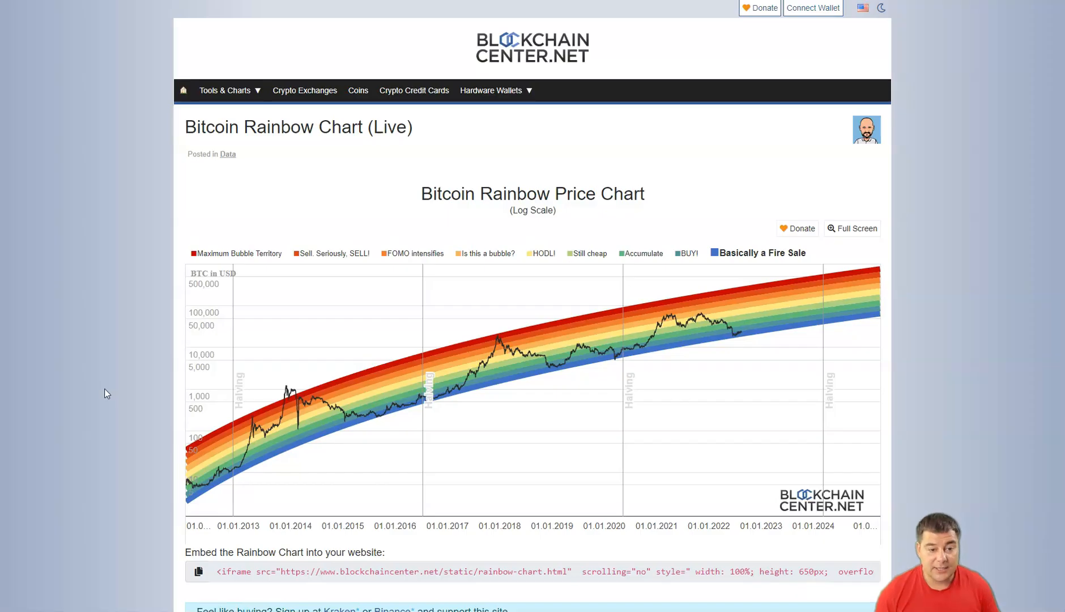
pyautogui.moveTo(92, 369)
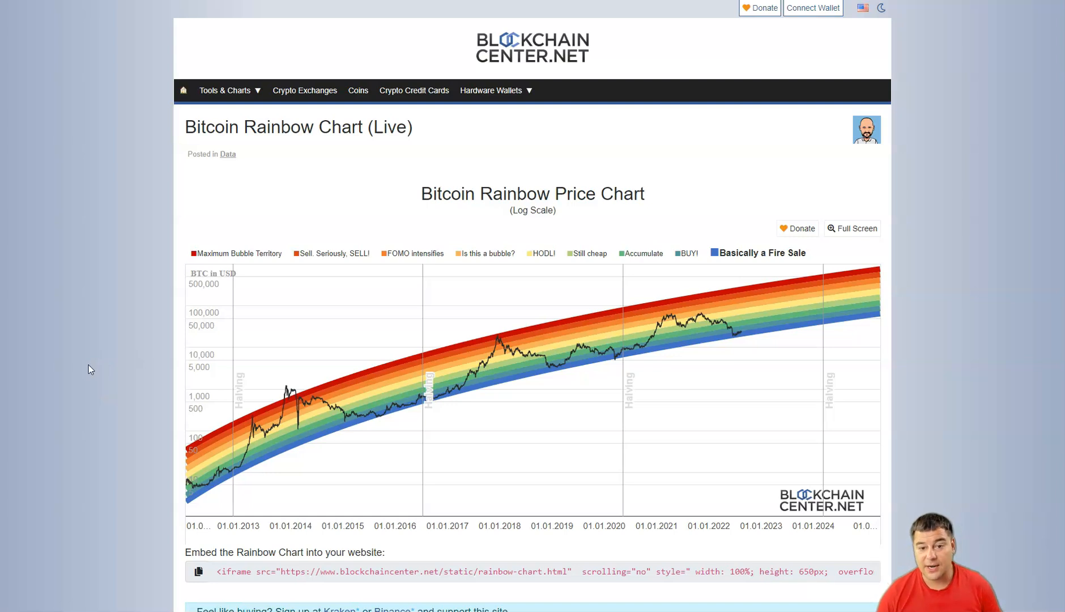
pyautogui.moveTo(86, 356)
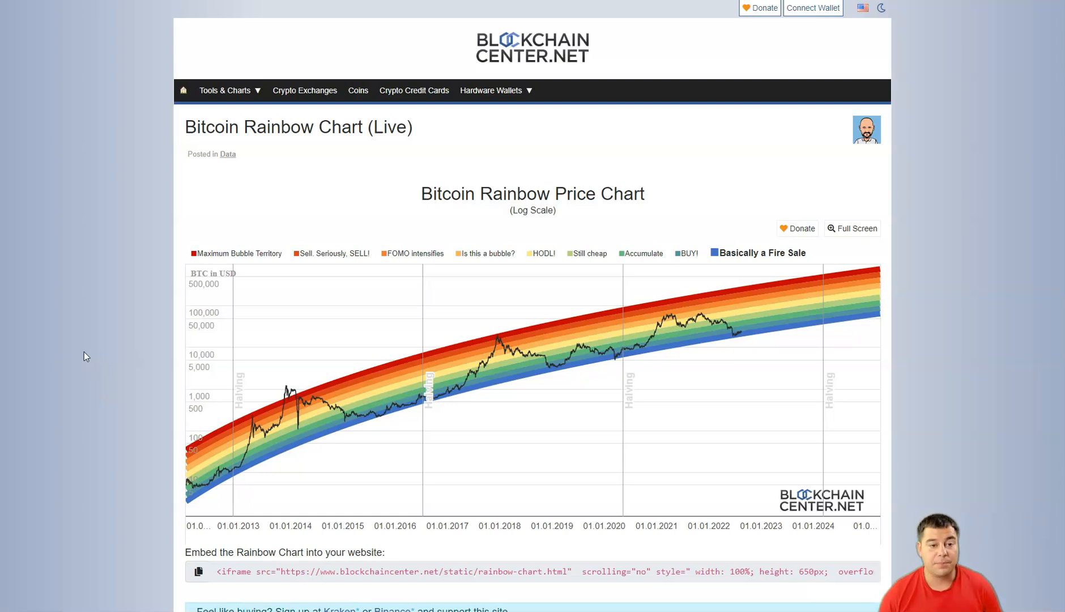
pyautogui.moveTo(102, 327)
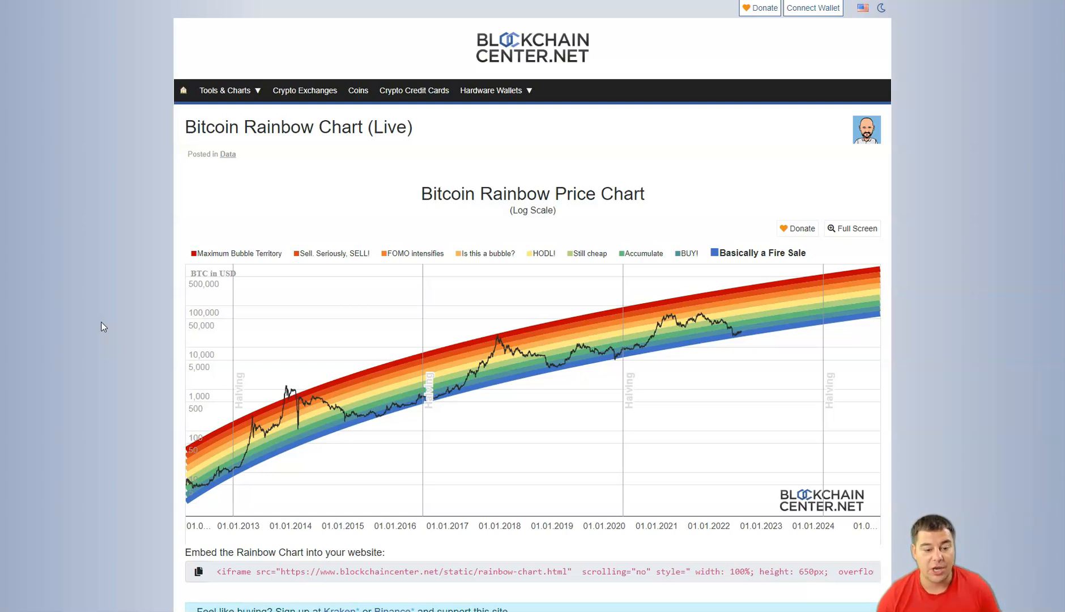
pyautogui.moveTo(178, 310)
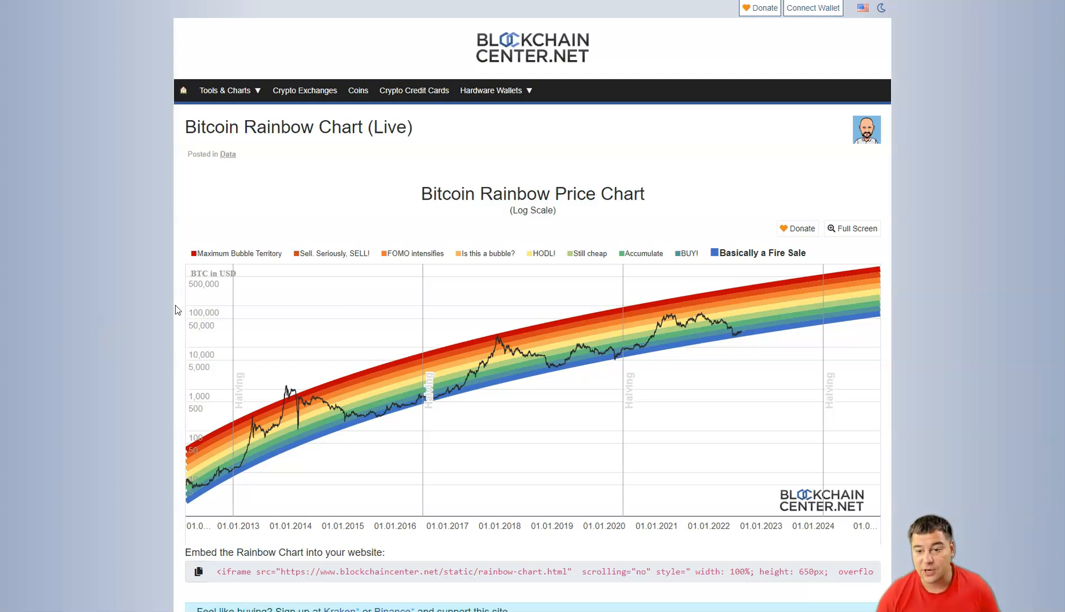
pyautogui.moveTo(783, 296)
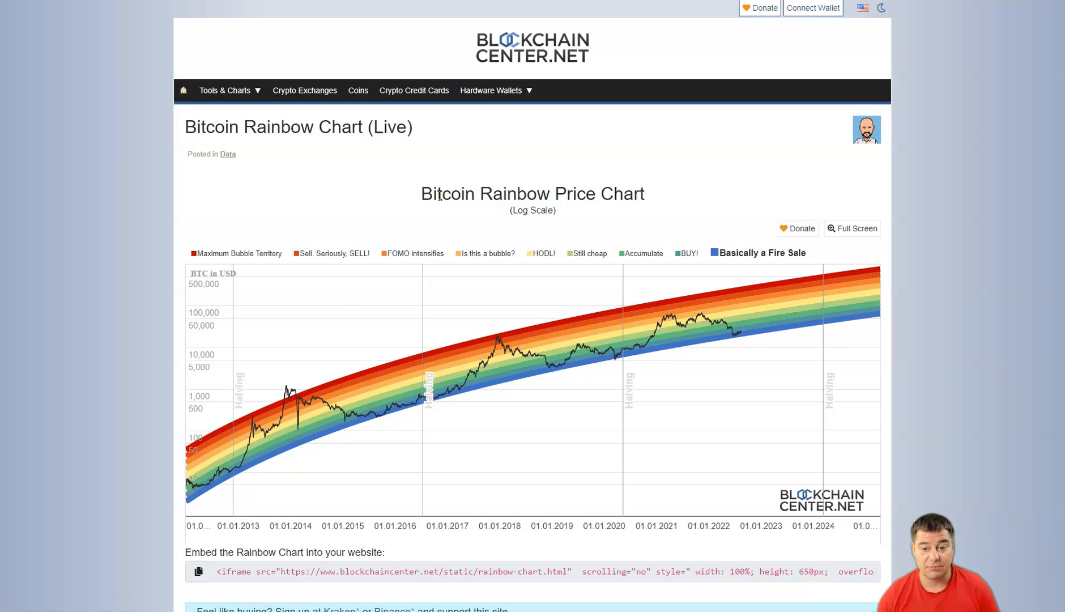
pyautogui.moveTo(419, 196)
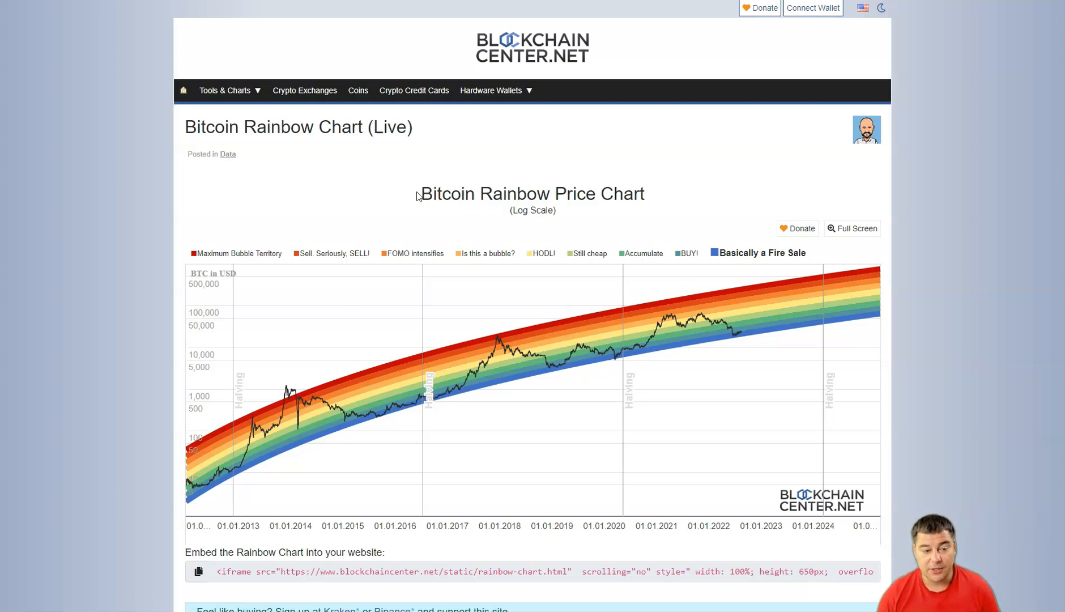
pyautogui.moveTo(136, 302)
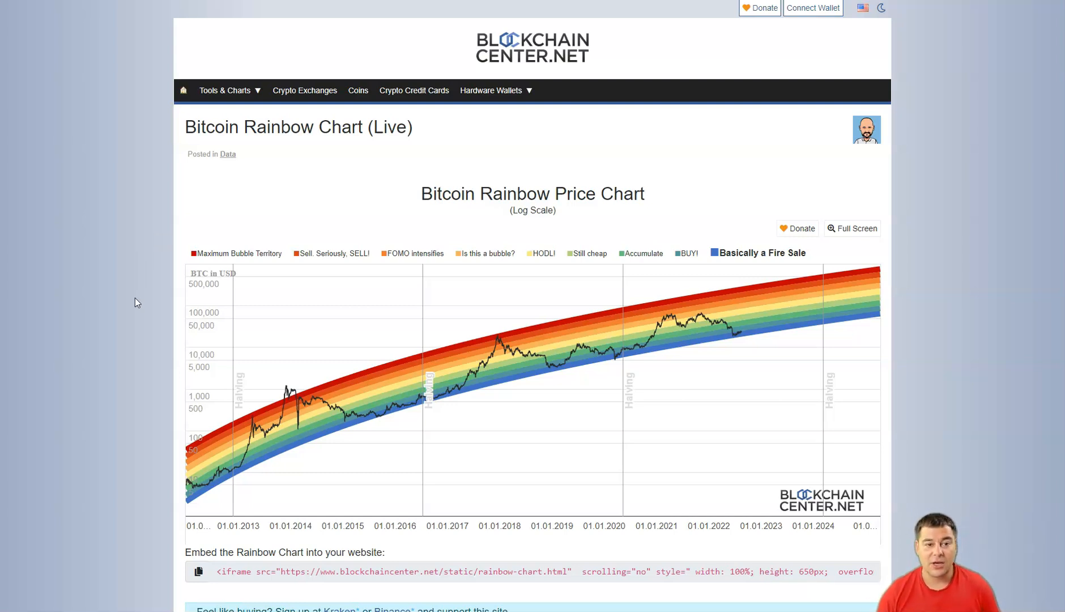
pyautogui.moveTo(90, 345)
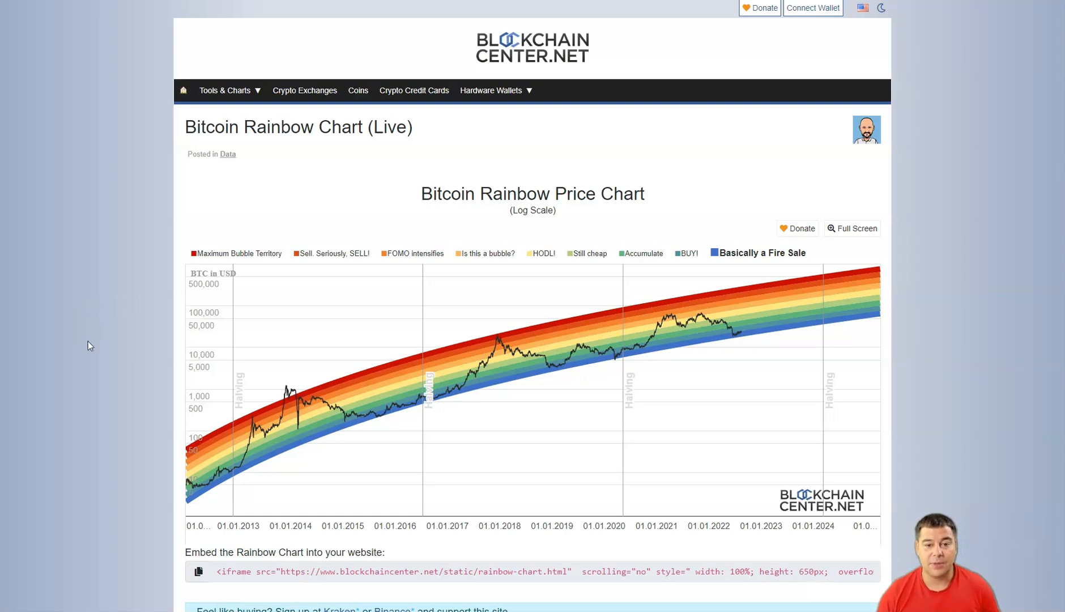
pyautogui.moveTo(89, 328)
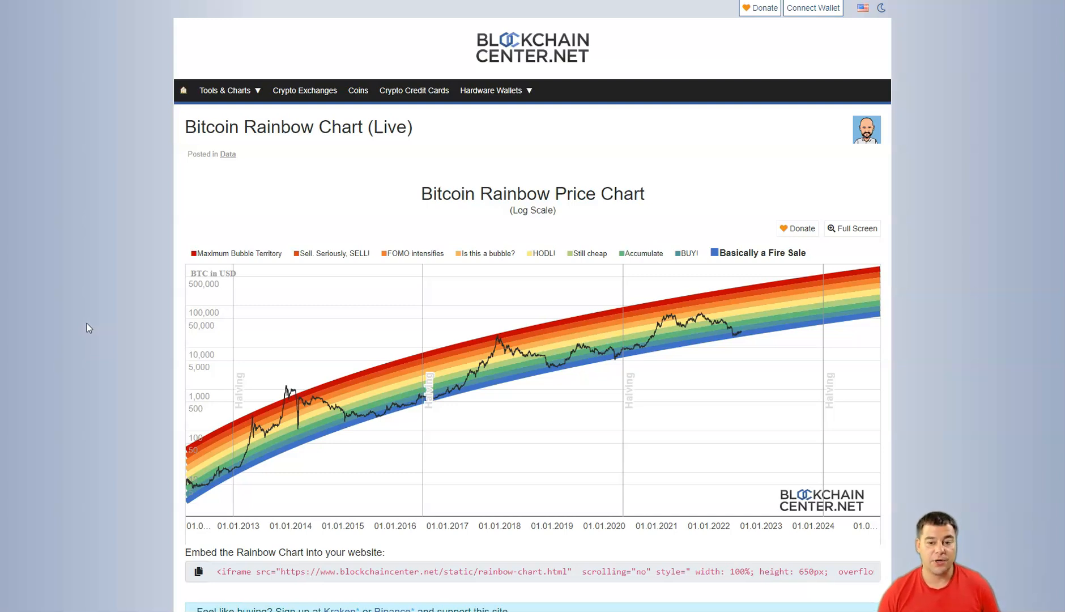
pyautogui.moveTo(91, 327)
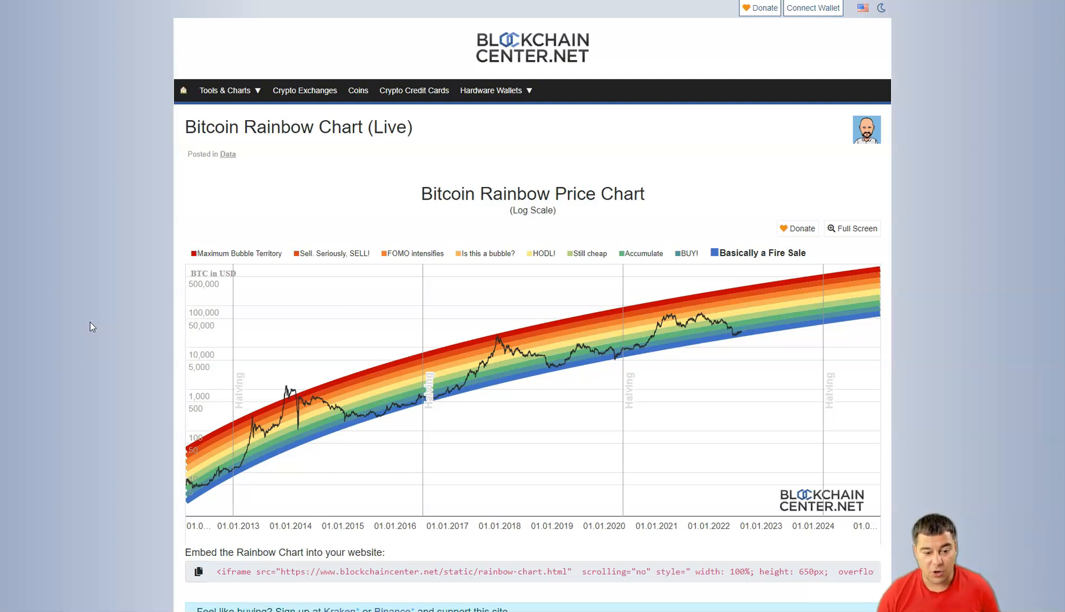
pyautogui.moveTo(82, 309)
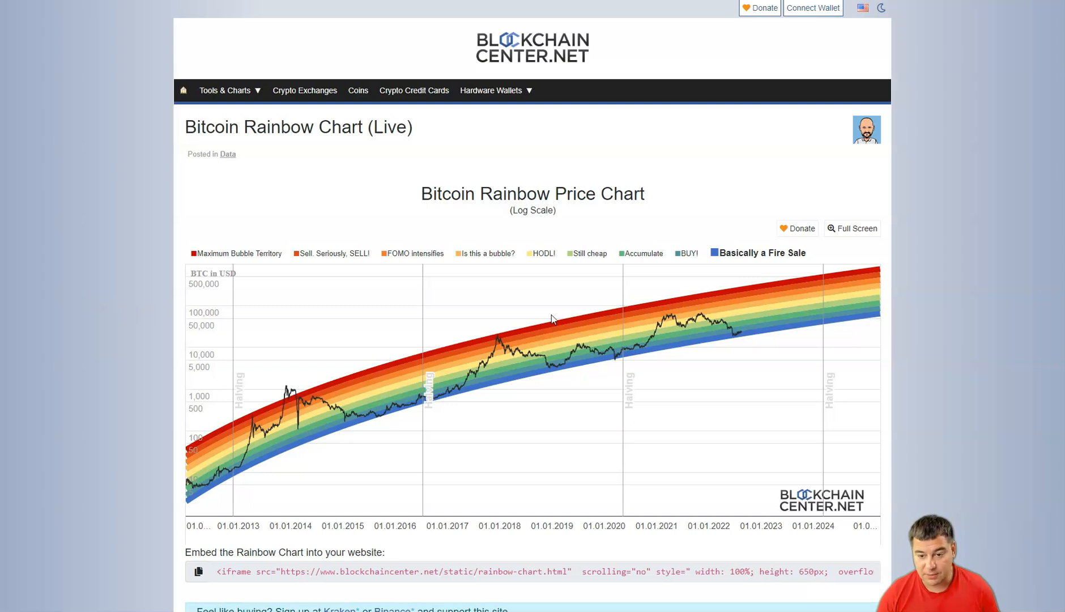
pyautogui.moveTo(731, 362)
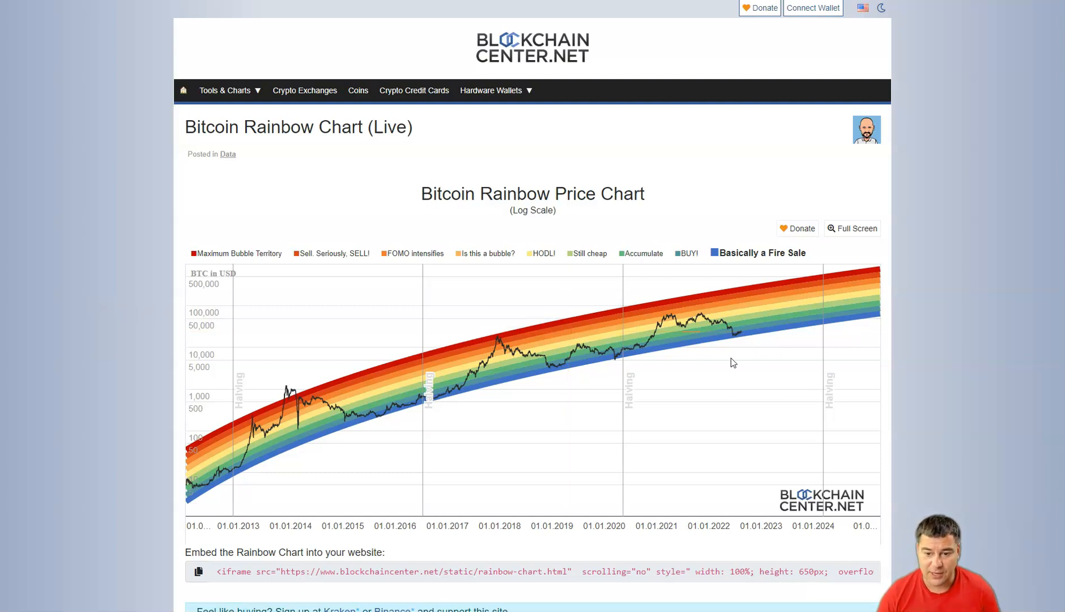
pyautogui.moveTo(756, 355)
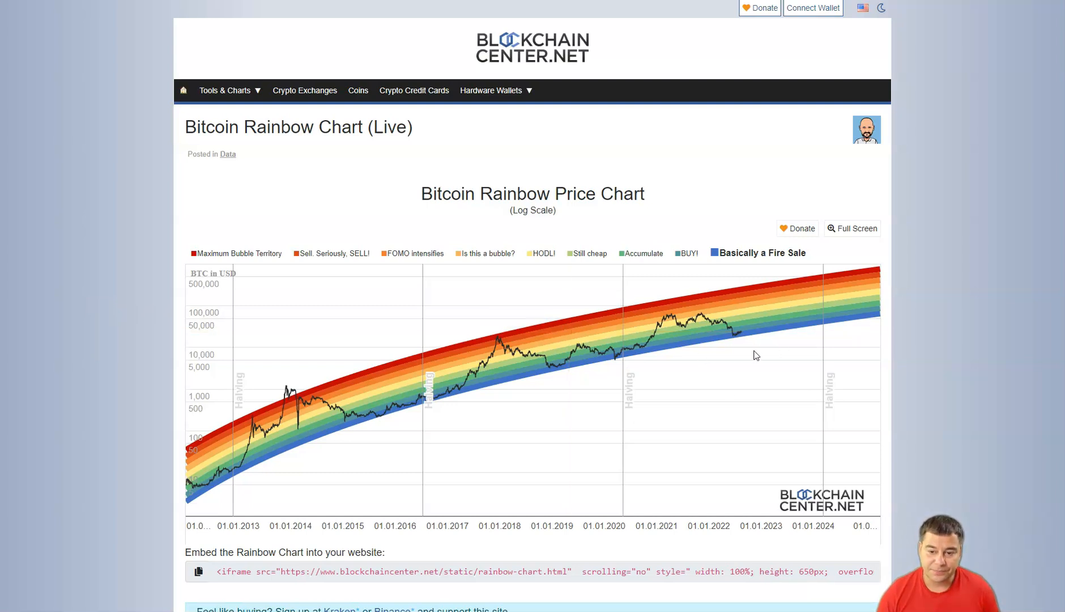
pyautogui.moveTo(747, 354)
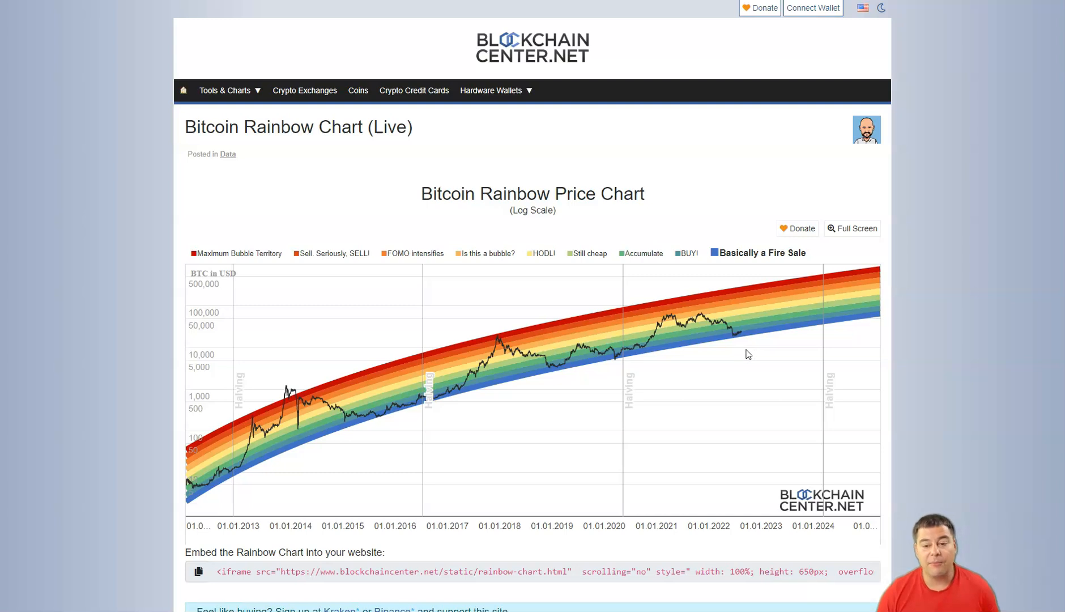
pyautogui.moveTo(682, 413)
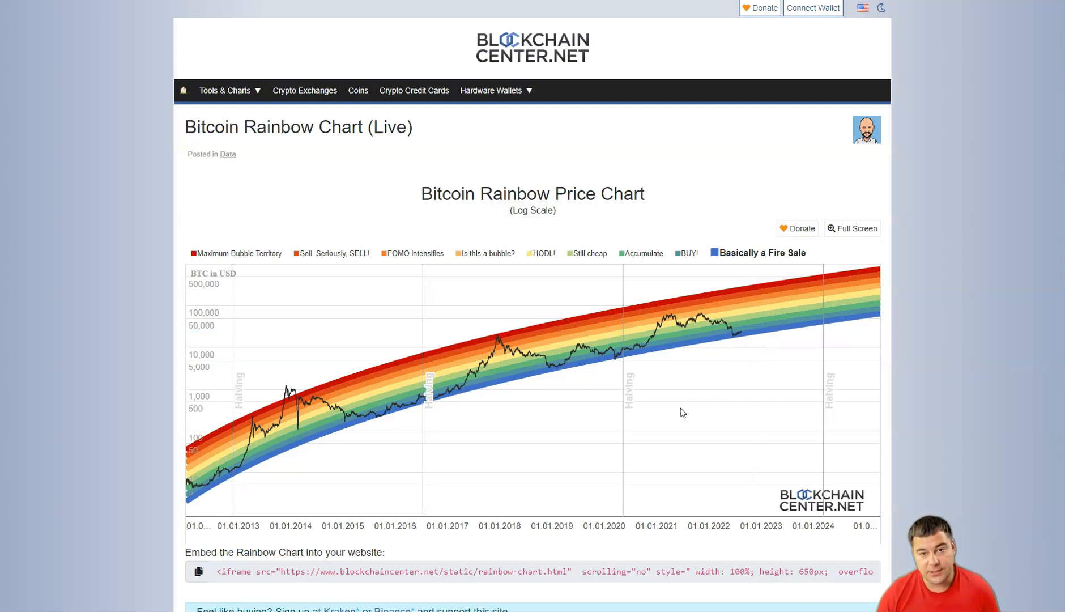
pyautogui.moveTo(646, 418)
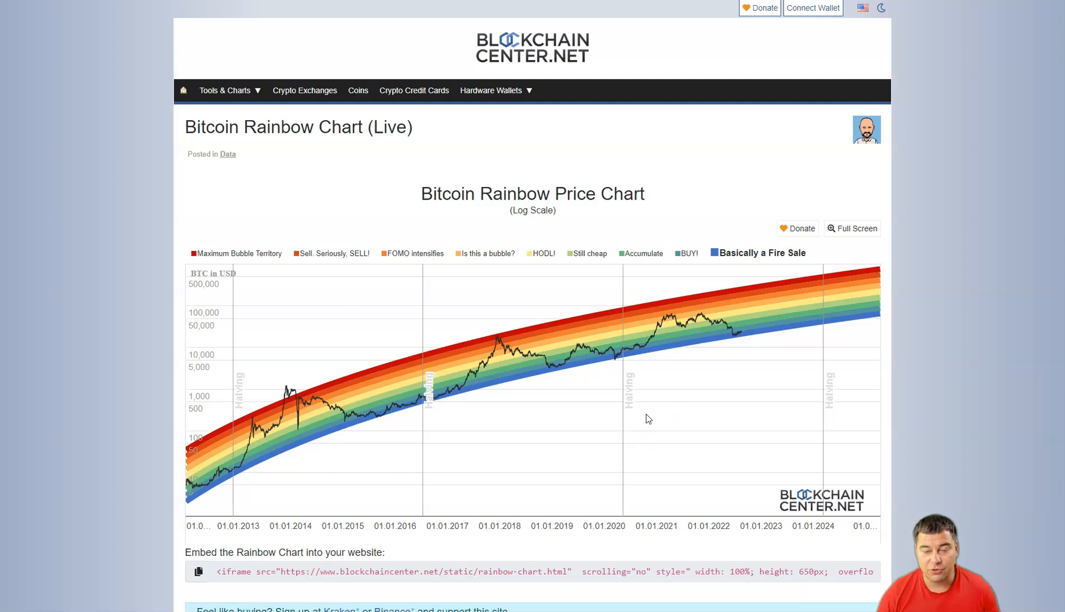
pyautogui.moveTo(95, 277)
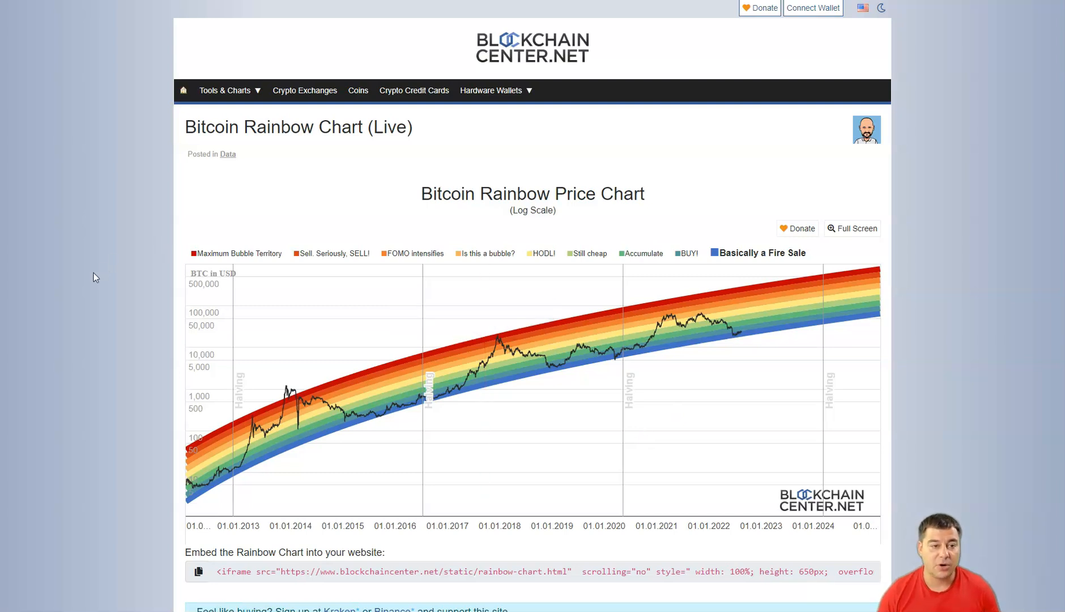
pyautogui.moveTo(107, 263)
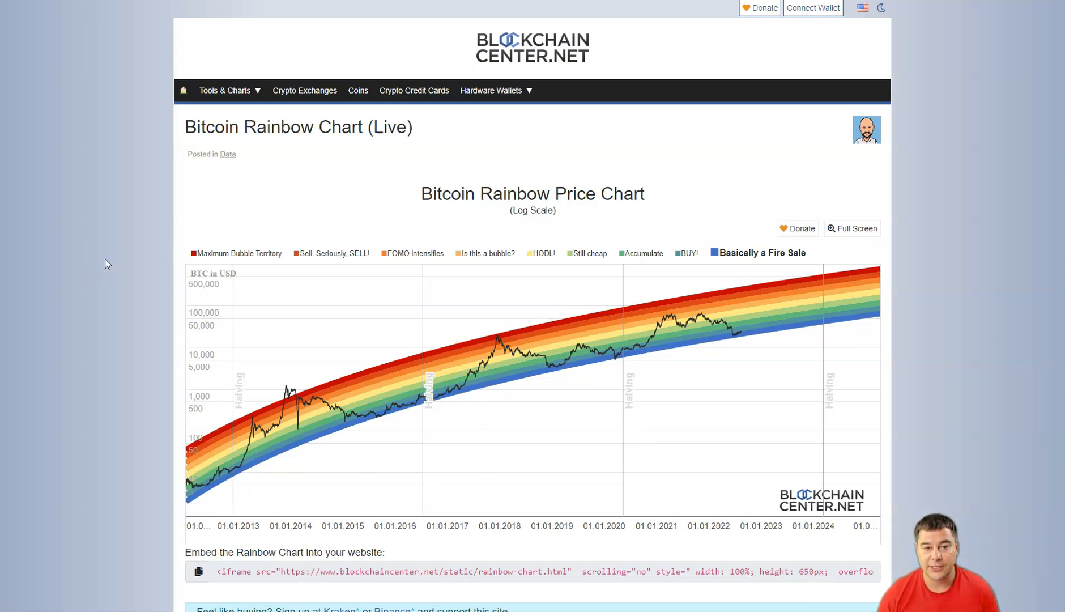
pyautogui.moveTo(75, 250)
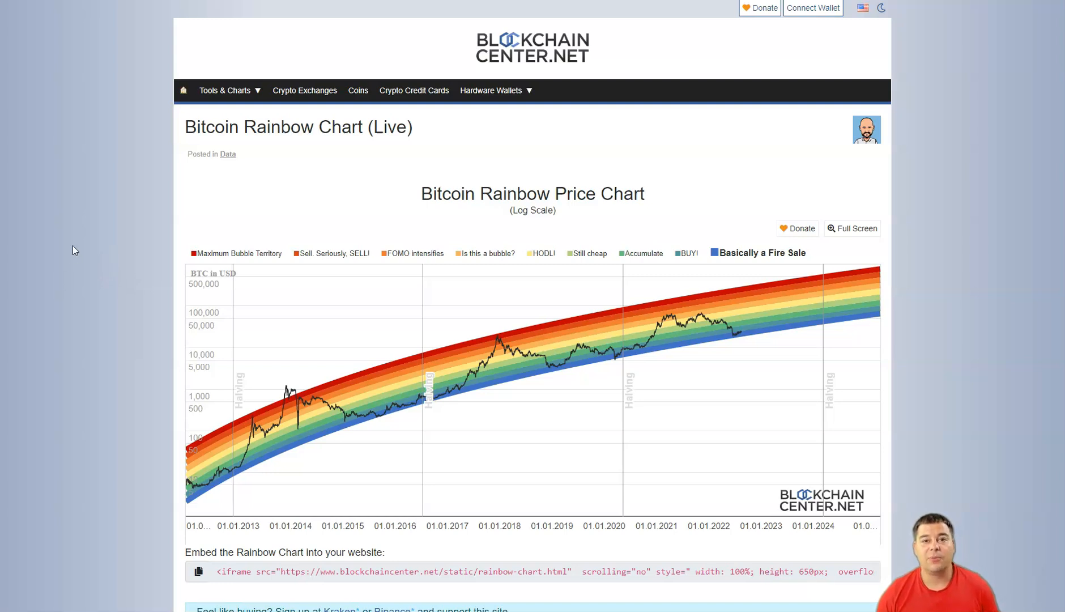
pyautogui.moveTo(114, 204)
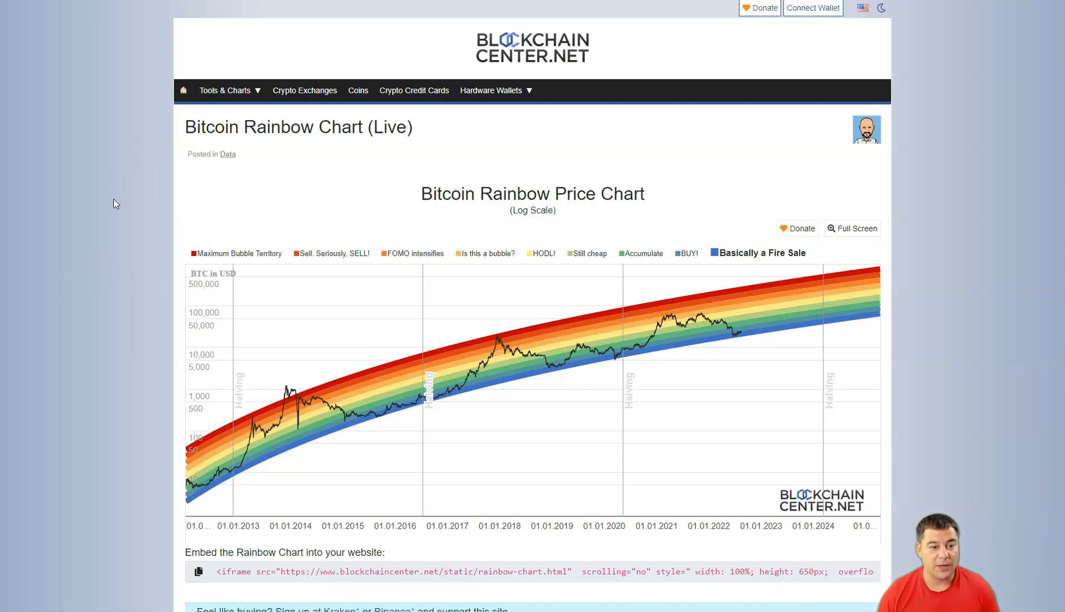
pyautogui.moveTo(134, 220)
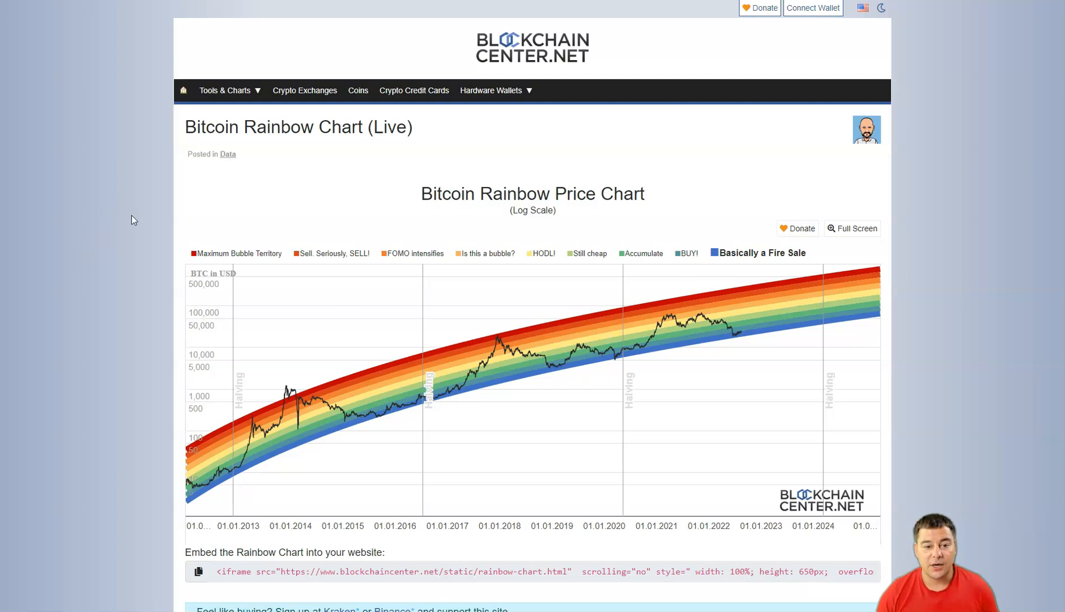
# - Scroll below the Rainbow Chart to the disclaimer and original 2014 charts section
pyautogui.scroll(-3)
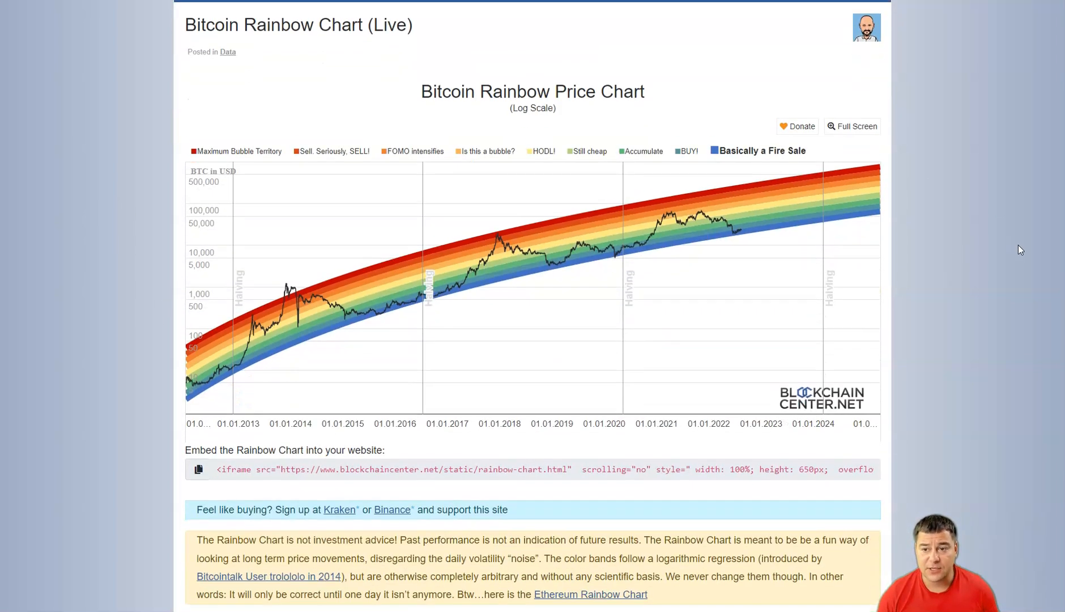
pyautogui.scroll(-3)
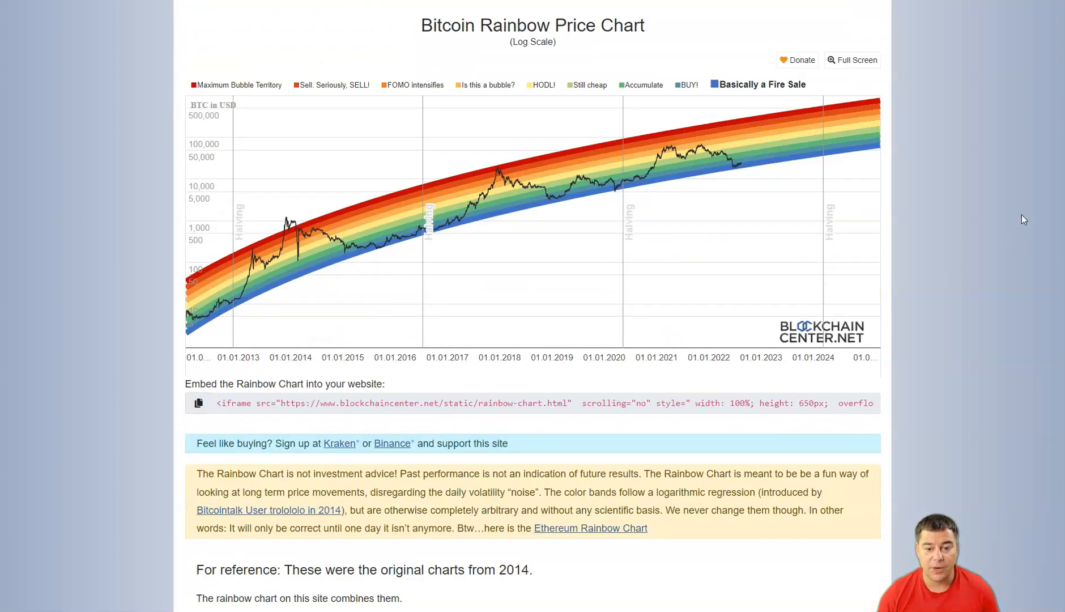
pyautogui.moveTo(1017, 153)
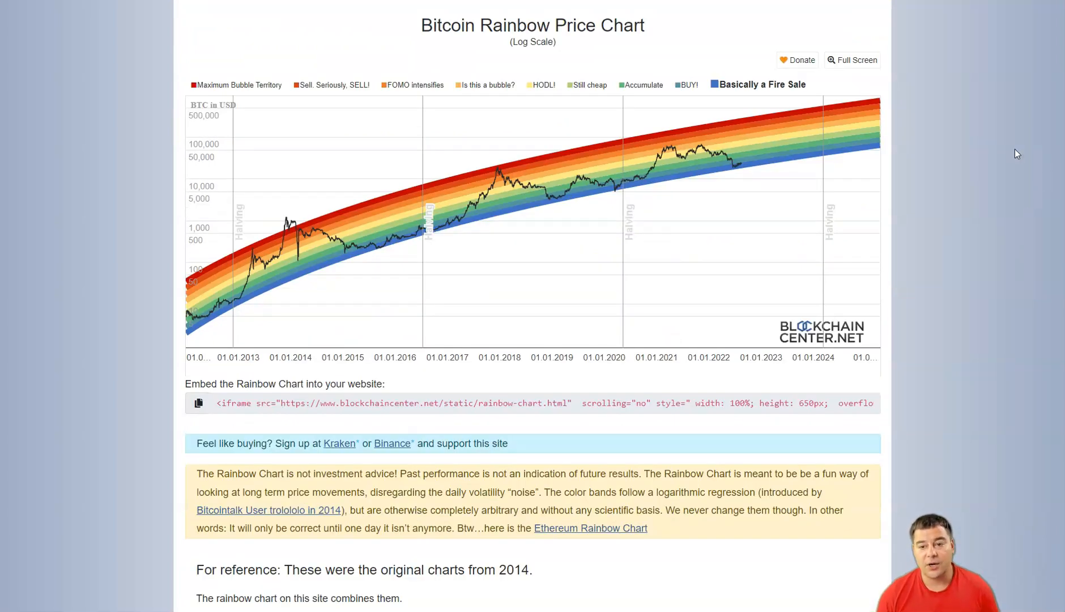
pyautogui.scroll(3)
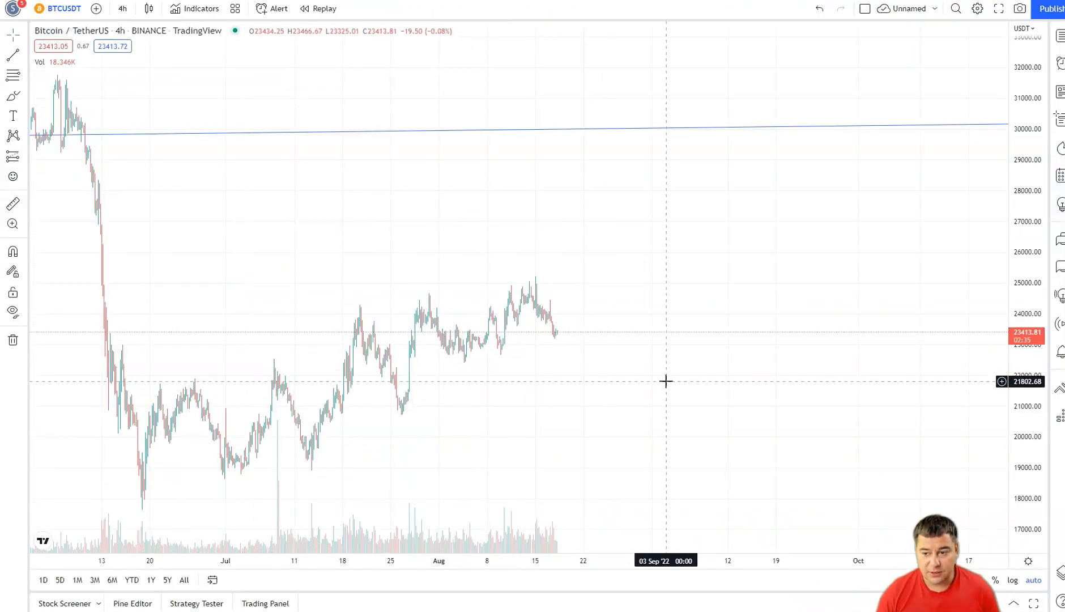
pyautogui.moveTo(552, 296)
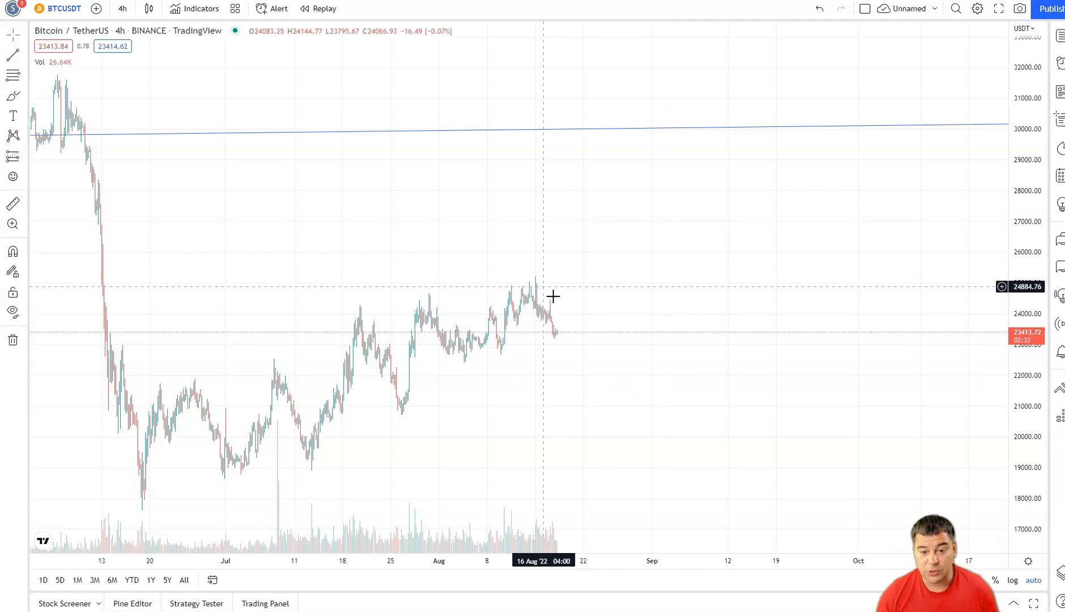
pyautogui.moveTo(566, 350)
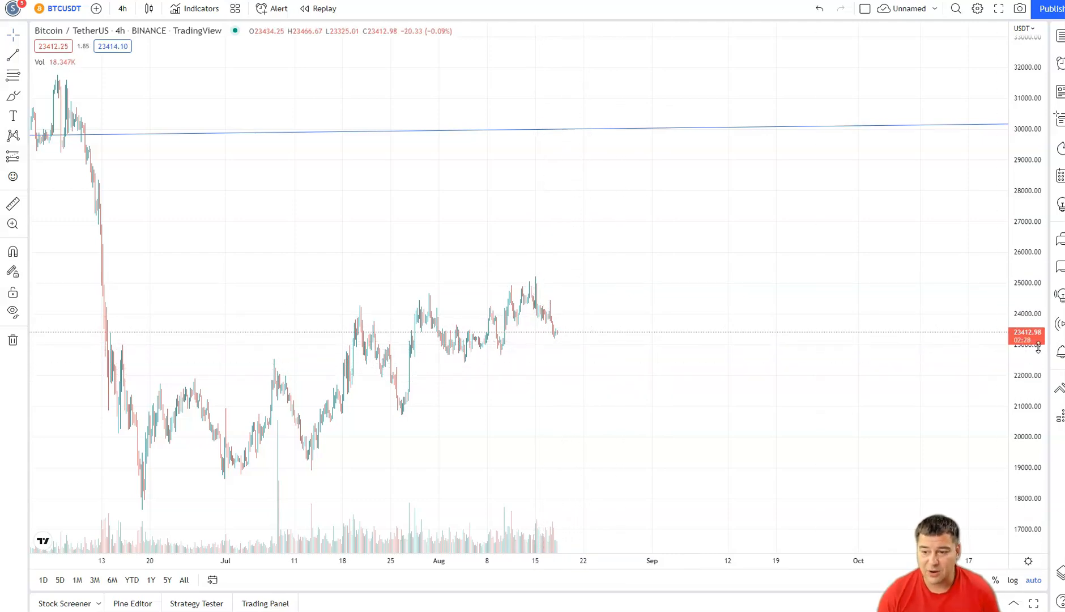
pyautogui.moveTo(373, 276)
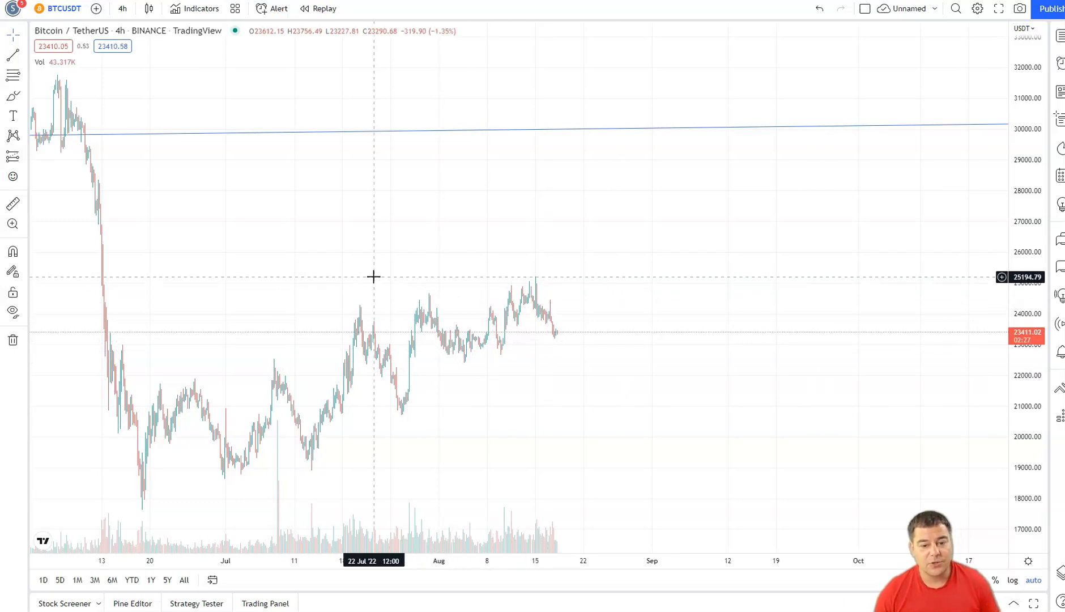
pyautogui.moveTo(518, 365)
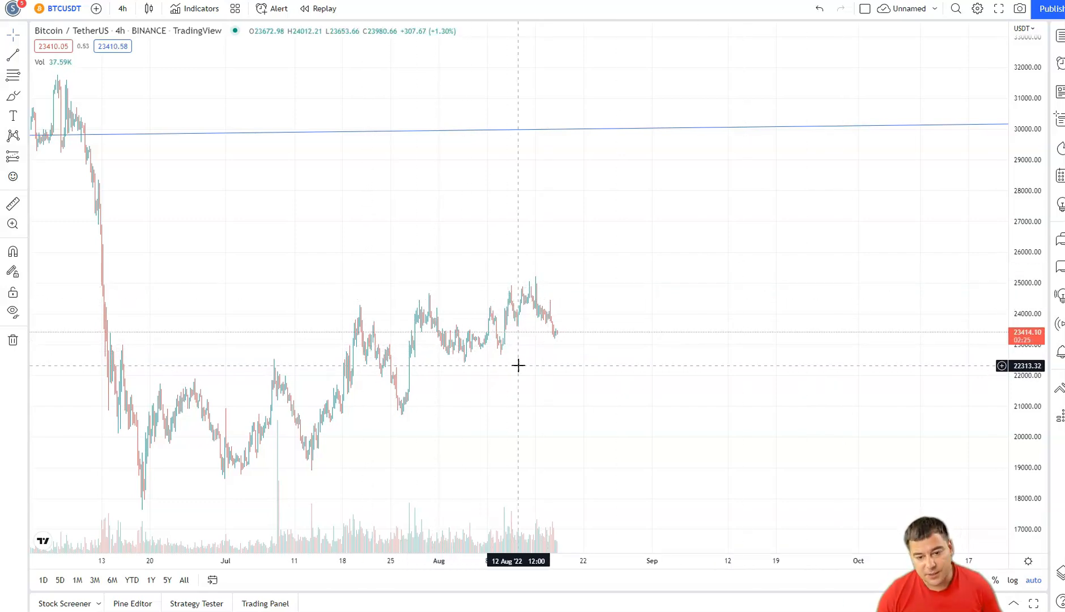
pyautogui.moveTo(686, 353)
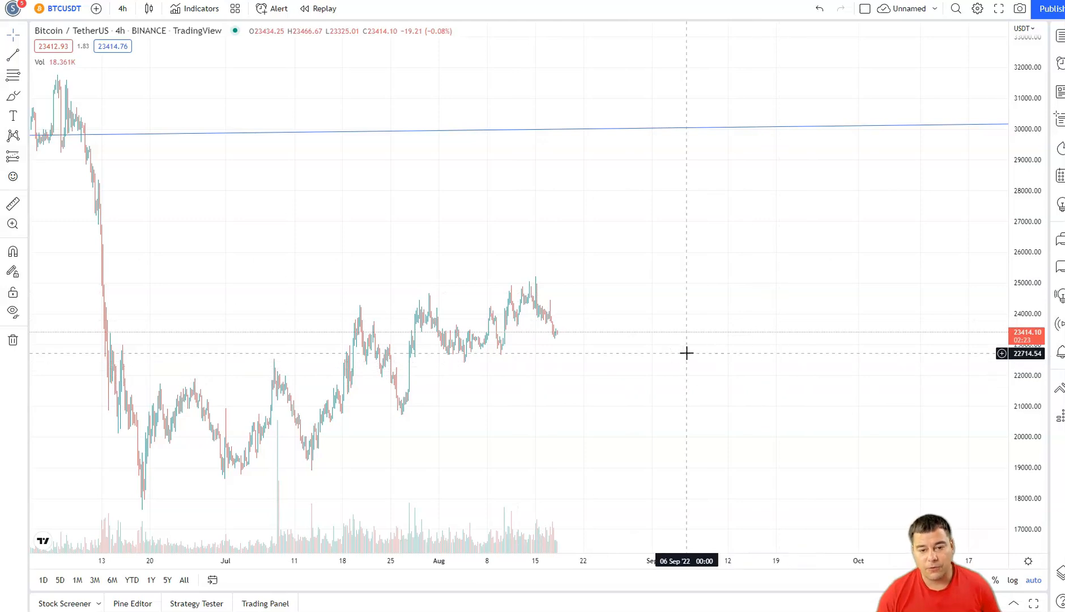
pyautogui.moveTo(707, 414)
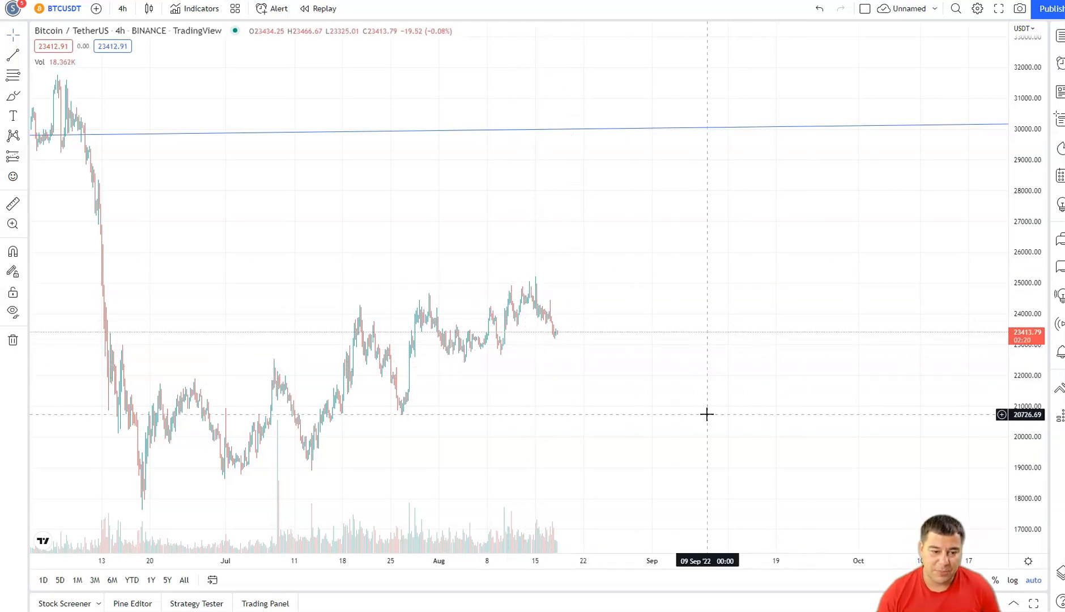
pyautogui.moveTo(648, 406)
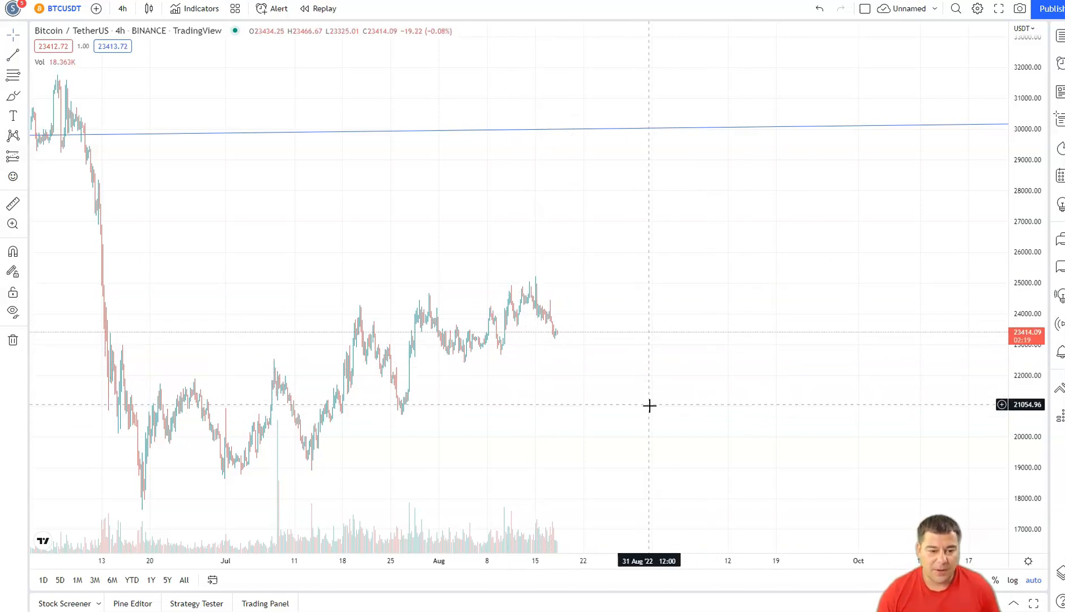
pyautogui.moveTo(612, 353)
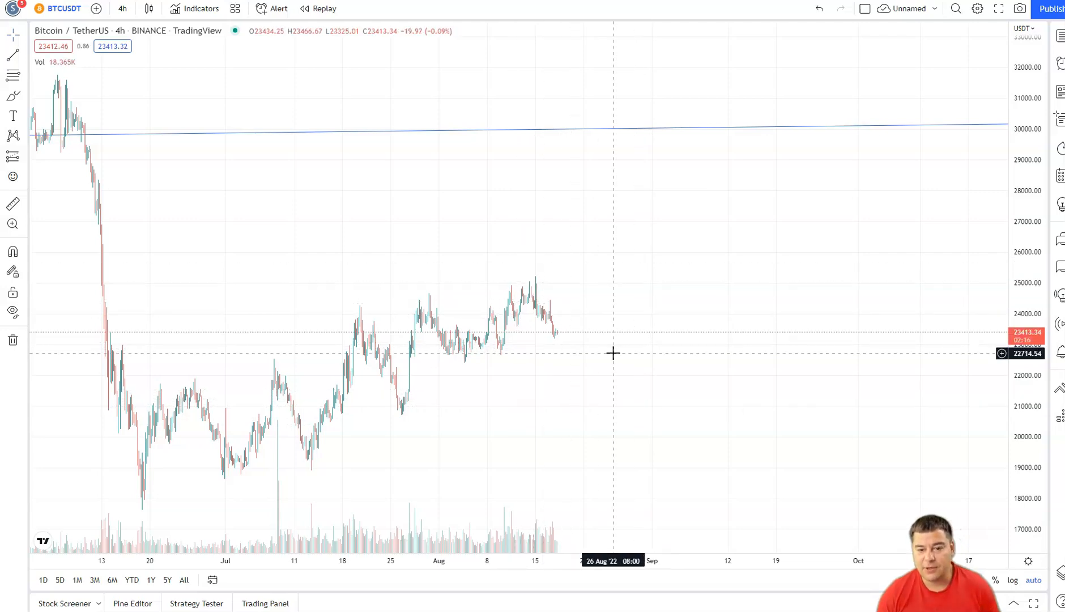
pyautogui.moveTo(692, 313)
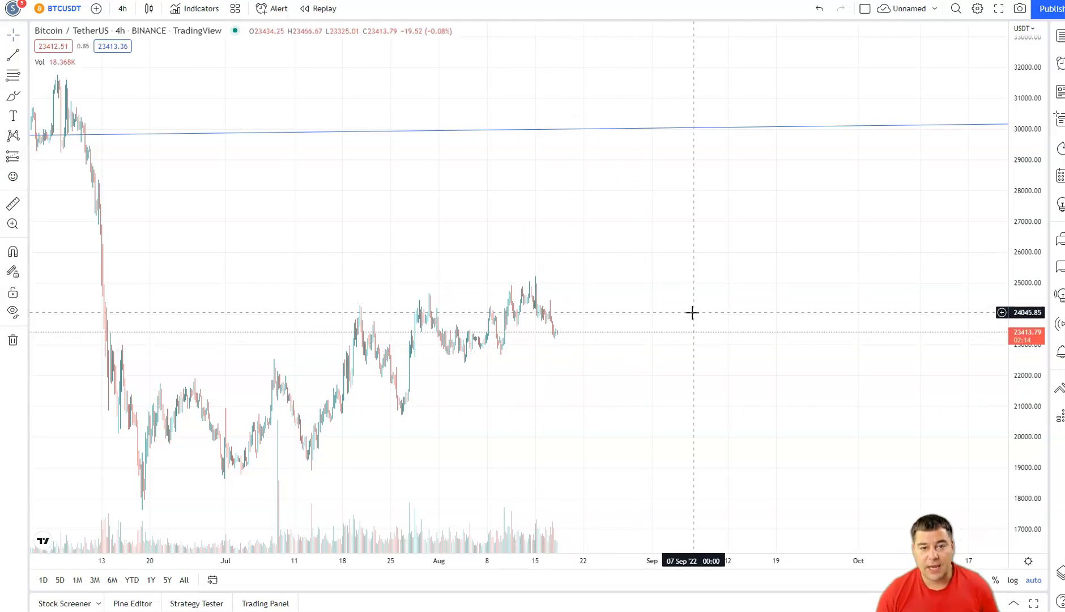
pyautogui.moveTo(683, 305)
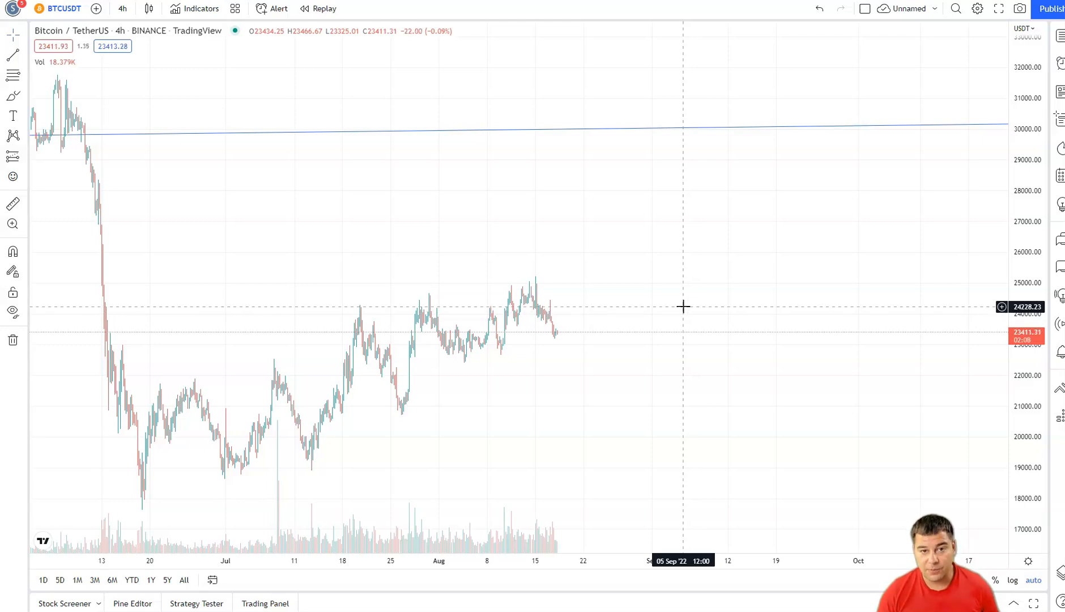
pyautogui.moveTo(646, 282)
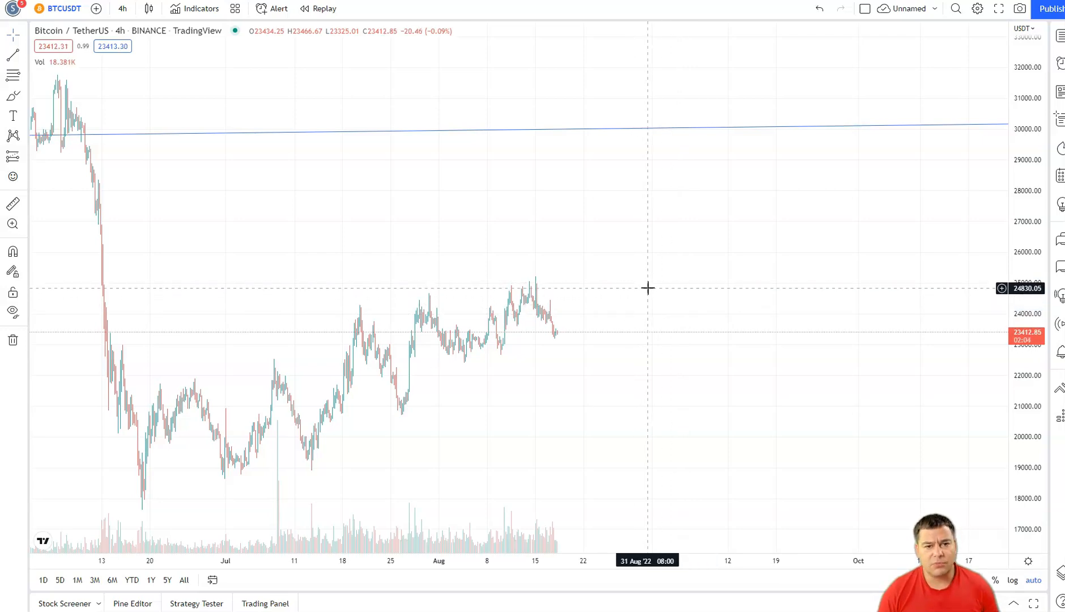
pyautogui.moveTo(591, 246)
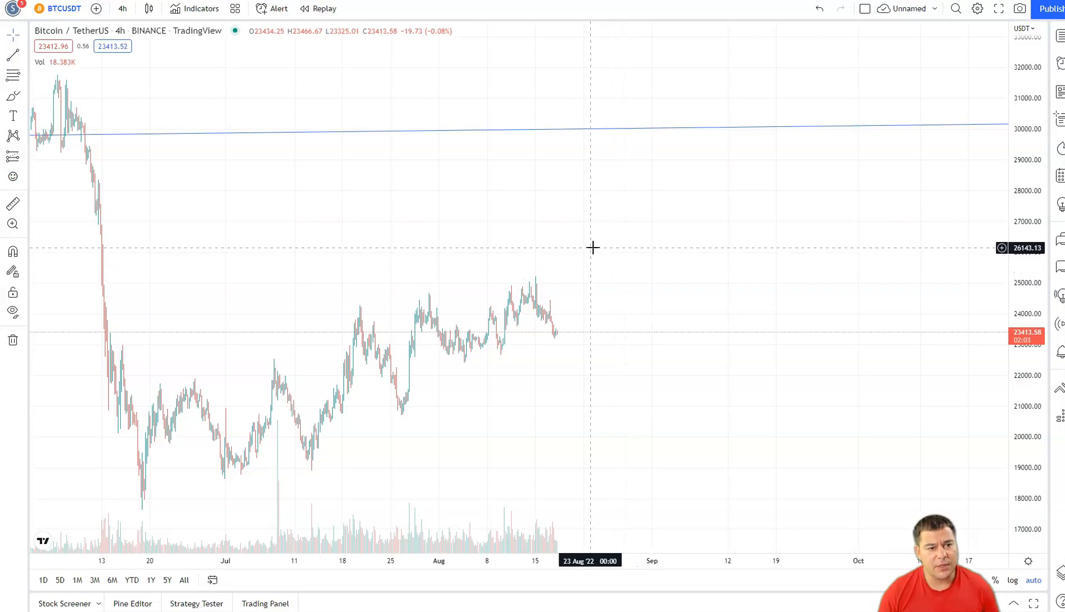
pyautogui.moveTo(498, 189)
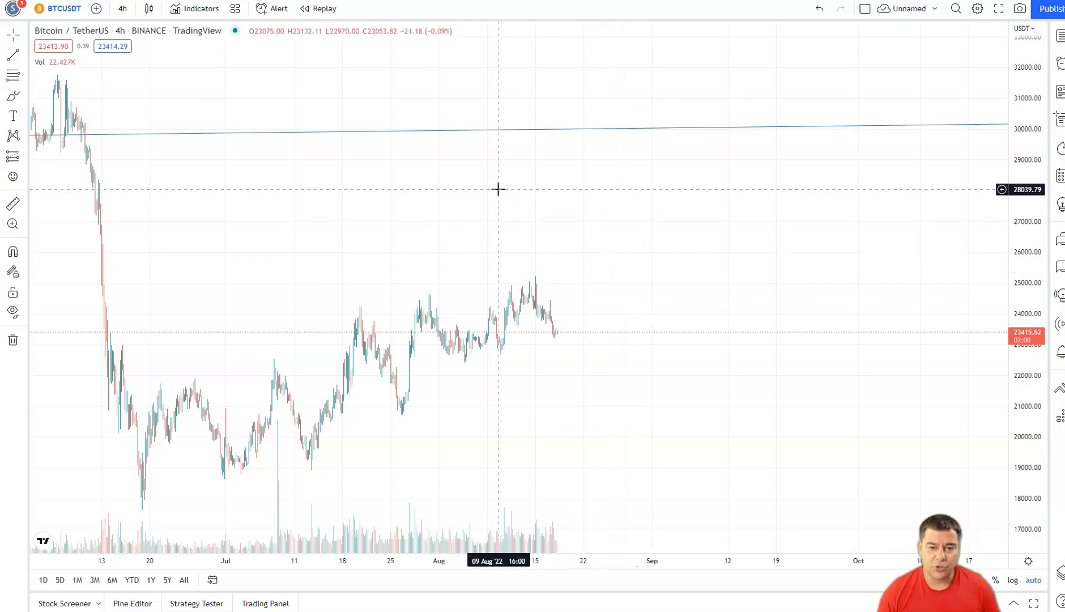
pyautogui.moveTo(503, 207)
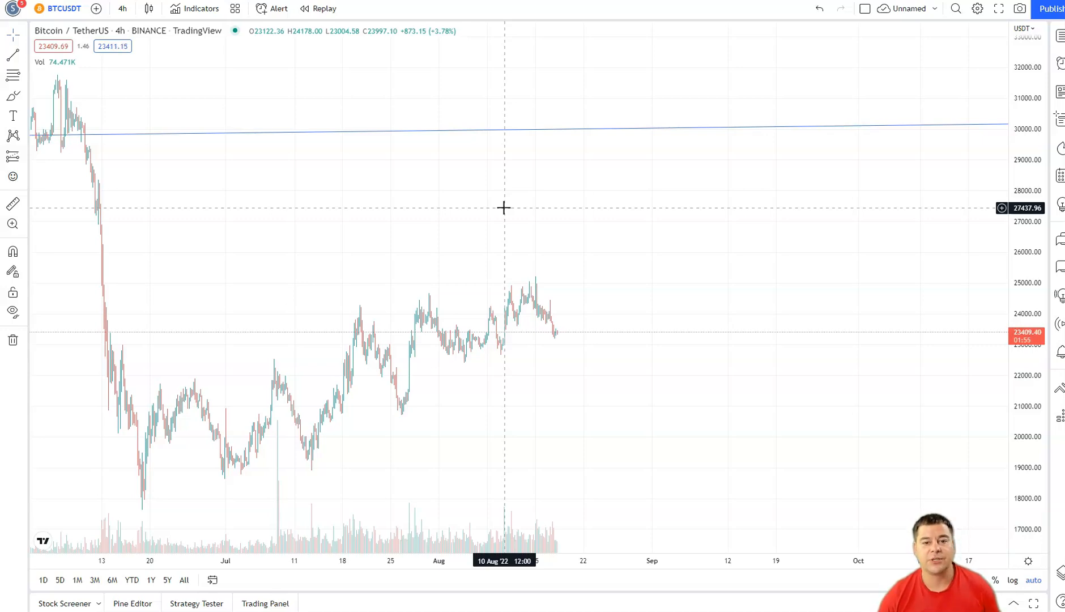
pyautogui.moveTo(512, 207)
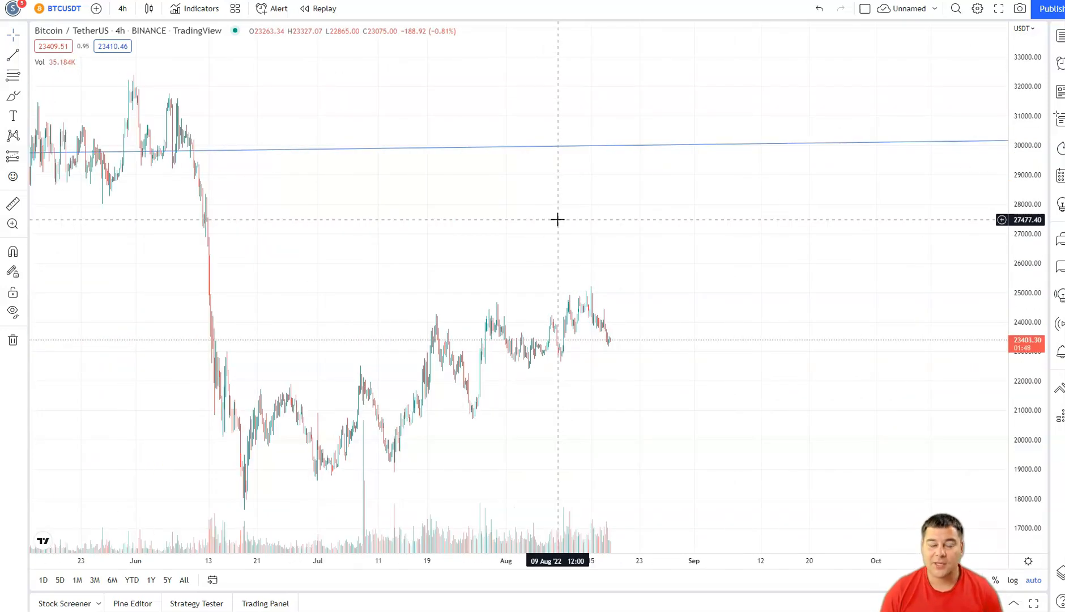
pyautogui.moveTo(710, 370)
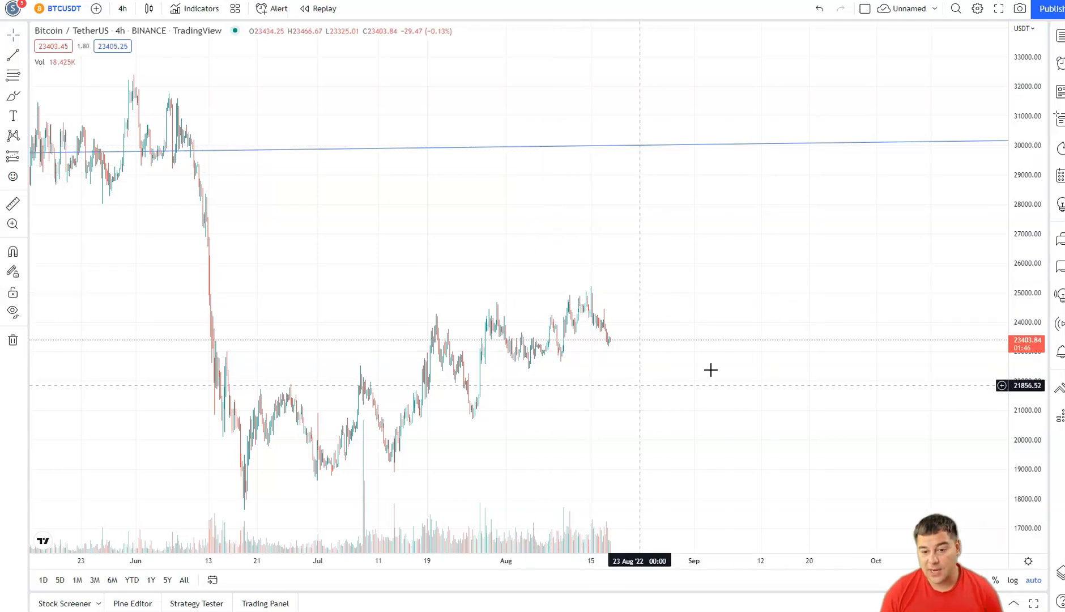
pyautogui.moveTo(675, 360)
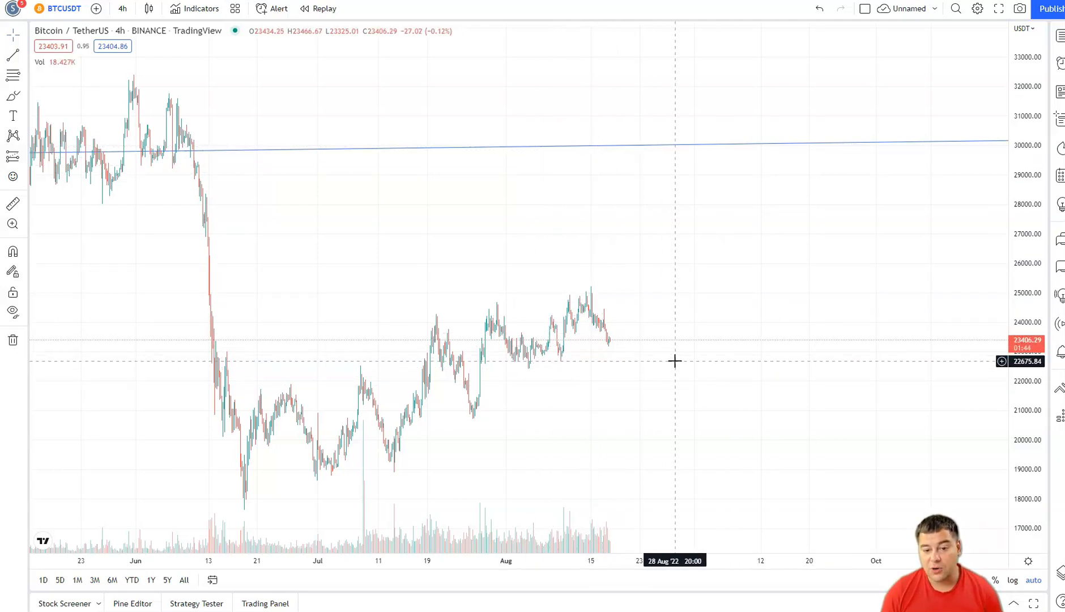
pyautogui.moveTo(692, 367)
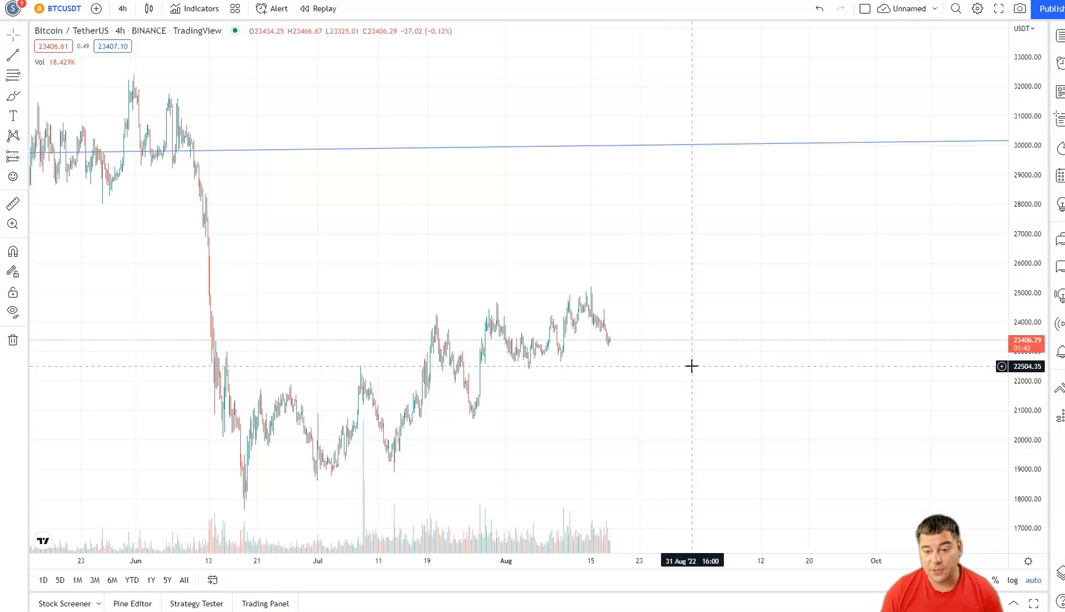
pyautogui.moveTo(690, 362)
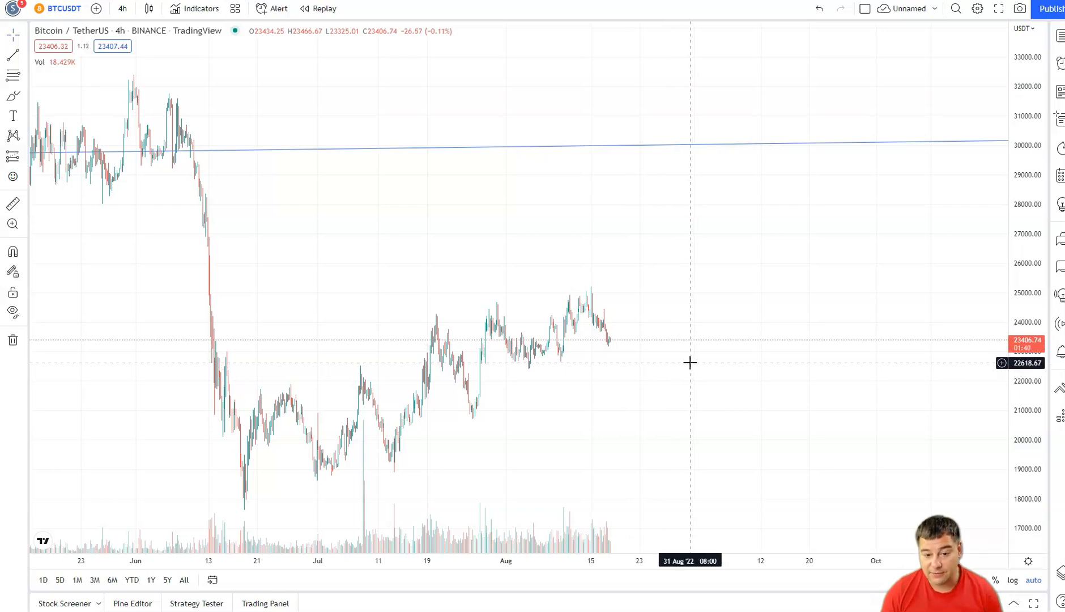
pyautogui.moveTo(694, 284)
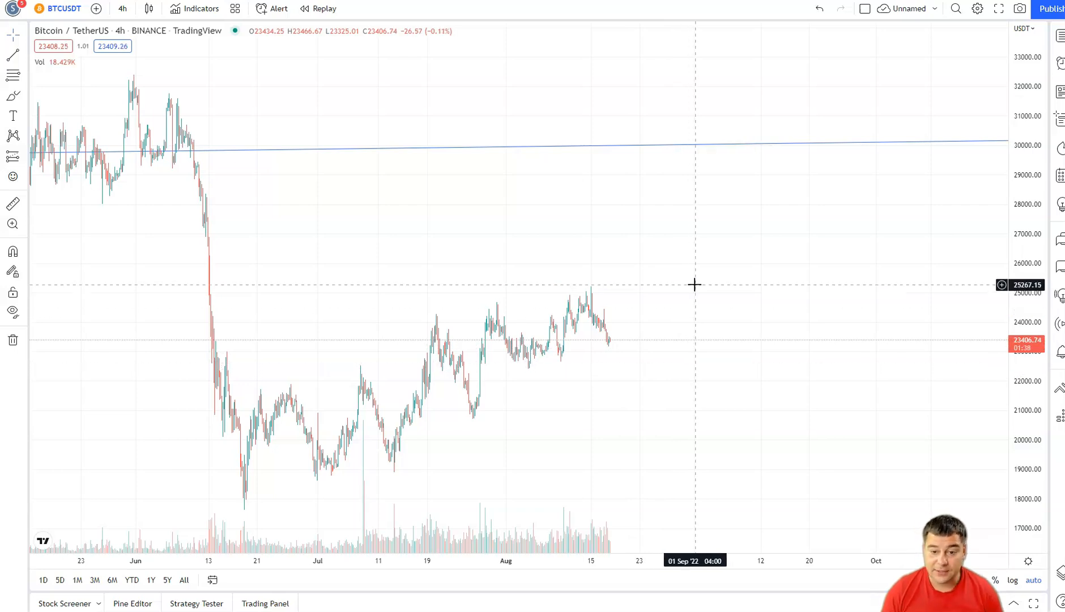
pyautogui.moveTo(585, 298)
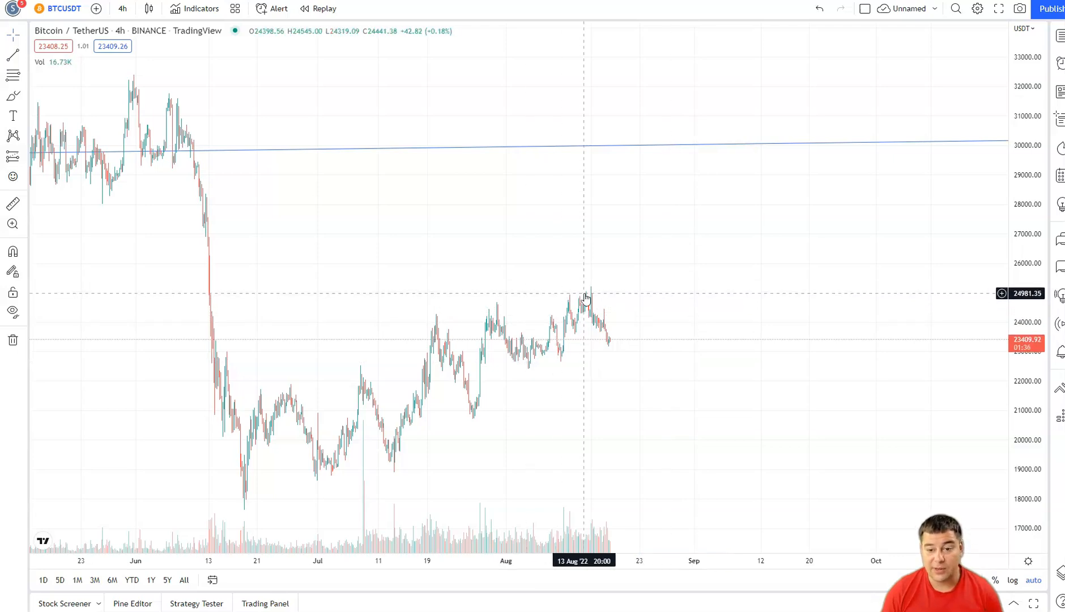
pyautogui.moveTo(671, 256)
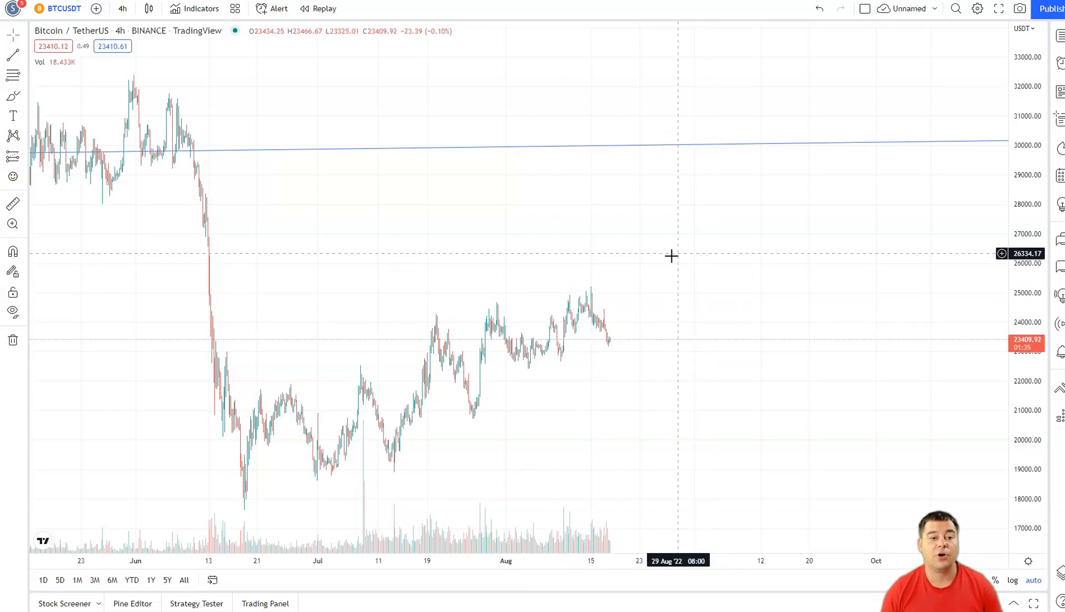
pyautogui.moveTo(720, 258)
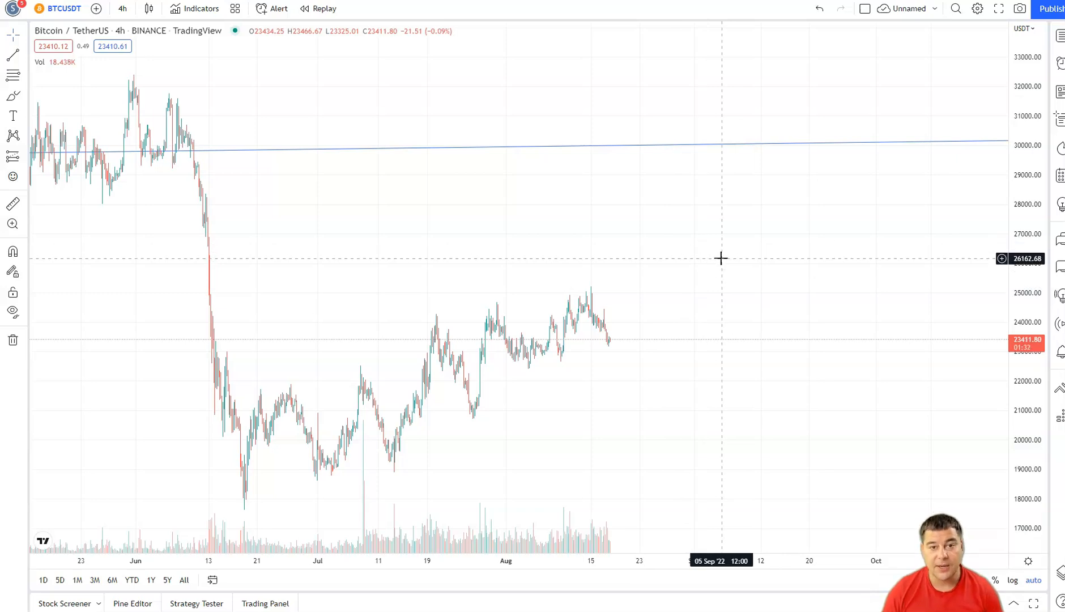
pyautogui.moveTo(696, 331)
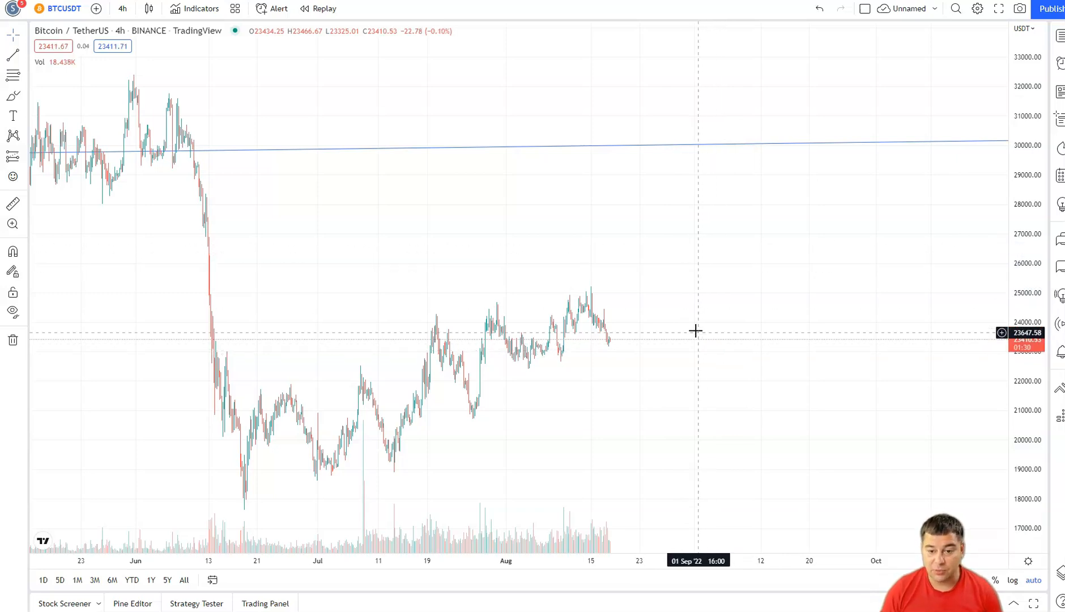
pyautogui.moveTo(723, 318)
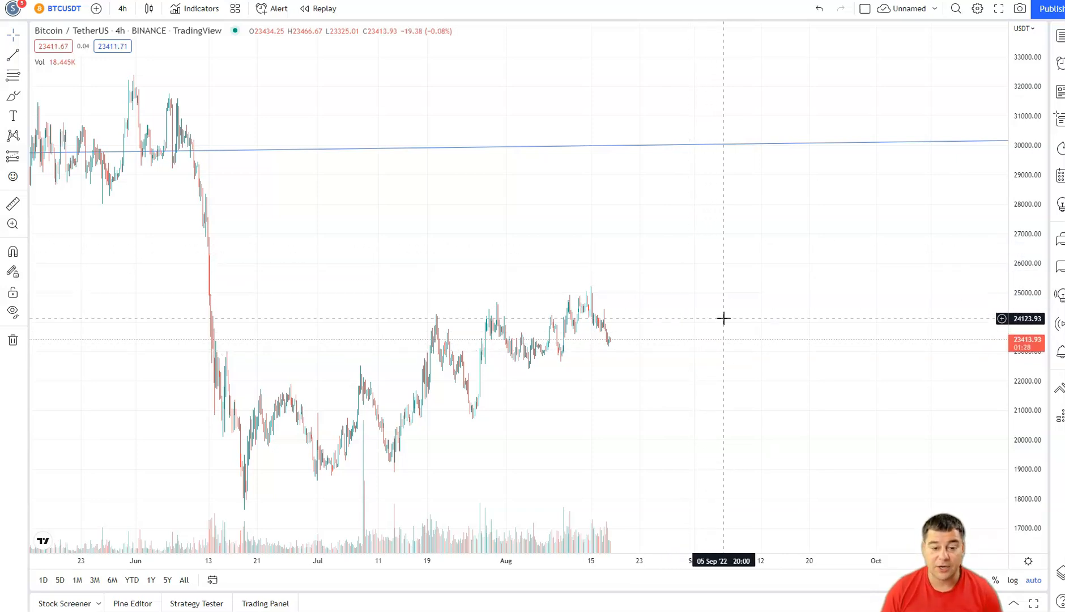
pyautogui.moveTo(760, 398)
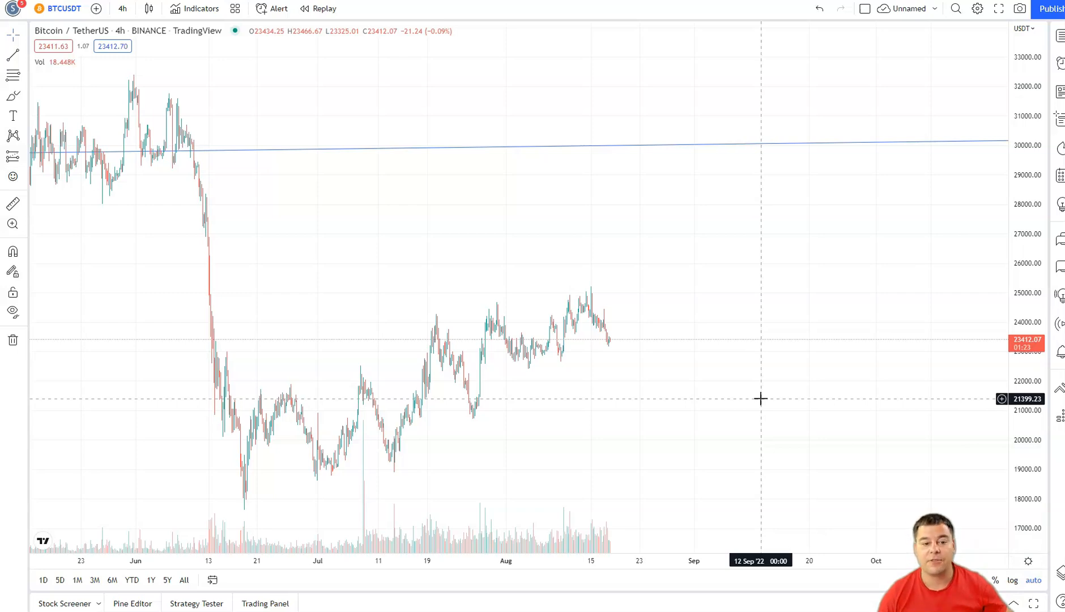
pyautogui.moveTo(720, 426)
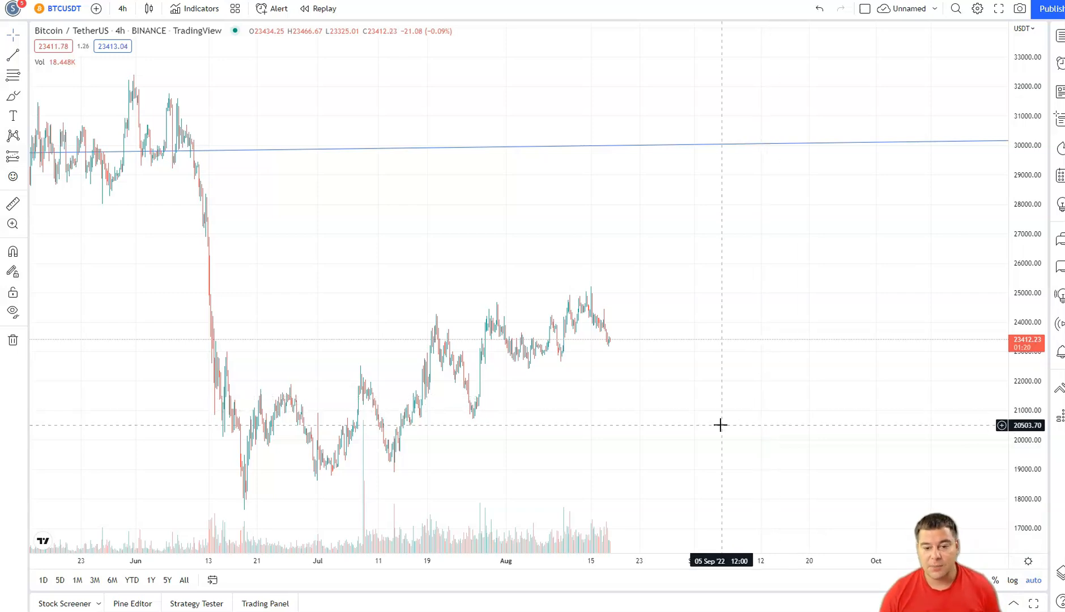
pyautogui.moveTo(666, 406)
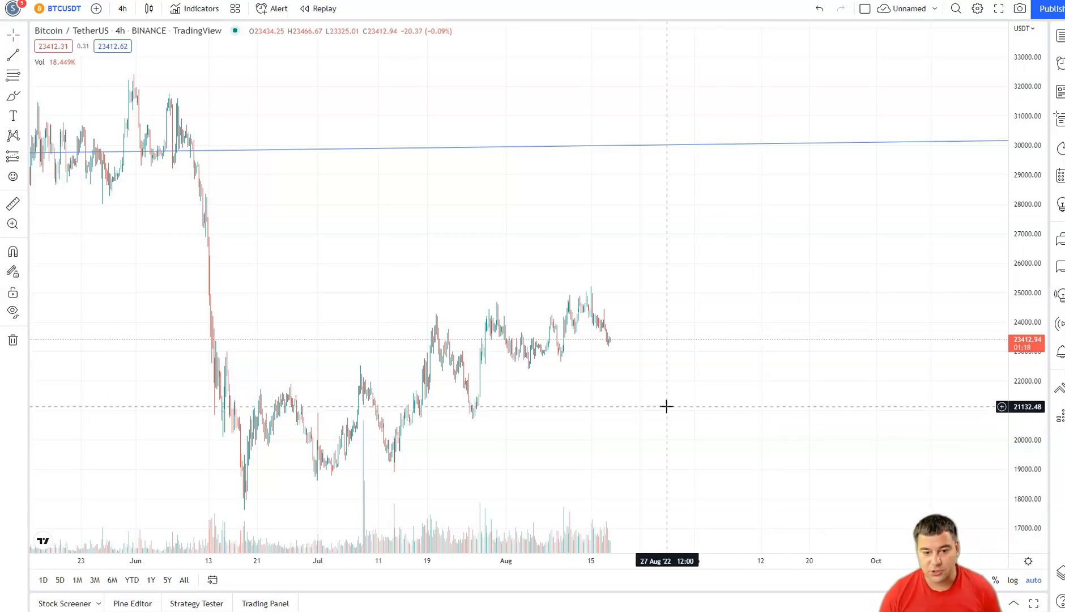
pyautogui.moveTo(636, 387)
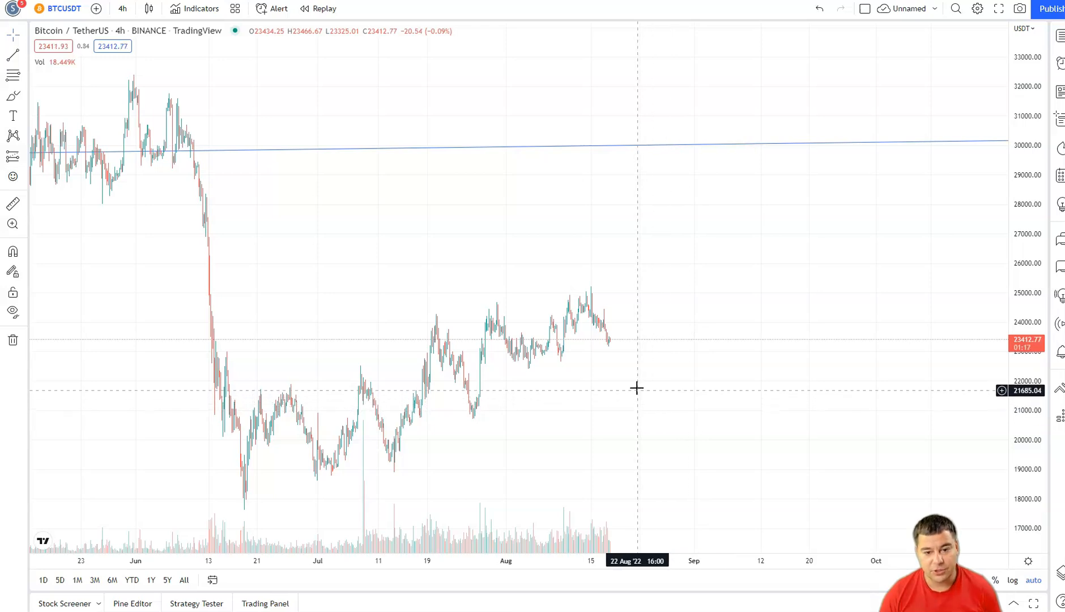
pyautogui.moveTo(651, 375)
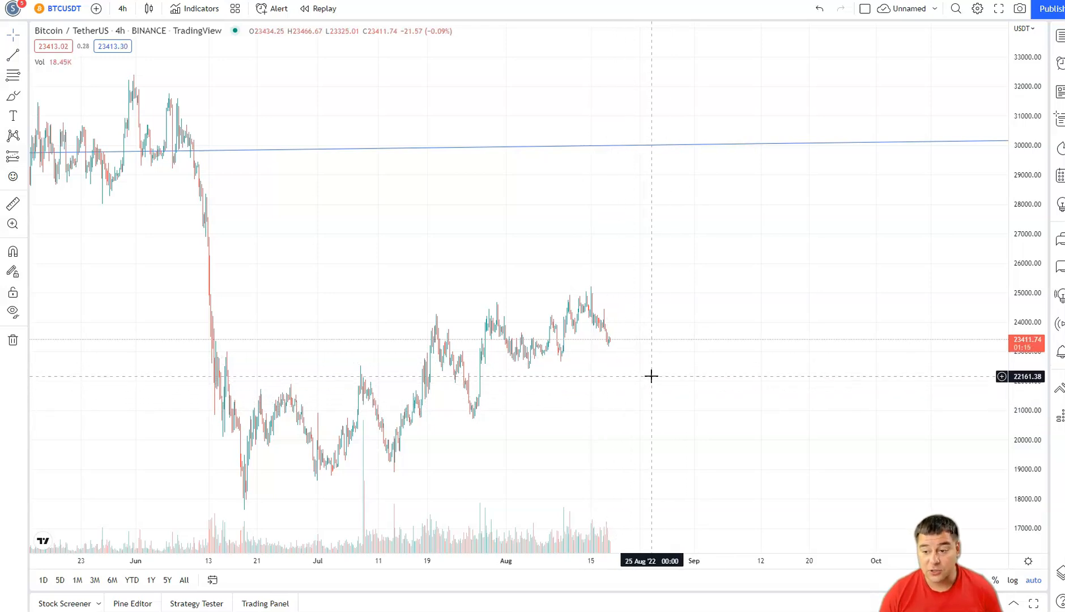
pyautogui.moveTo(604, 407)
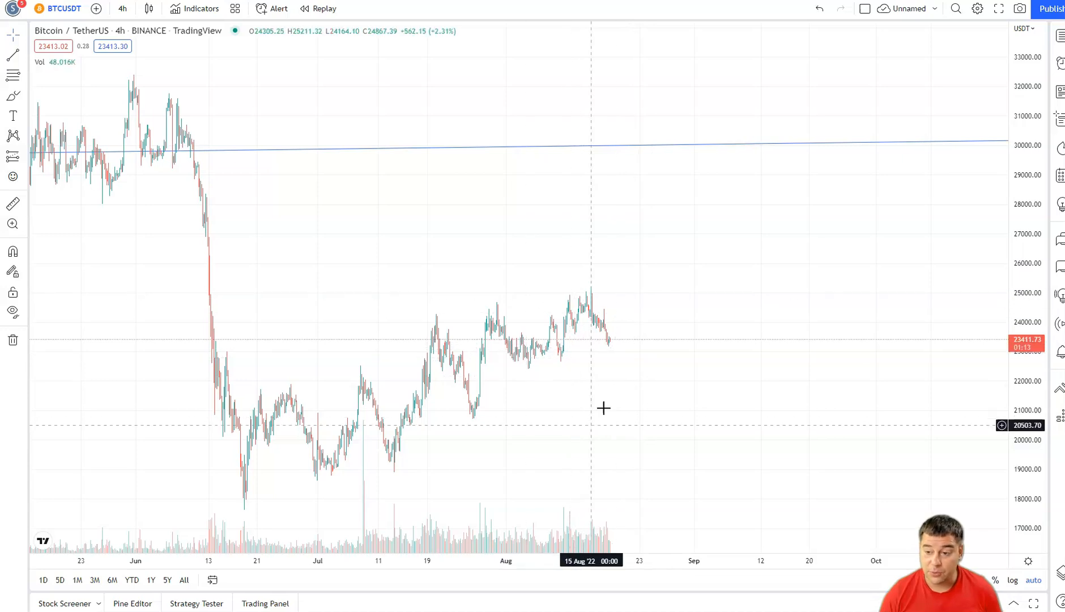
pyautogui.moveTo(623, 245)
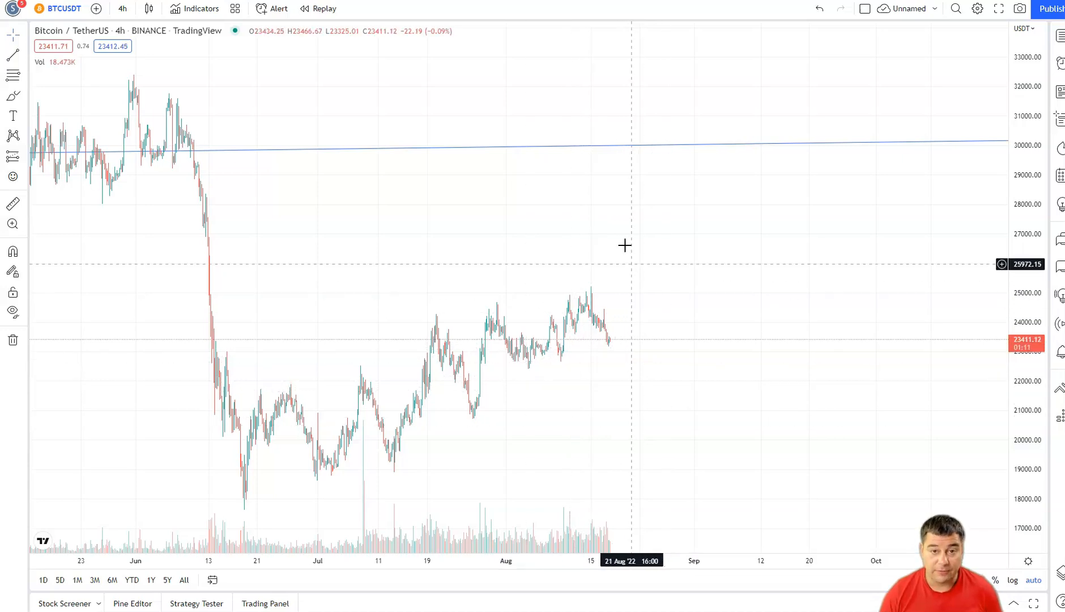
pyautogui.click(52, 7)
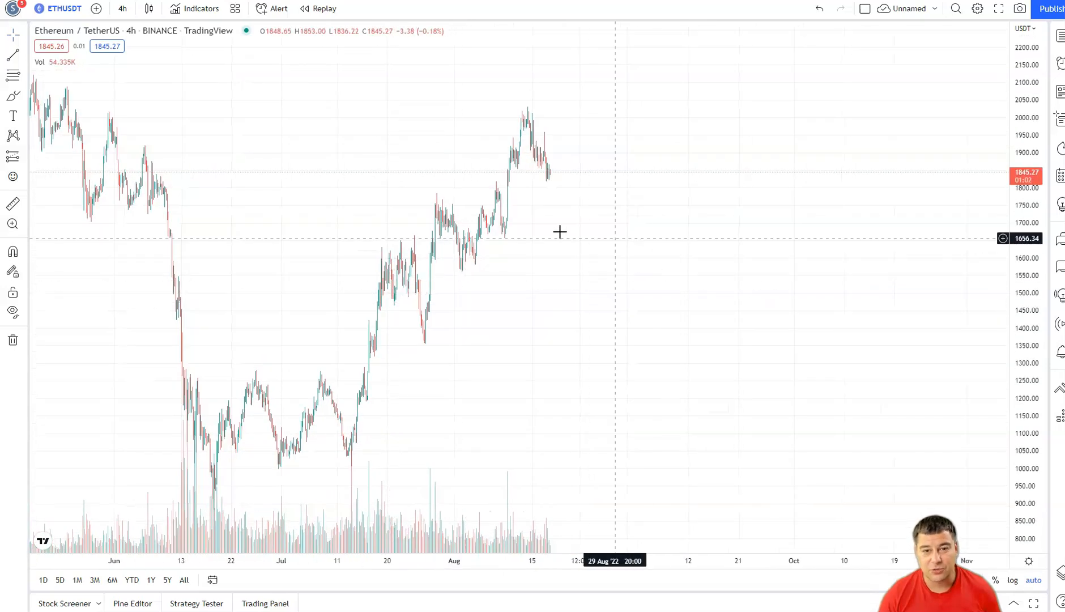
pyautogui.moveTo(705, 338)
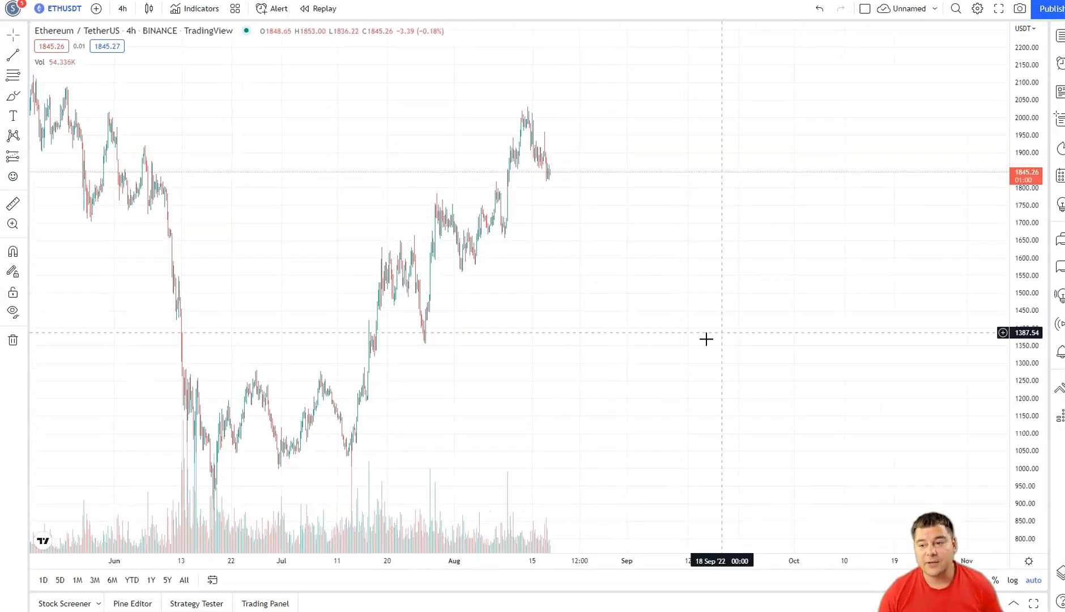
pyautogui.moveTo(598, 309)
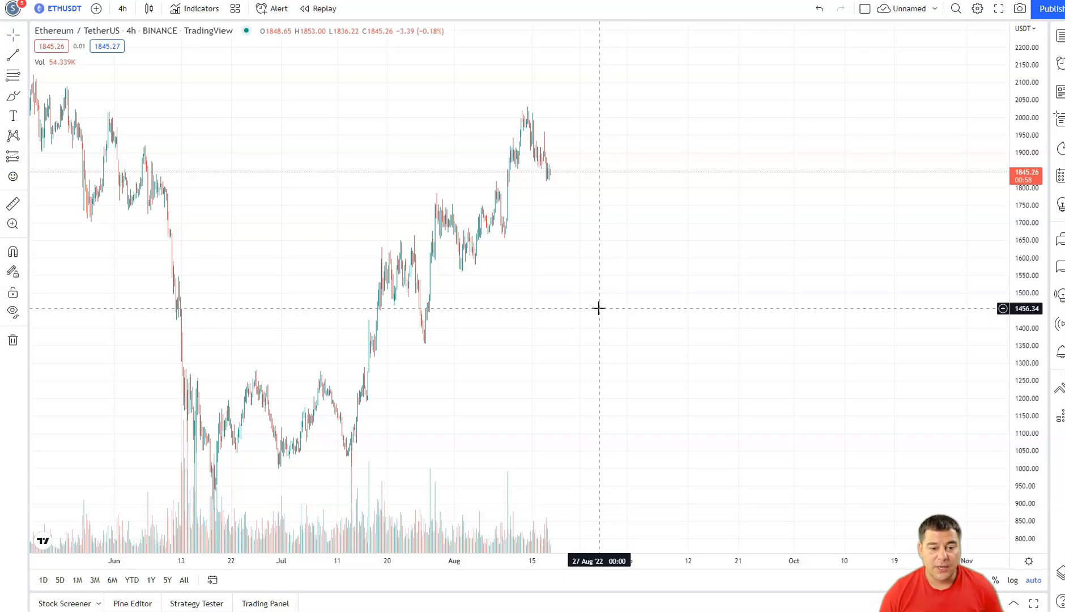
pyautogui.moveTo(579, 284)
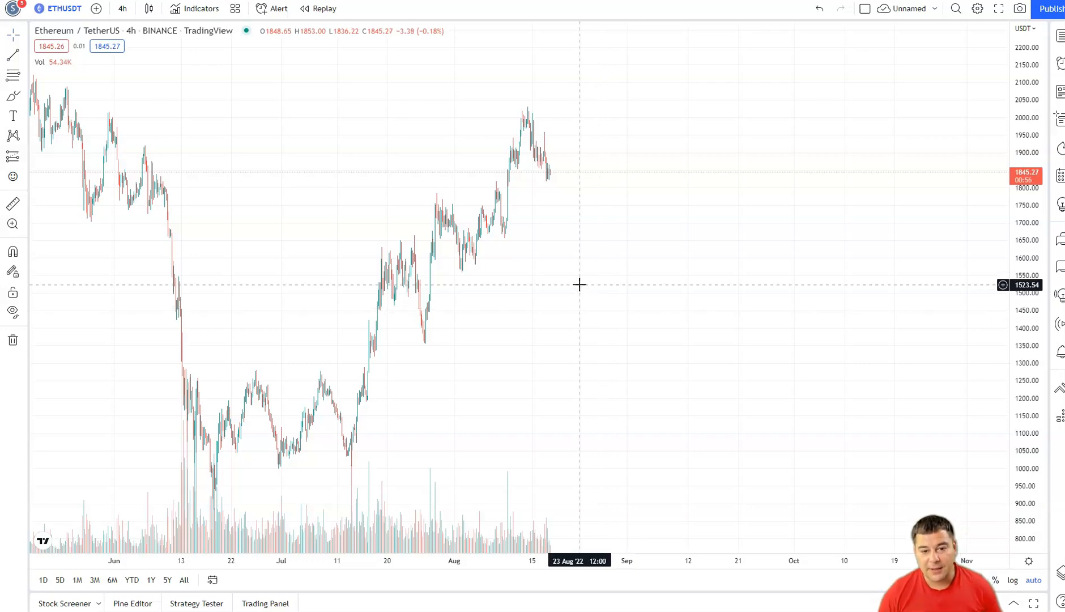
pyautogui.moveTo(403, 382)
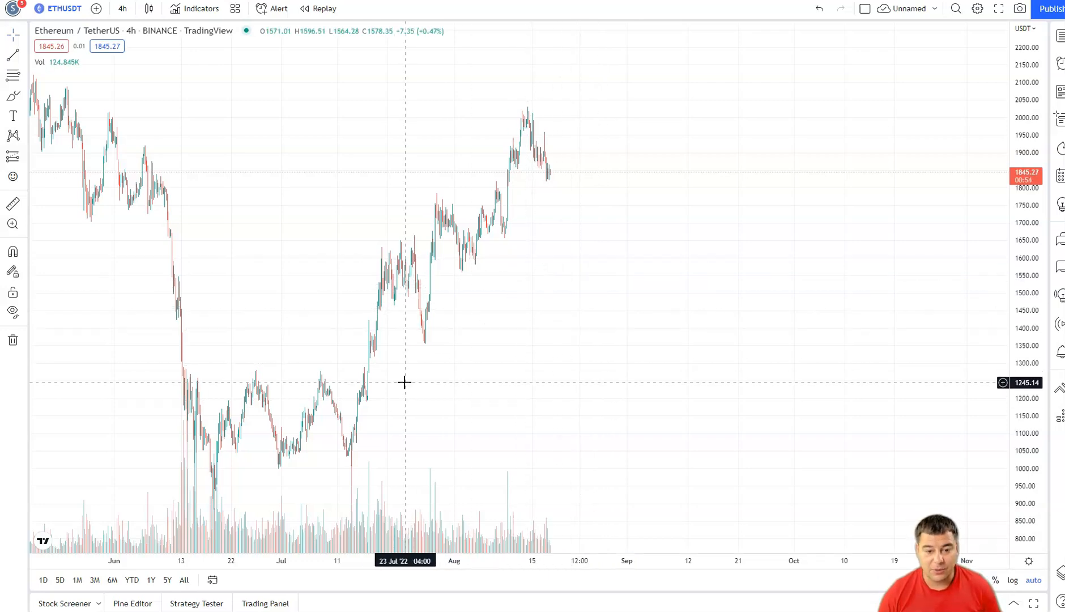
pyautogui.moveTo(636, 132)
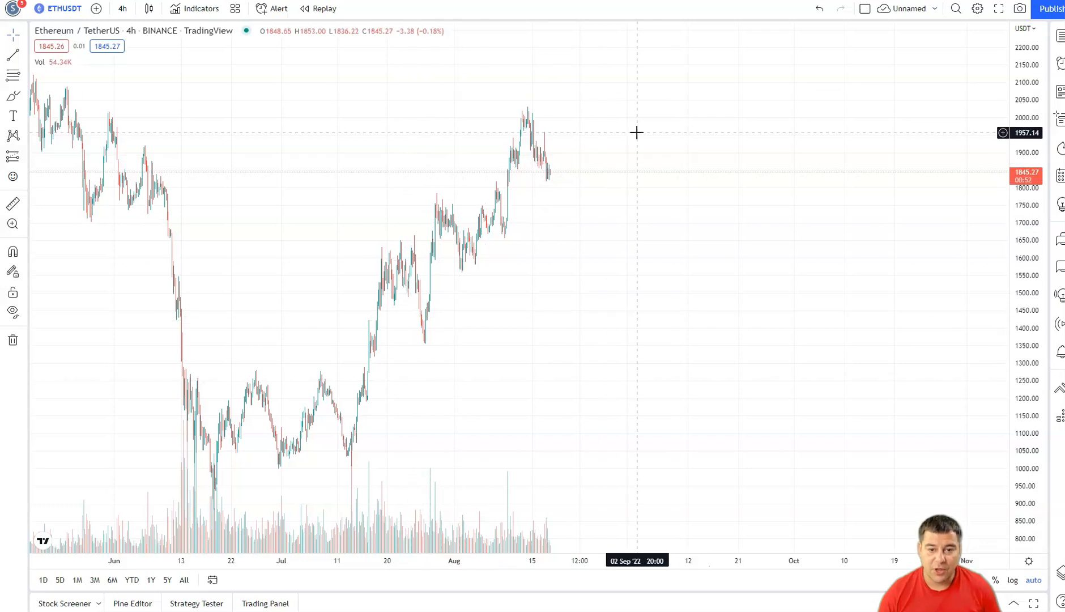
pyautogui.moveTo(396, 401)
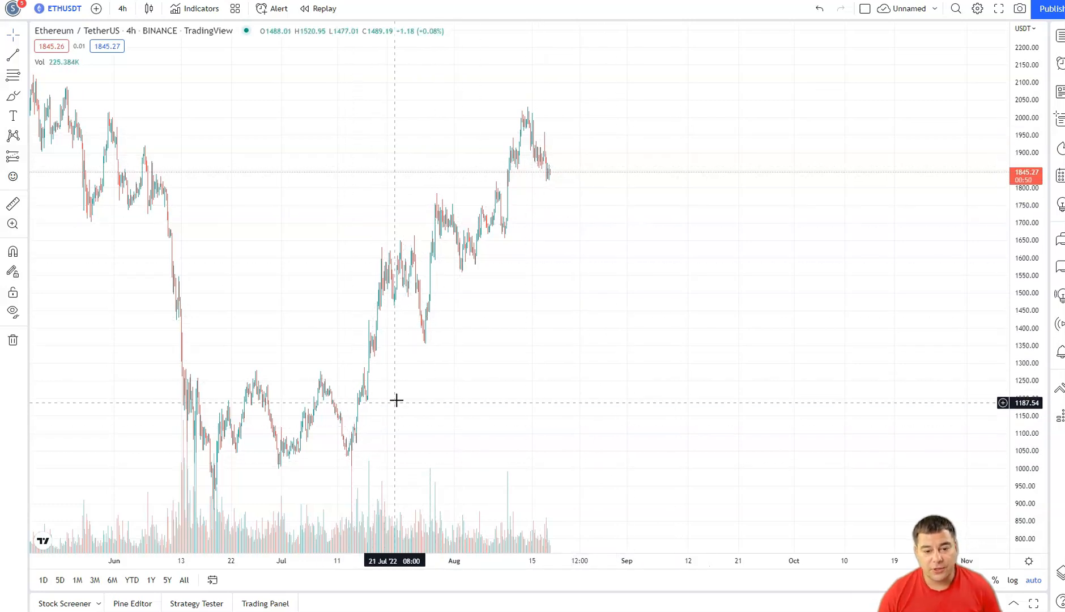
pyautogui.moveTo(535, 103)
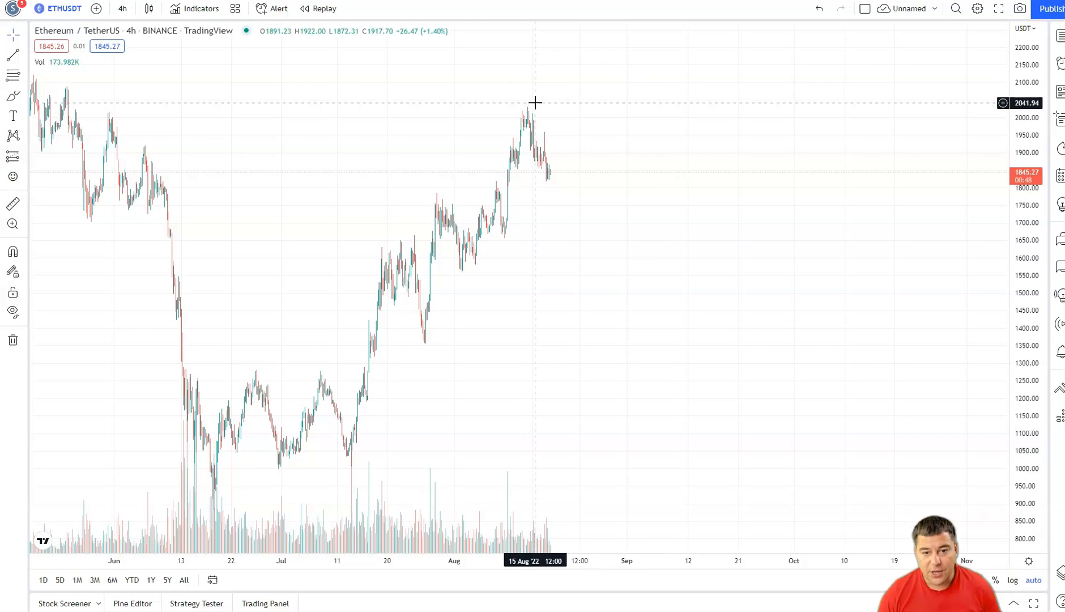
pyautogui.moveTo(448, 189)
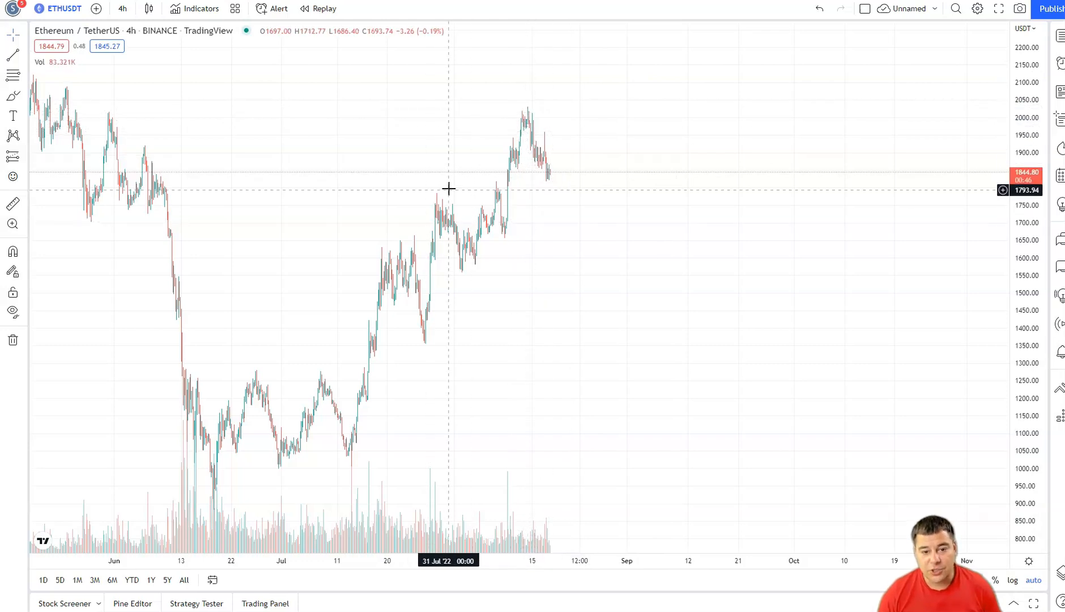
pyautogui.moveTo(440, 255)
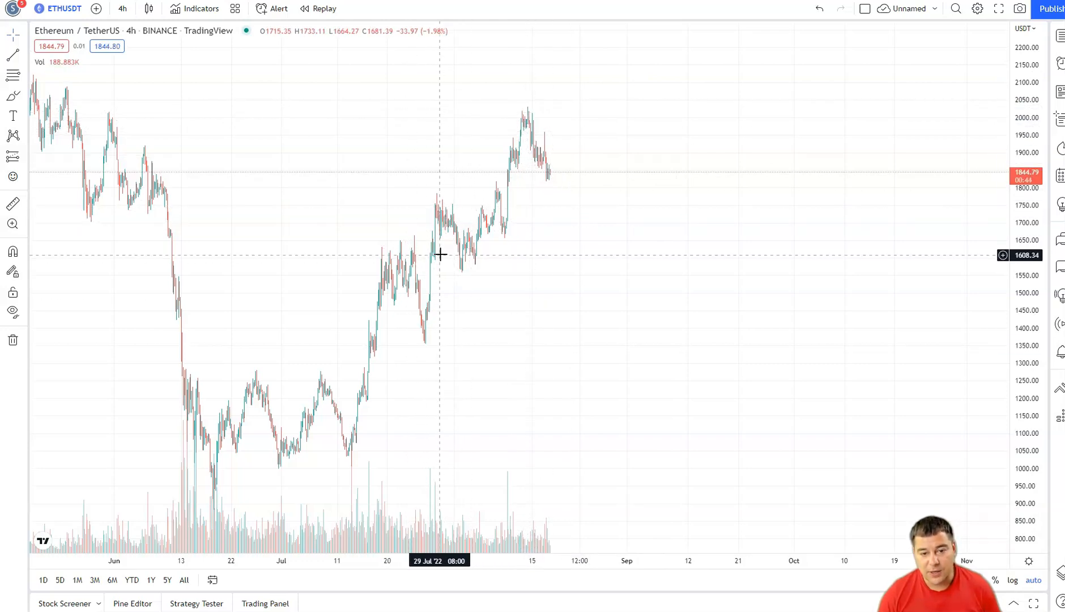
pyautogui.moveTo(429, 341)
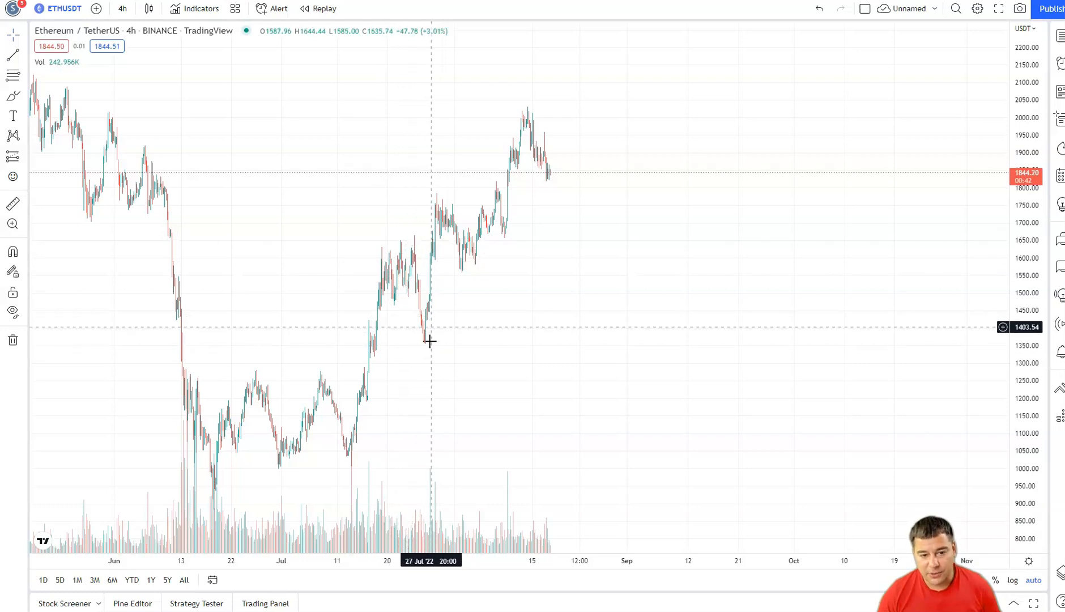
pyautogui.moveTo(469, 270)
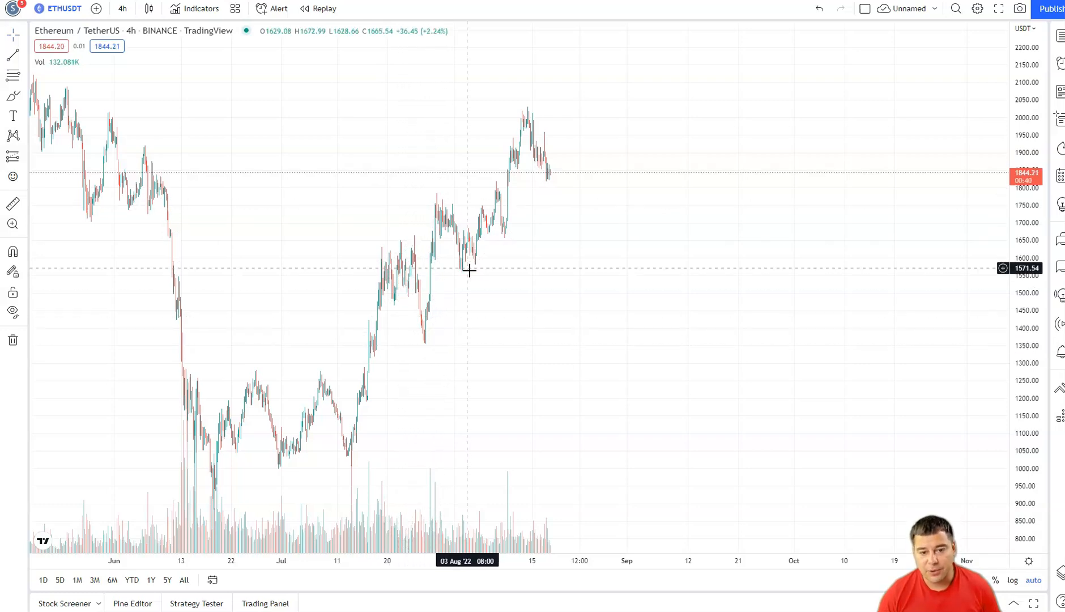
pyautogui.moveTo(529, 100)
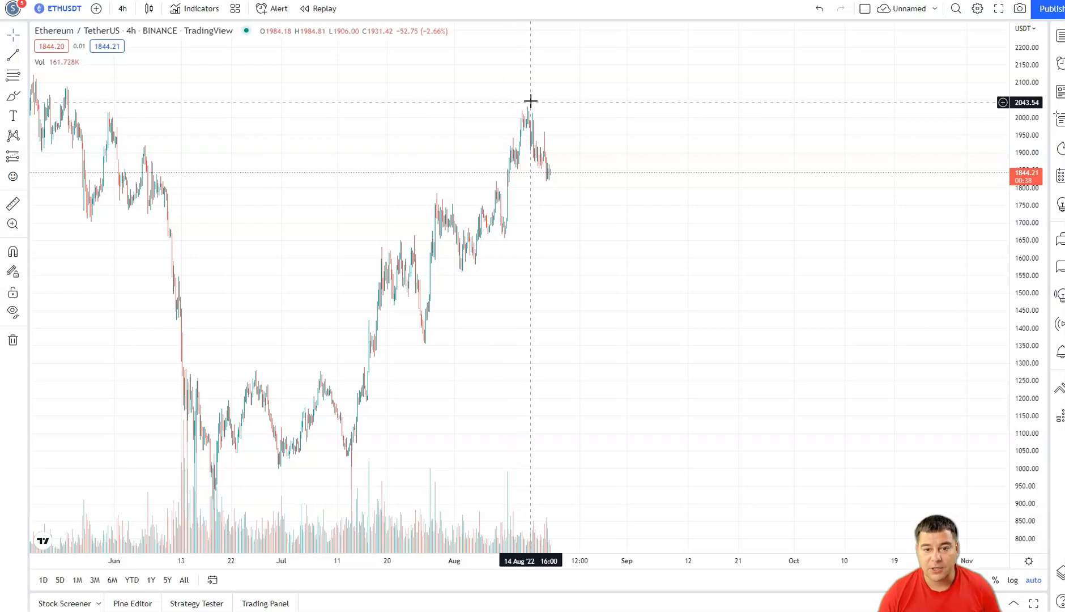
pyautogui.moveTo(548, 172)
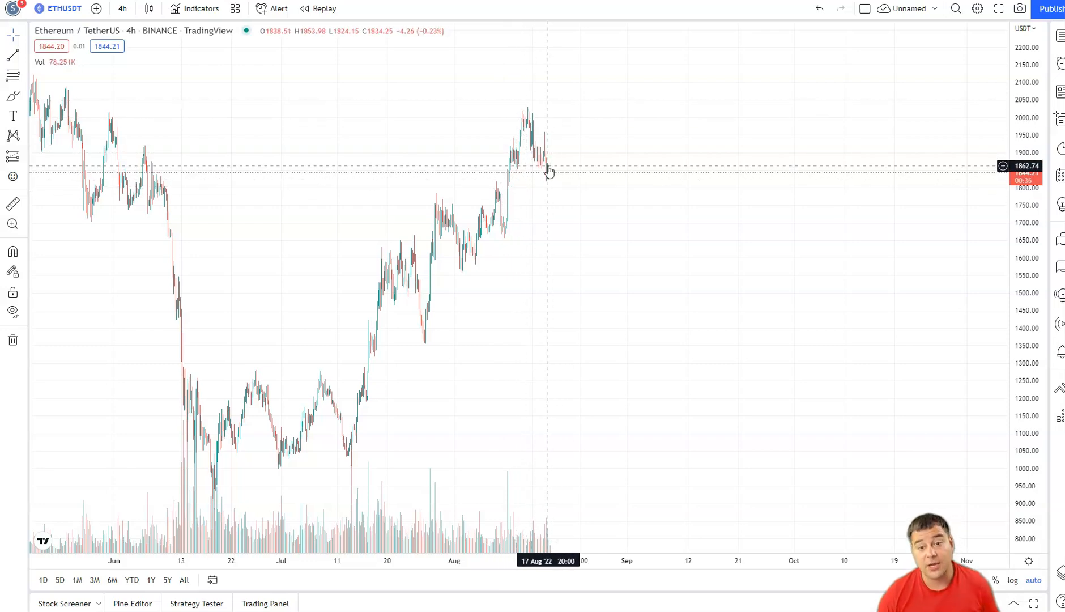
pyautogui.moveTo(608, 105)
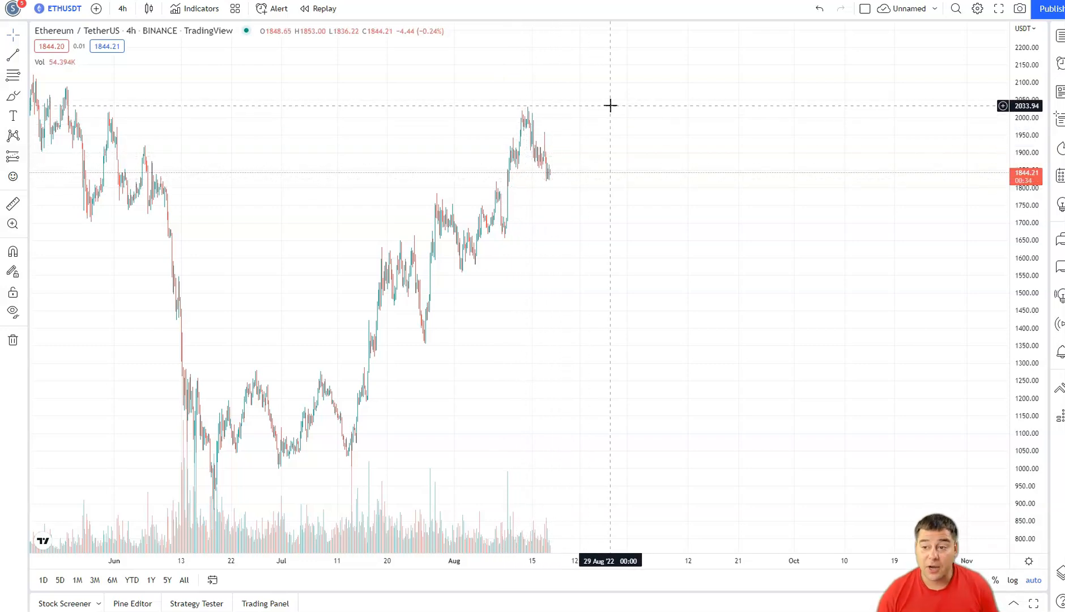
pyautogui.moveTo(610, 119)
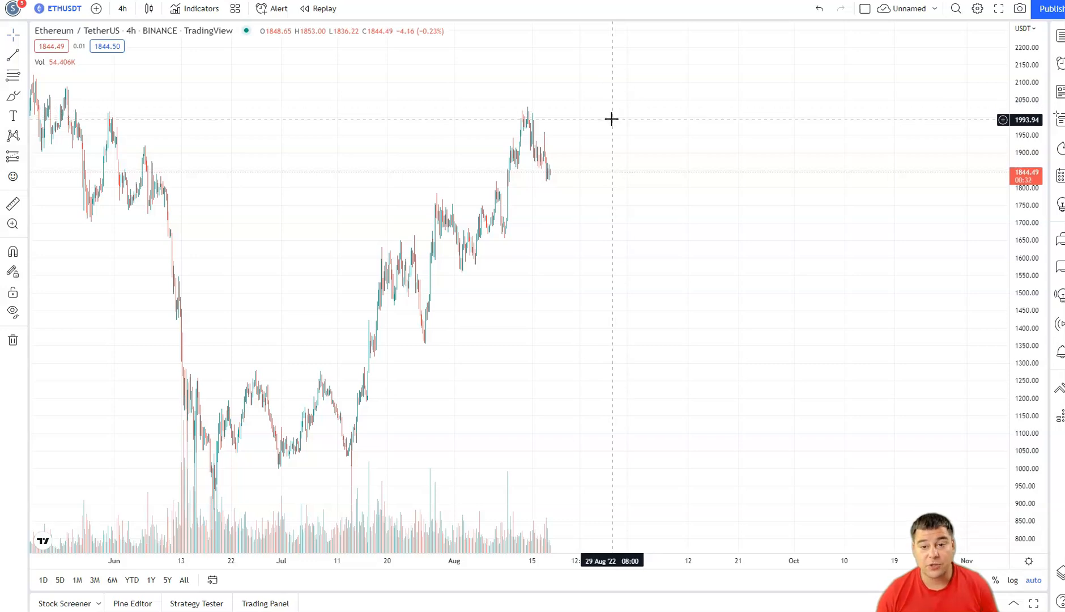
pyautogui.moveTo(626, 104)
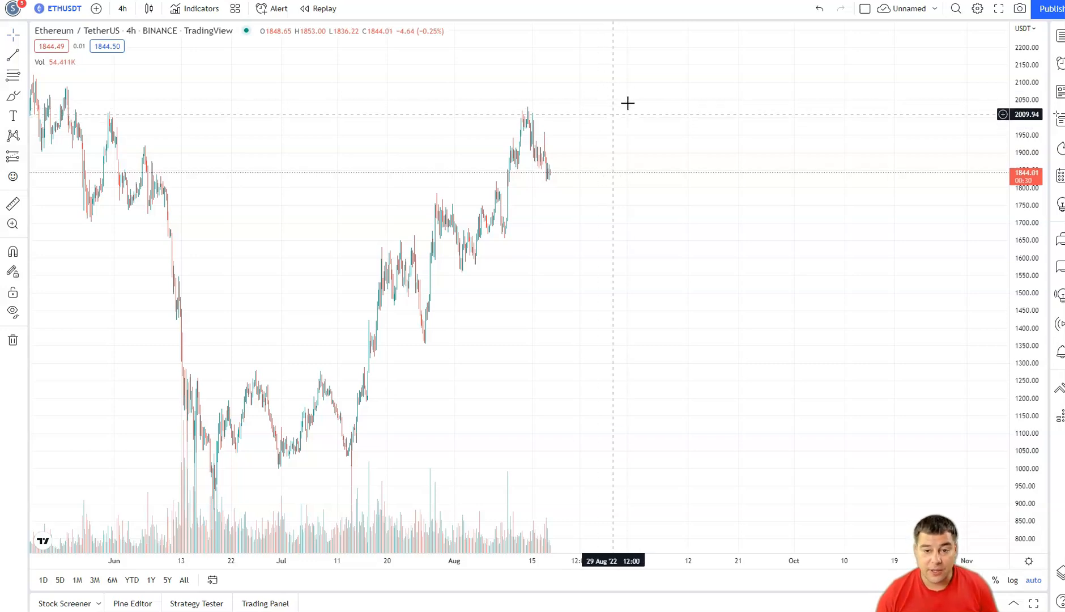
pyautogui.moveTo(576, 167)
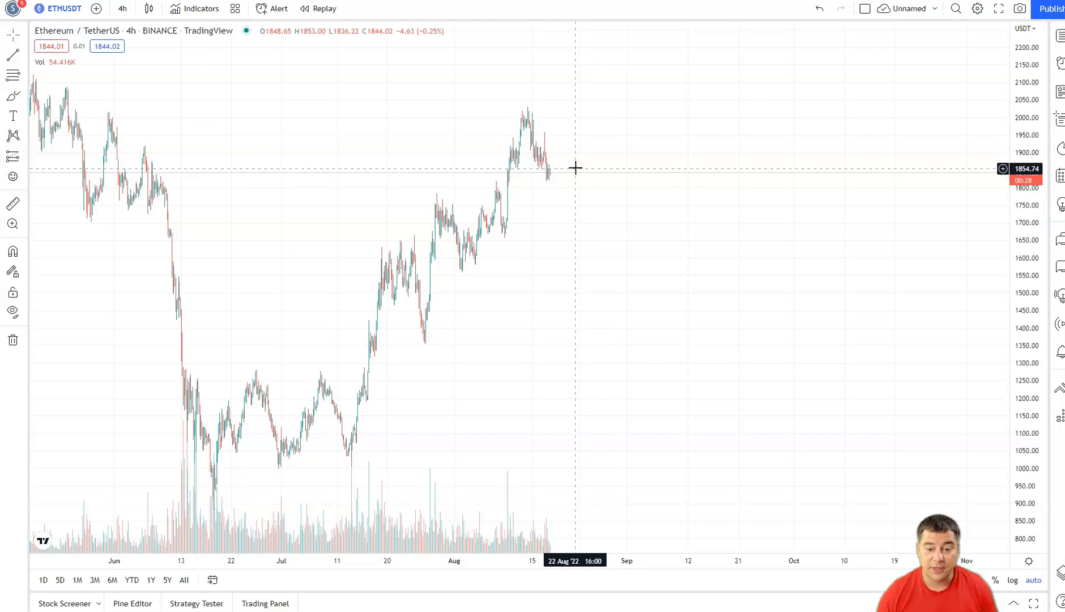
pyautogui.moveTo(575, 167)
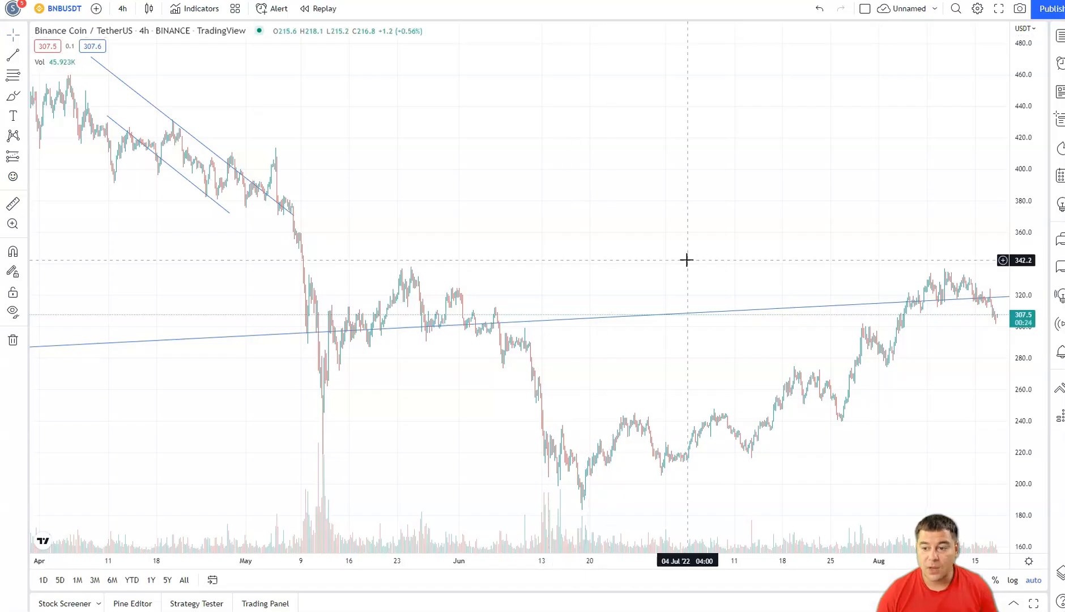
pyautogui.moveTo(975, 302)
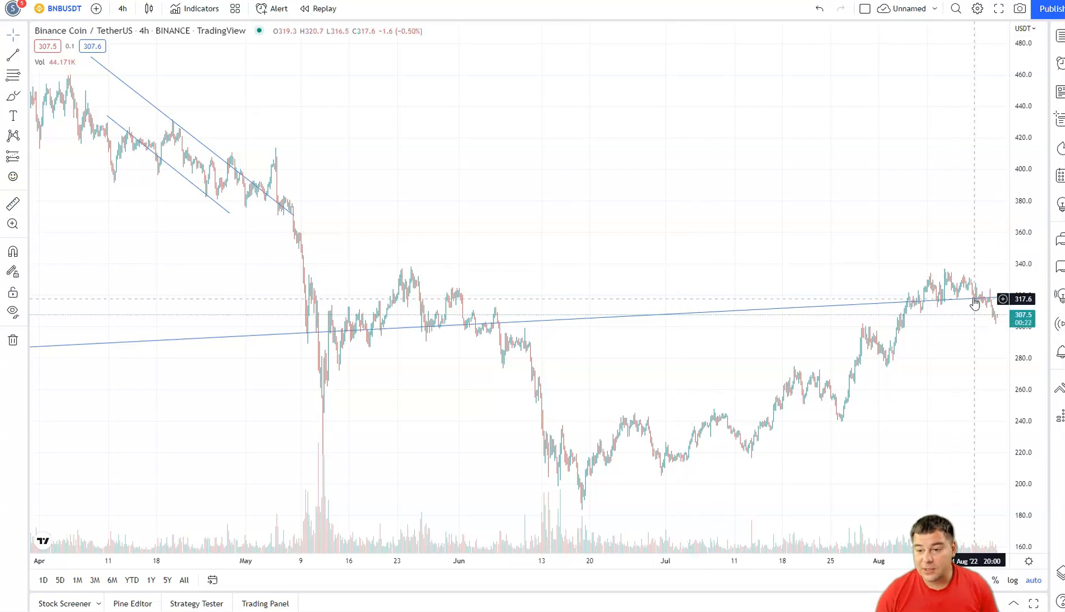
pyautogui.moveTo(998, 324)
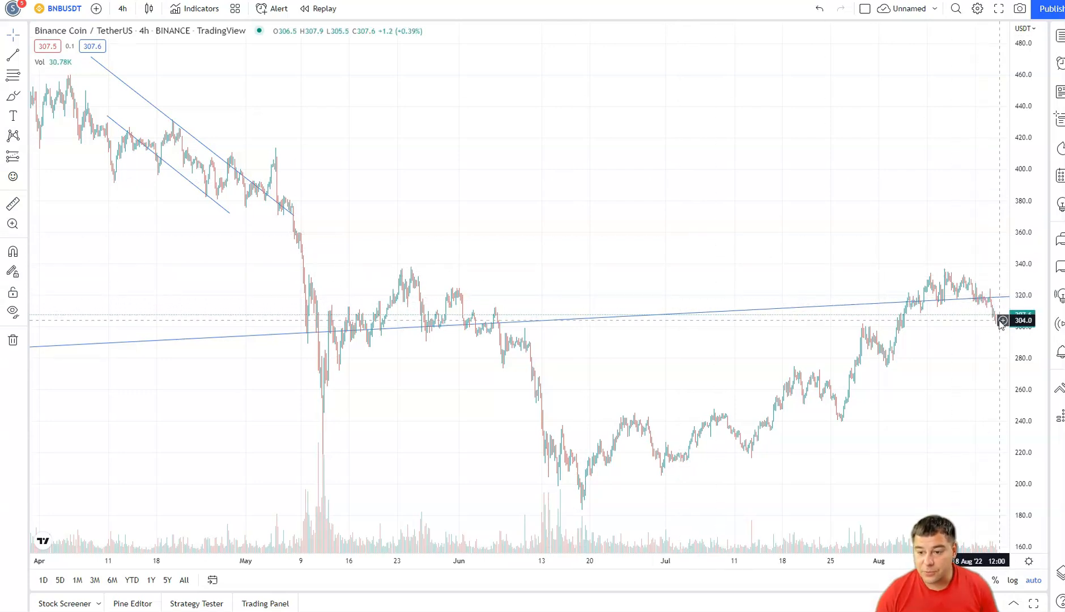
pyautogui.moveTo(941, 386)
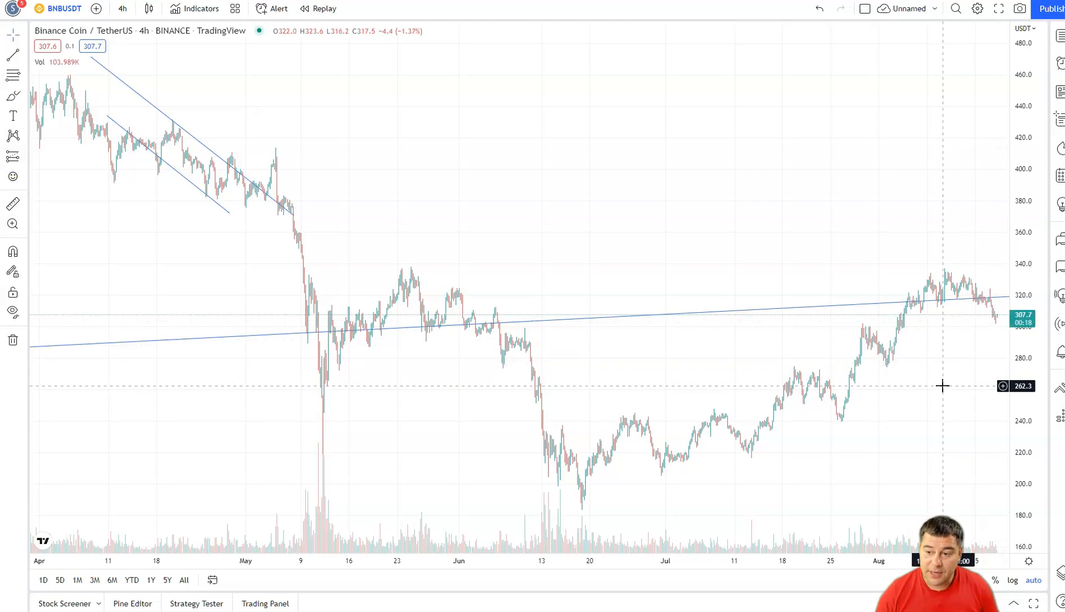
pyautogui.moveTo(976, 320)
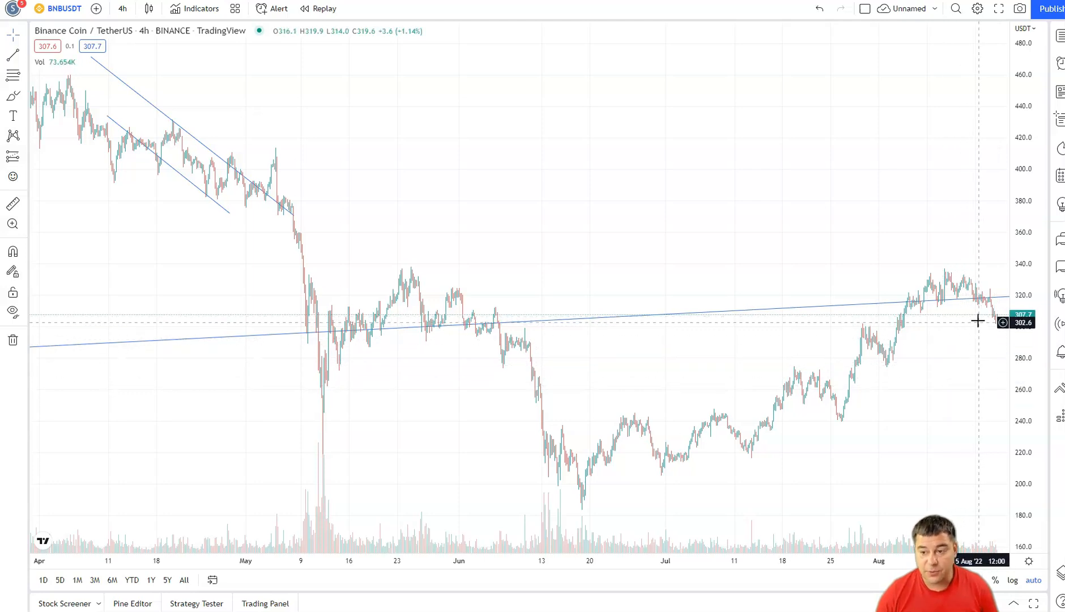
pyautogui.moveTo(997, 365)
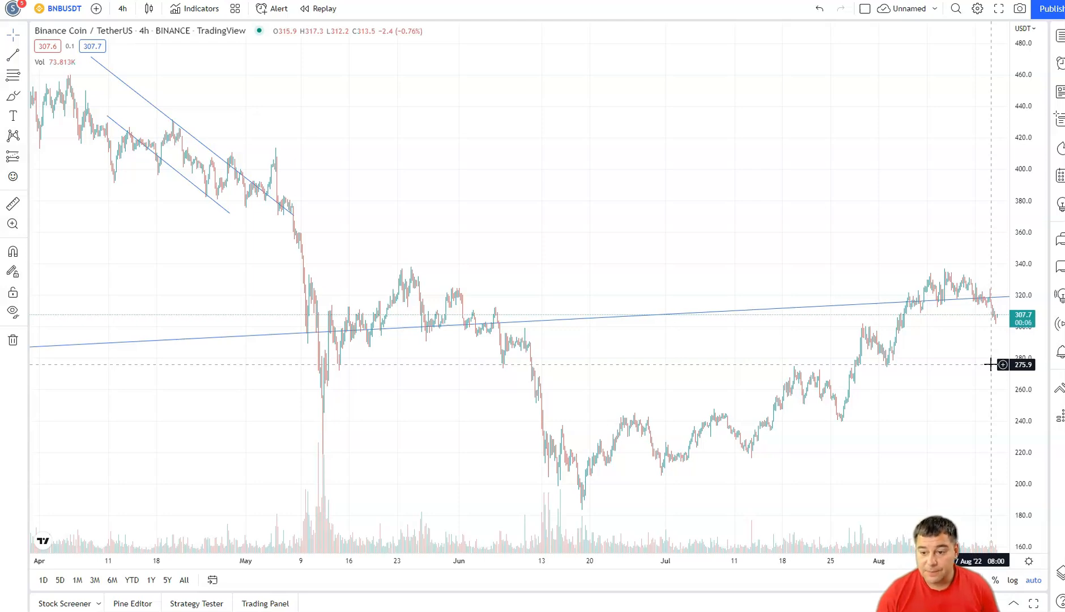
pyautogui.moveTo(995, 329)
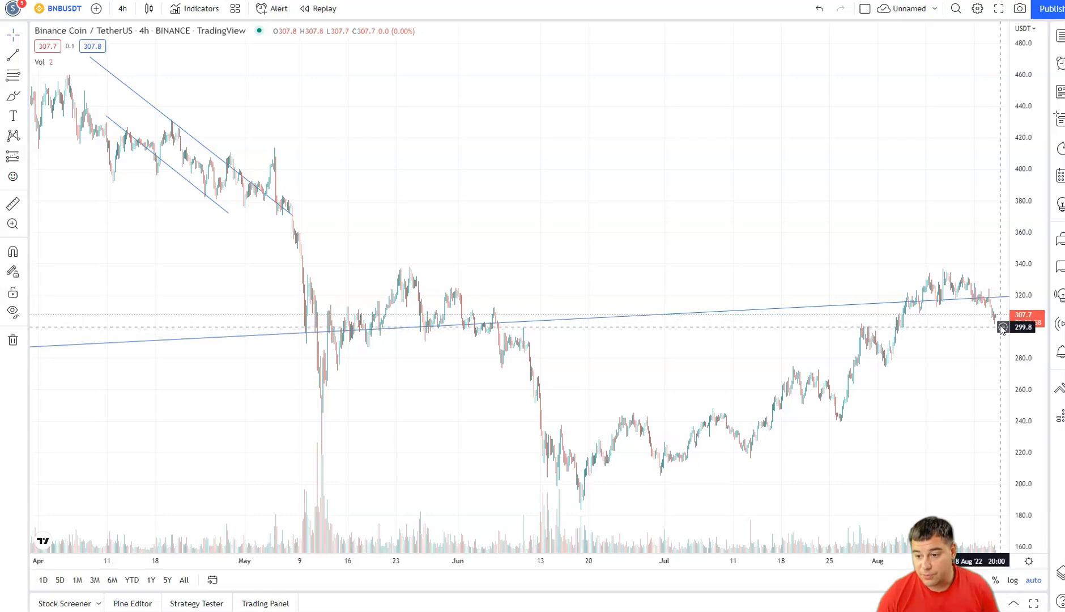
pyautogui.moveTo(897, 317)
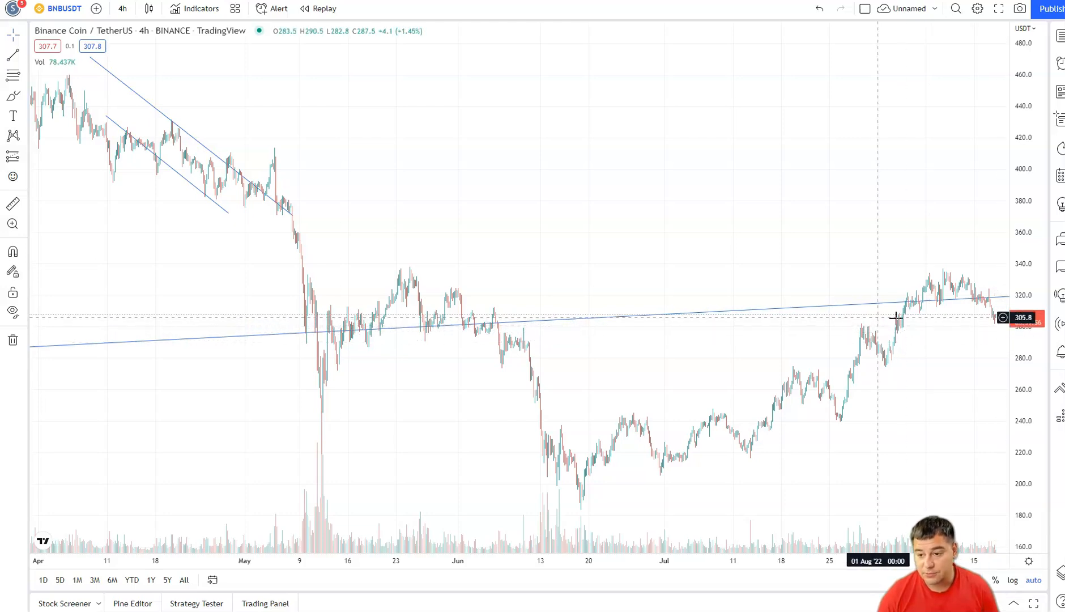
pyautogui.moveTo(944, 317)
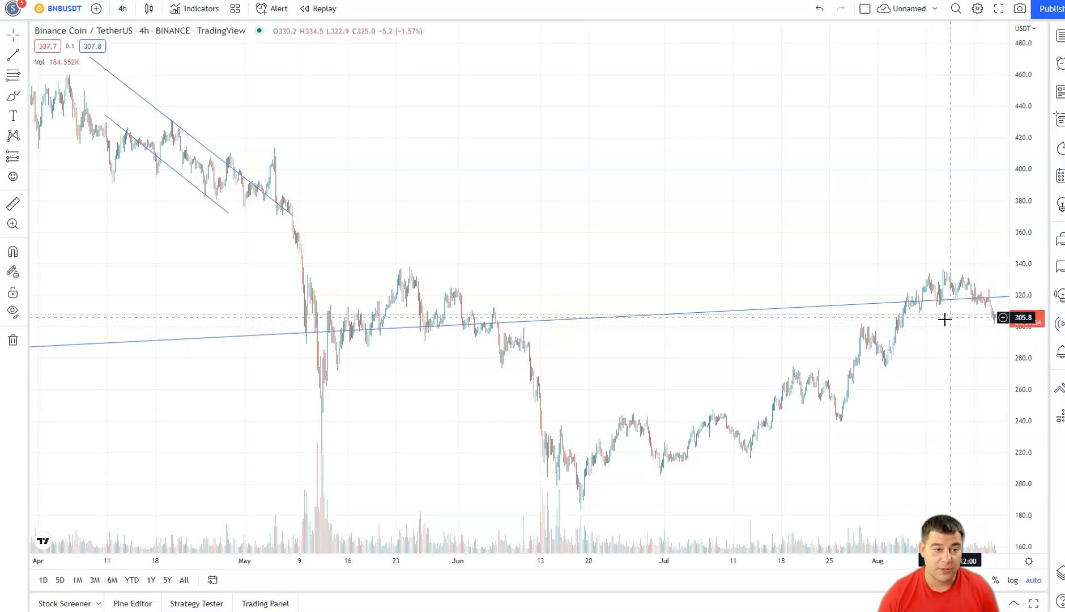
pyautogui.moveTo(659, 322)
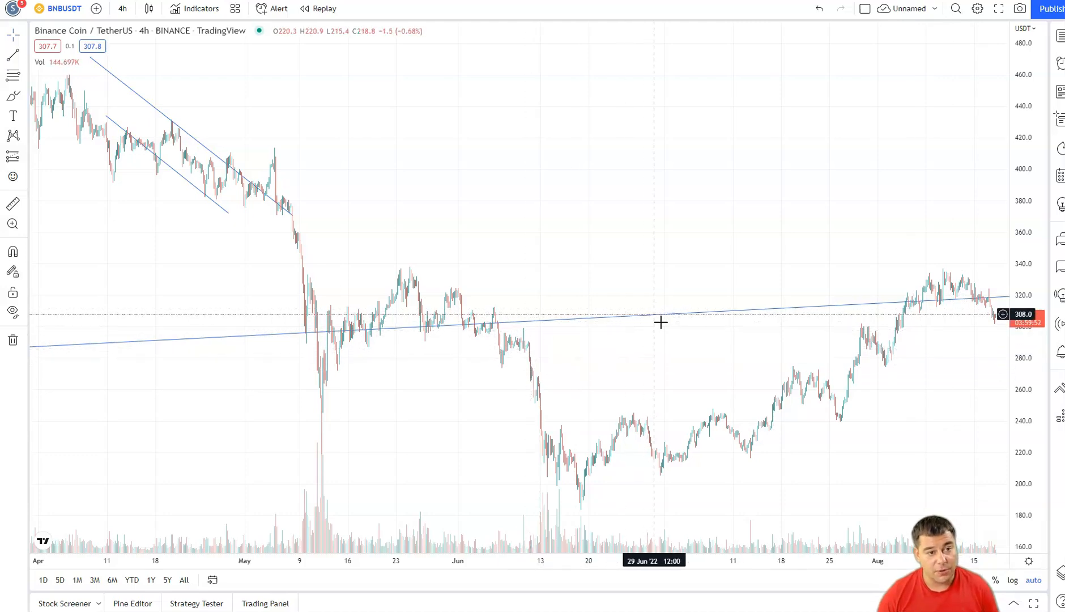
pyautogui.moveTo(998, 312)
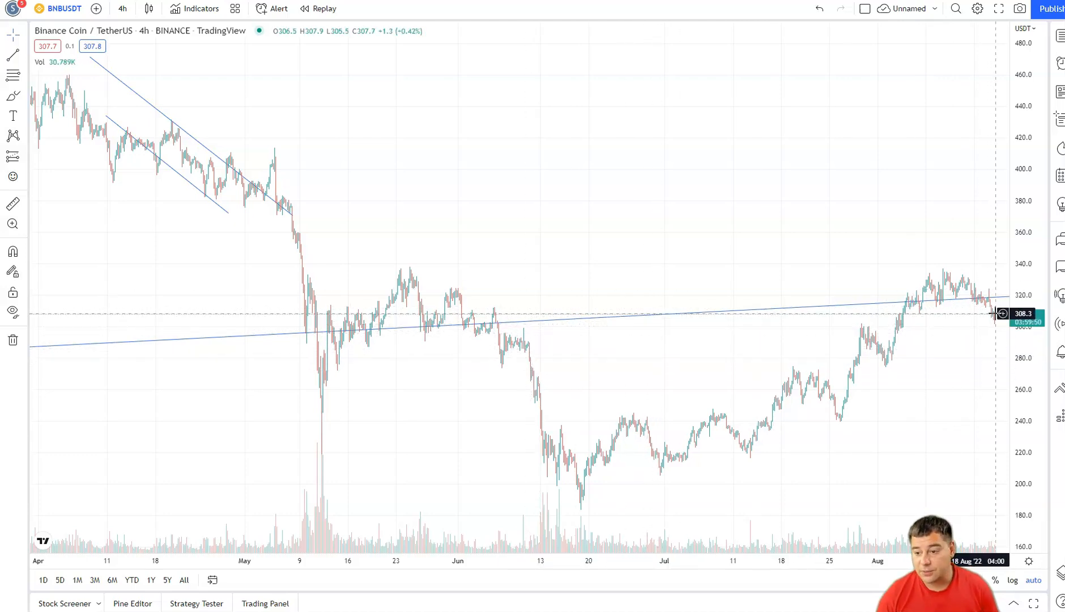
pyautogui.moveTo(719, 260)
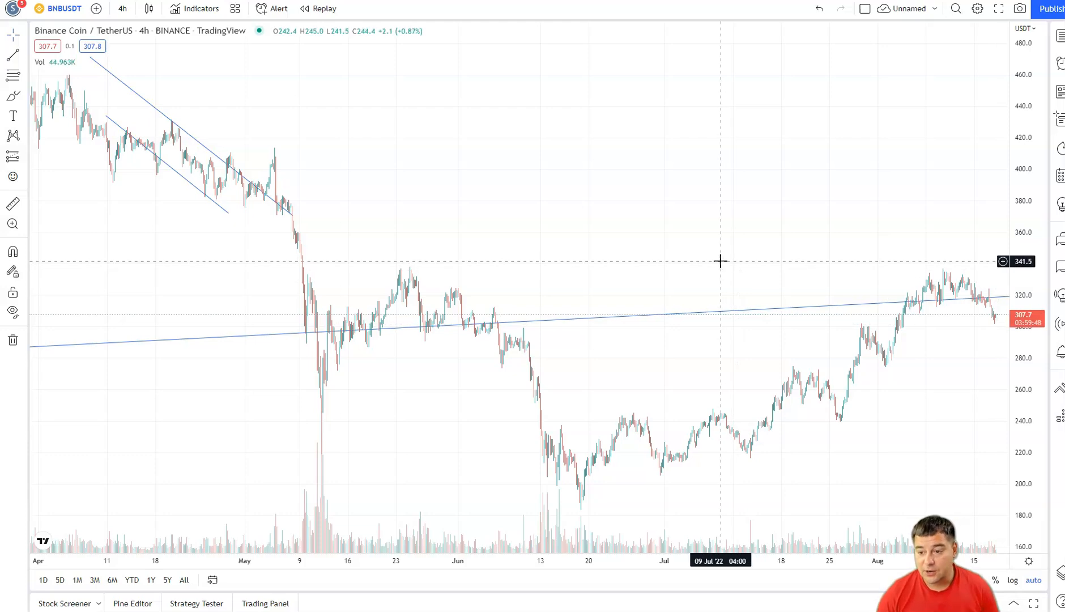
pyautogui.moveTo(737, 239)
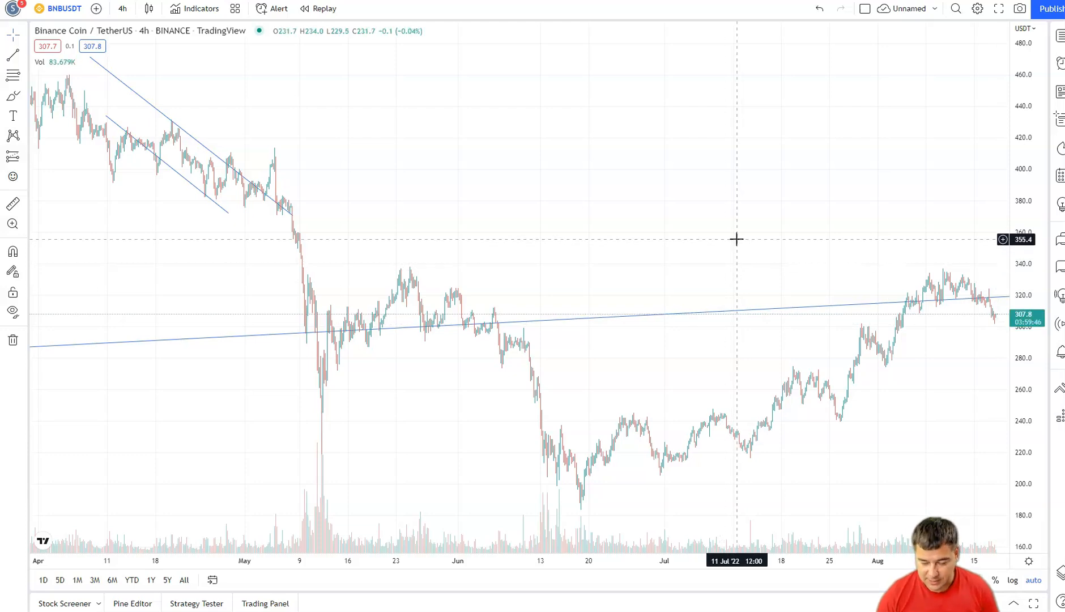
pyautogui.moveTo(698, 228)
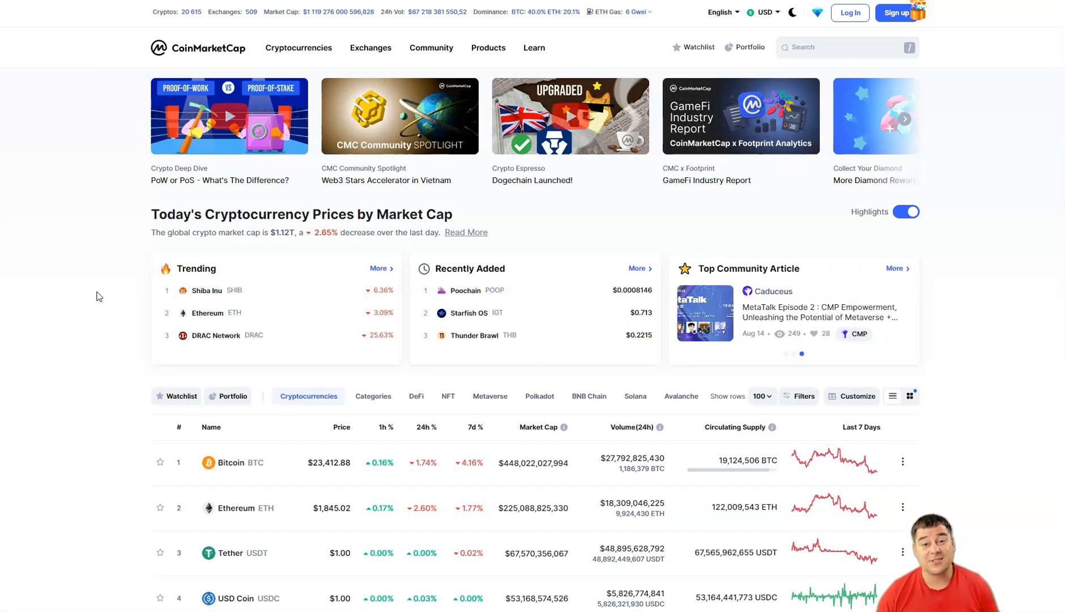
pyautogui.moveTo(114, 306)
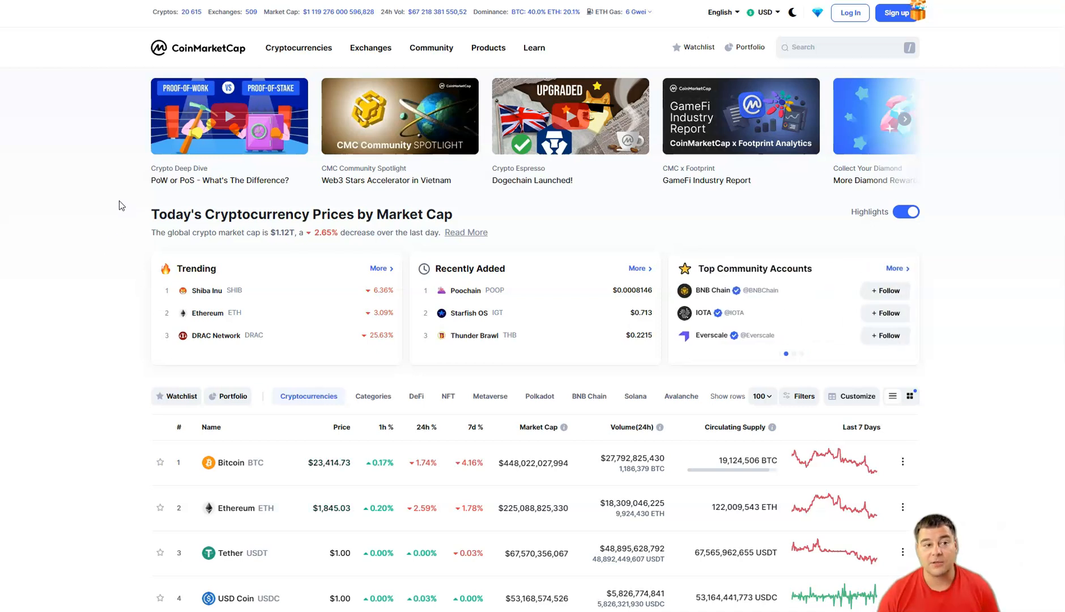
pyautogui.moveTo(92, 204)
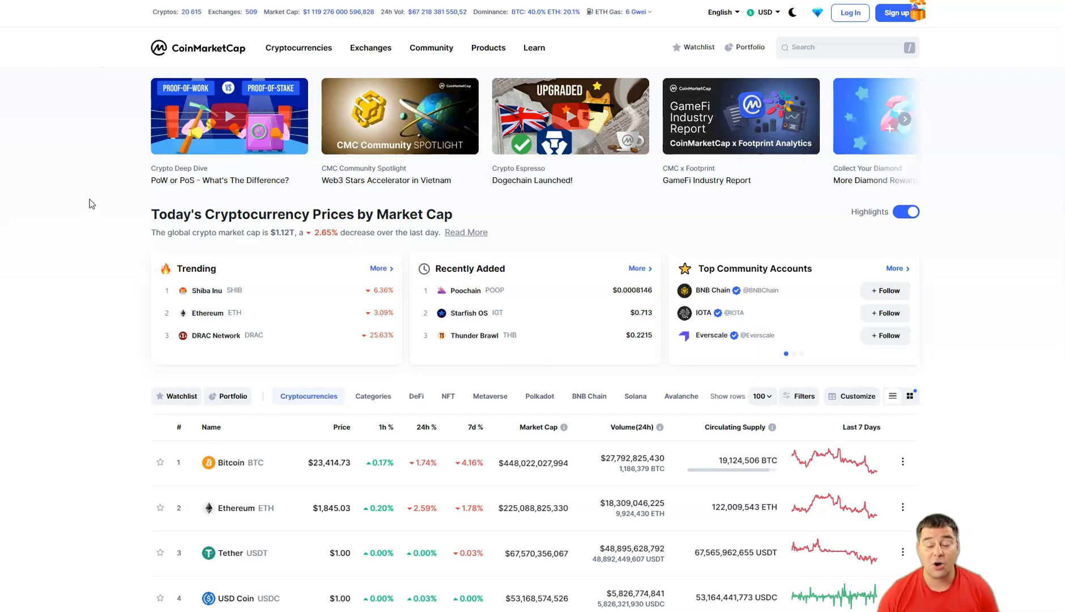